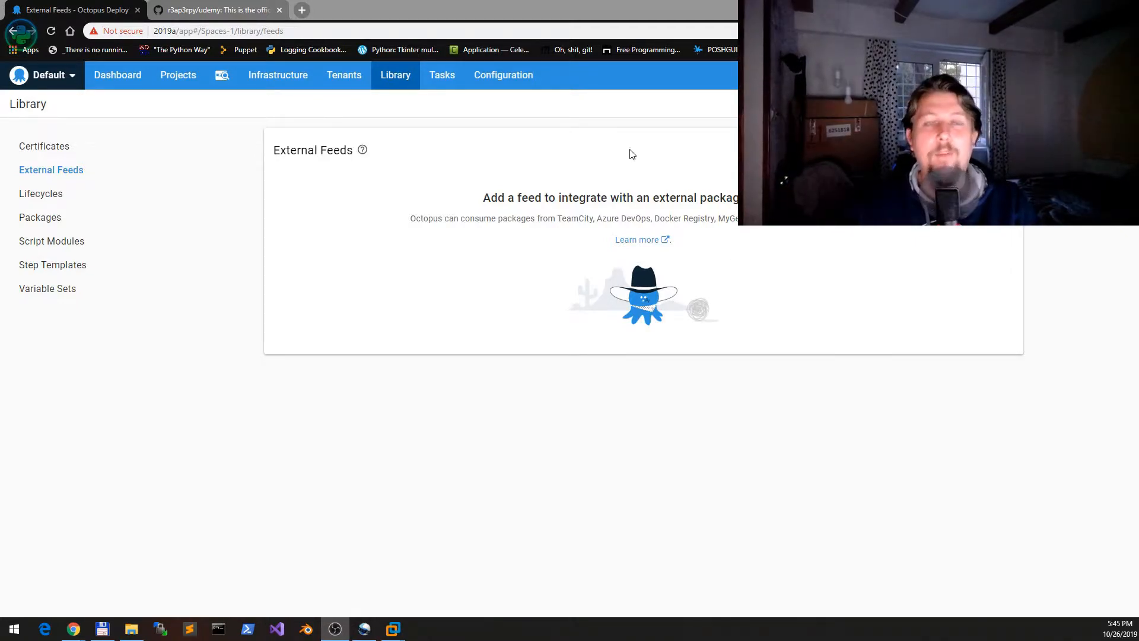
# Add a project named 'Deploy udemy module from r3ap3rpy' and save it
pyautogui.click(178, 75)
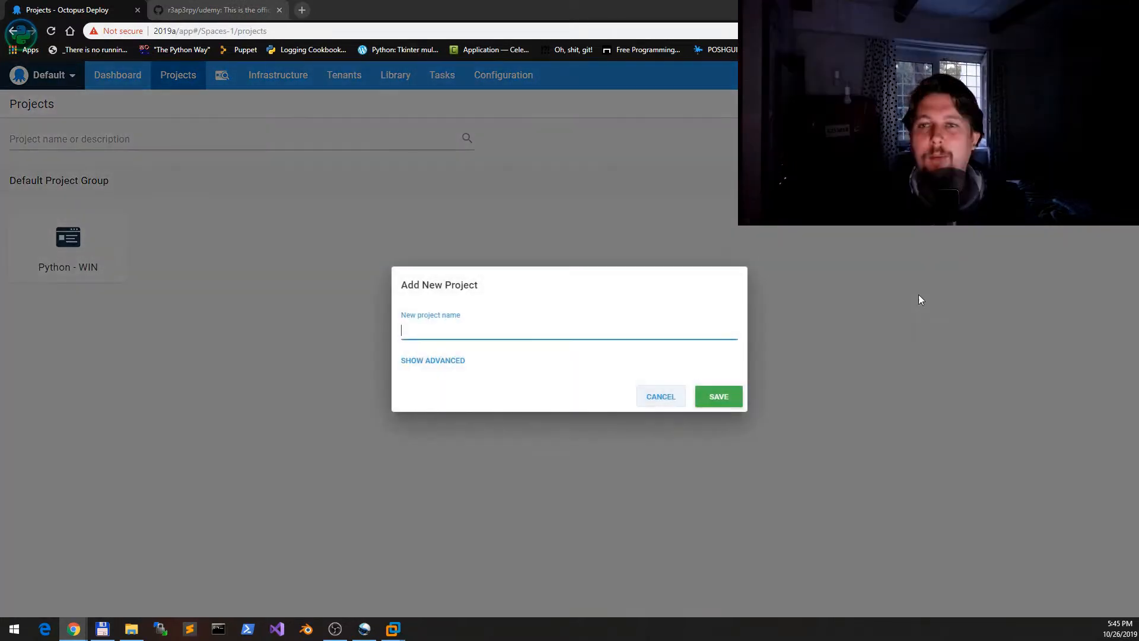
pyautogui.write('Deploy')
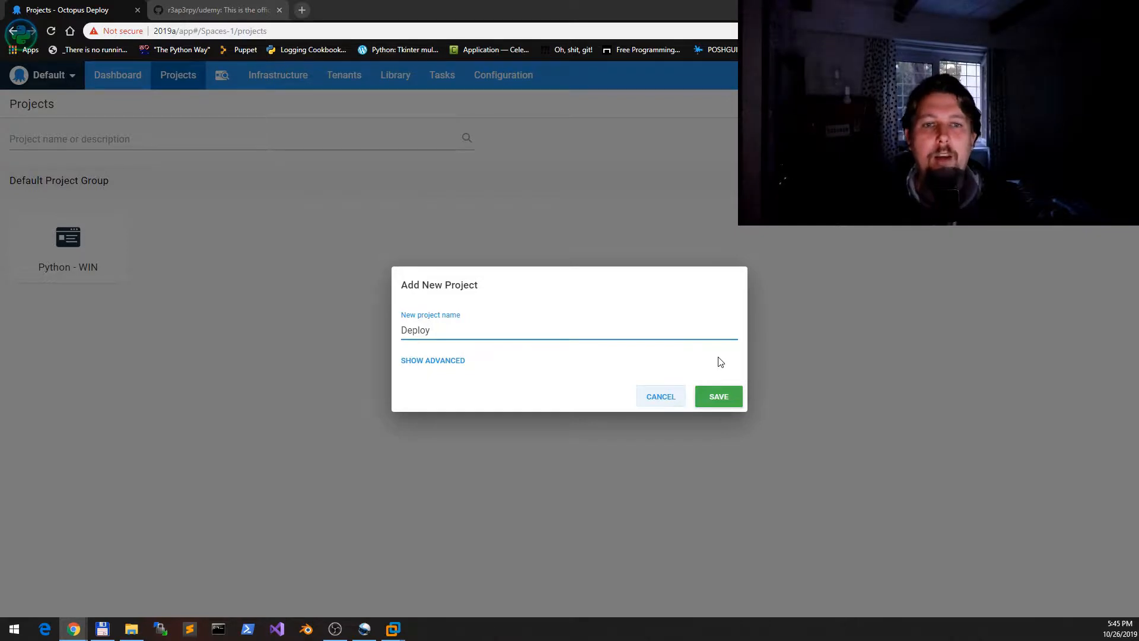
pyautogui.write('udemy module from rea')
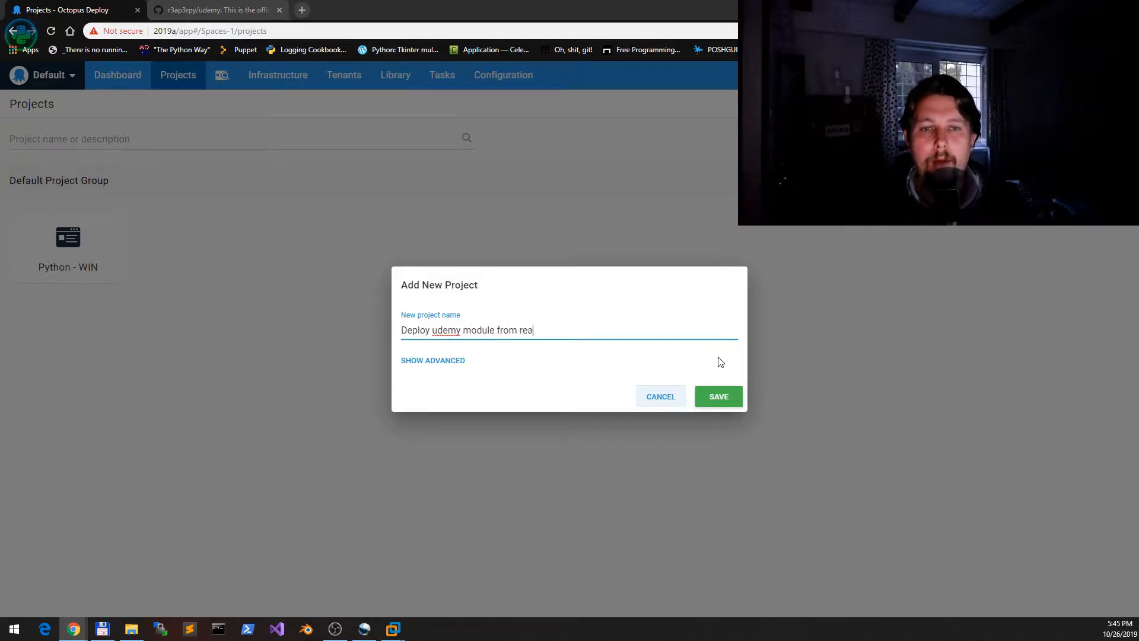
pyautogui.write('3ap3rpy')
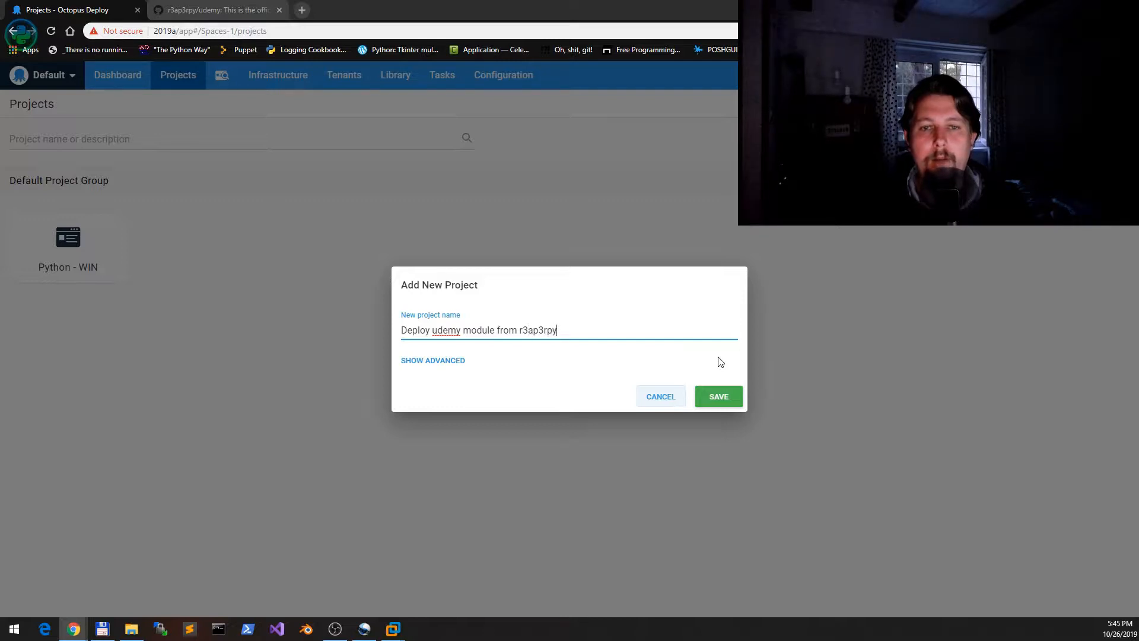
pyautogui.click(717, 395)
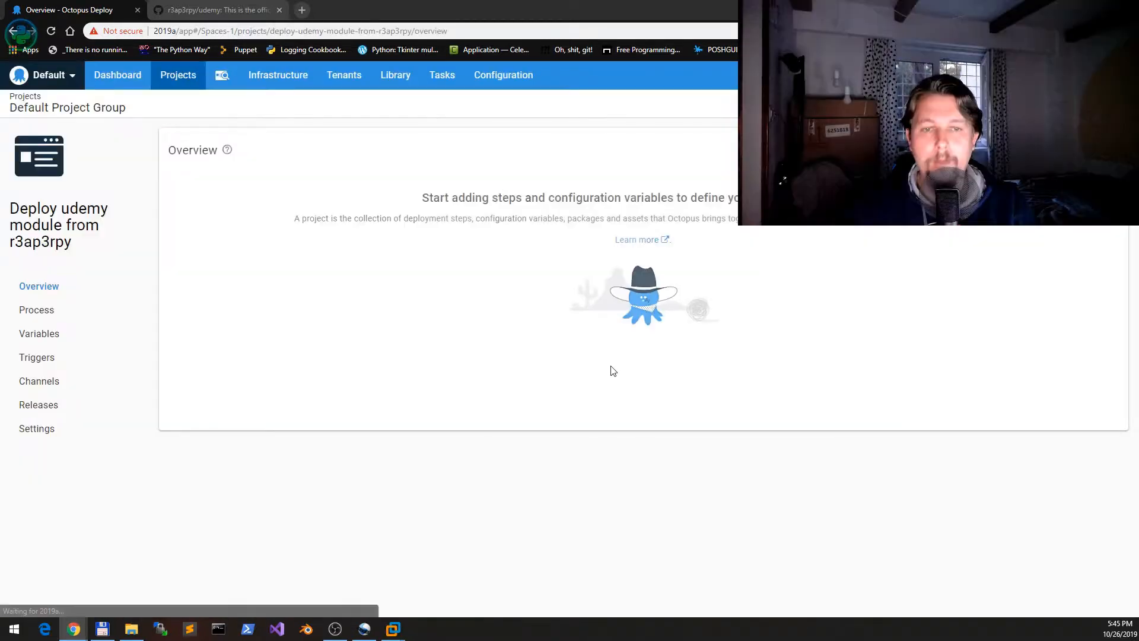
# Switch to the r3ap3rpy/udemy GitHub page and select its web address
pyautogui.click(214, 9)
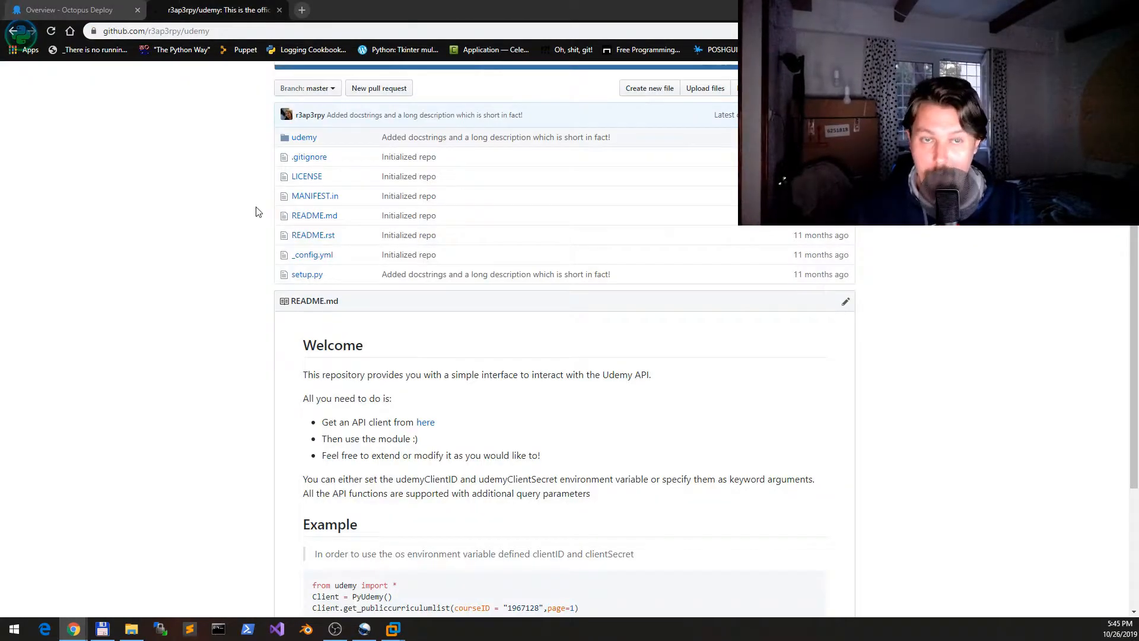
pyautogui.click(156, 31)
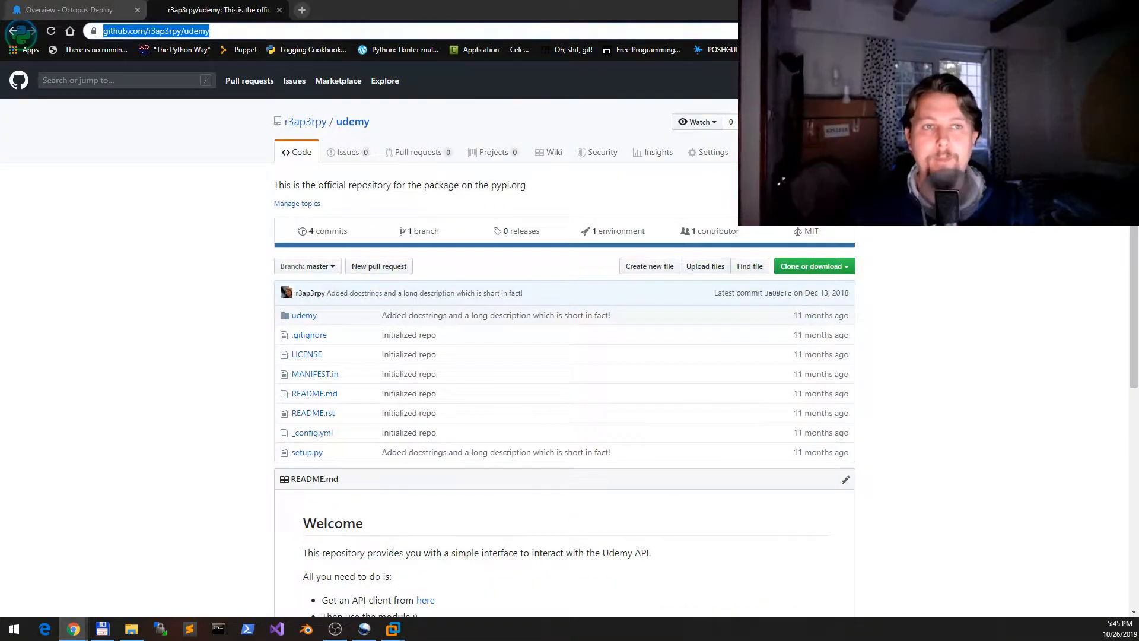
pyautogui.moveTo(224, 137)
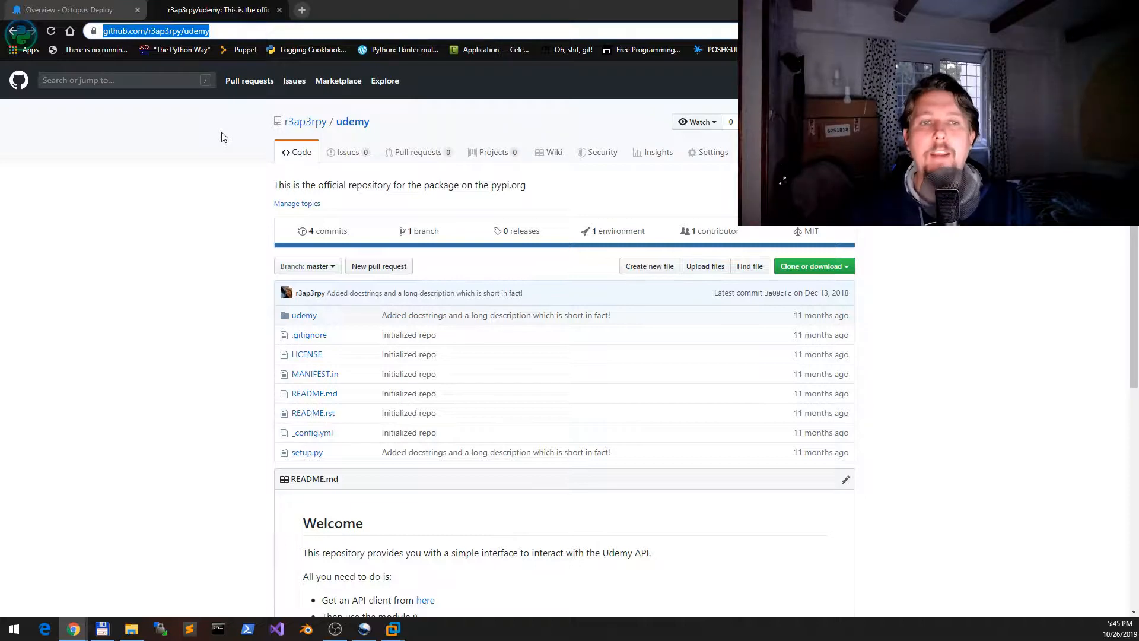
pyautogui.moveTo(234, 162)
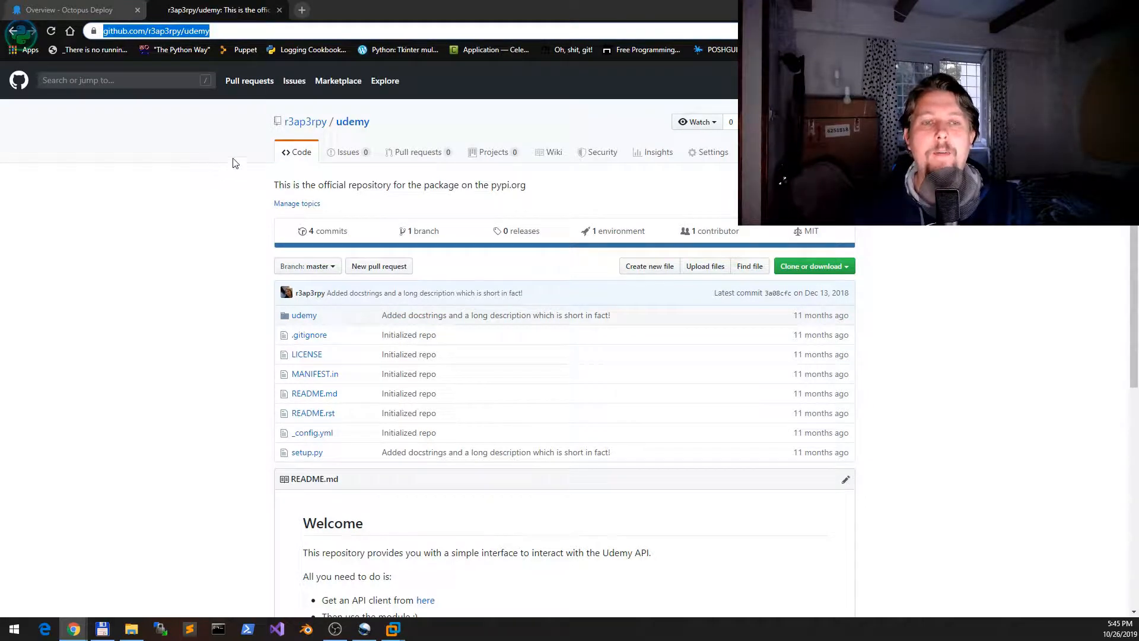
pyautogui.moveTo(69, 9)
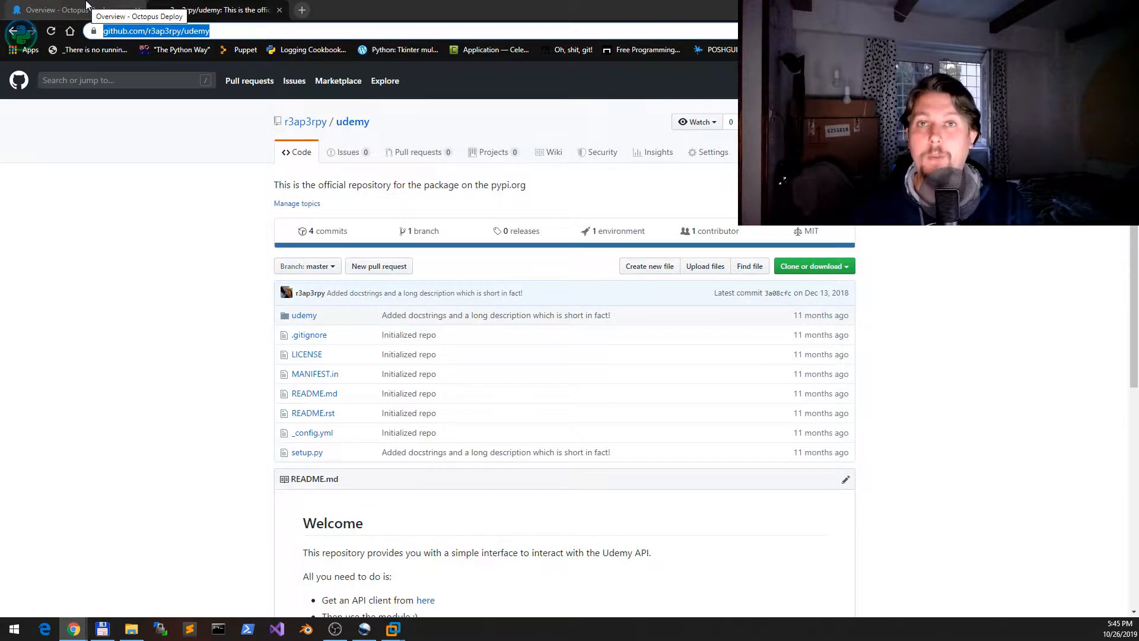
# Return to Octopus and navigate the Library toward adding an external feed
pyautogui.click(68, 10)
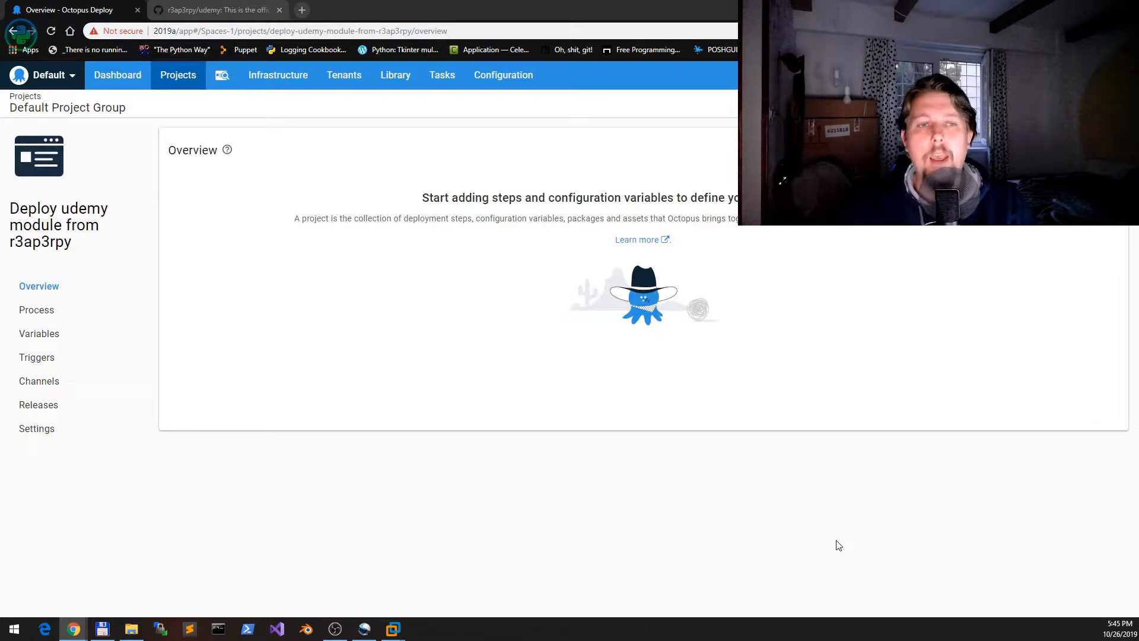
pyautogui.click(36, 310)
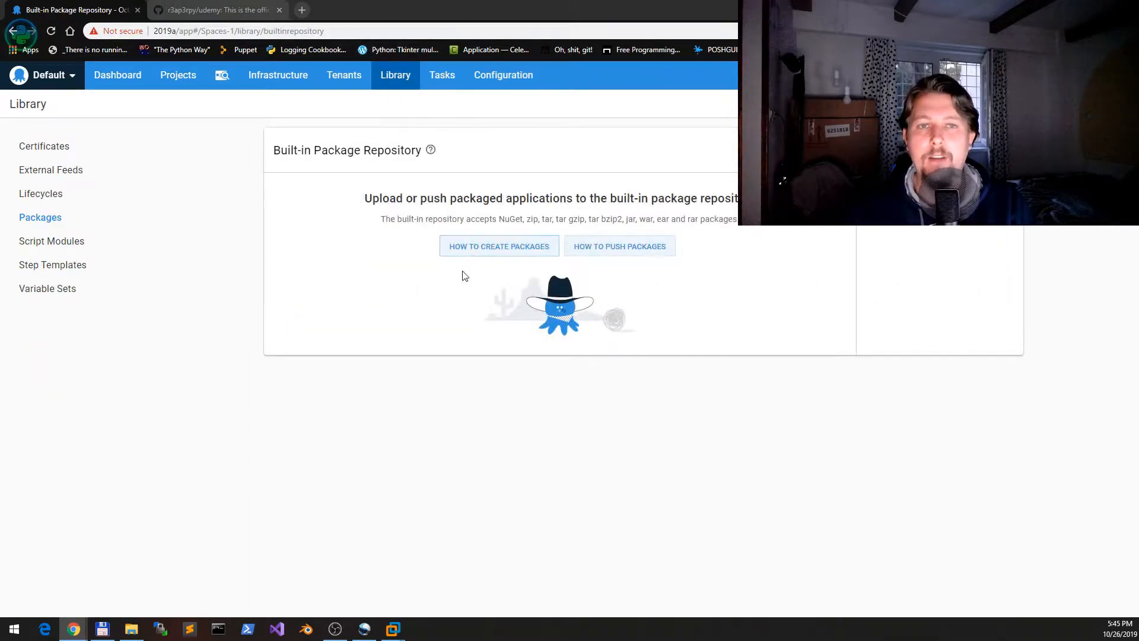
pyautogui.moveTo(240, 156)
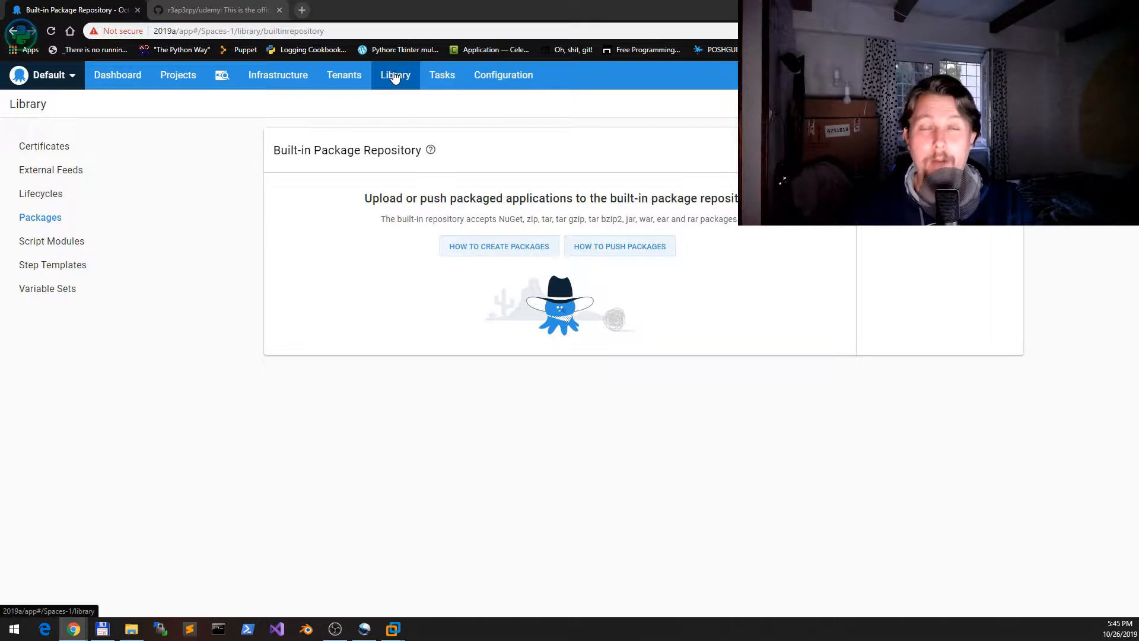
pyautogui.click(51, 169)
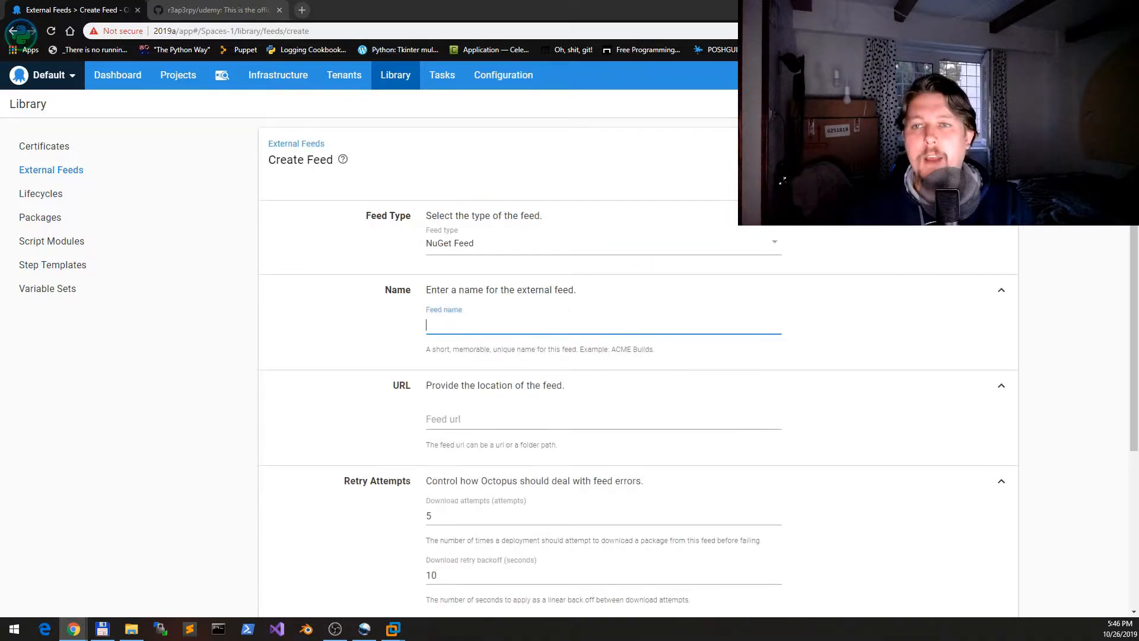
# Choose GitHub Repository Feed as the type and name the feed 'udemy'
pyautogui.click(601, 243)
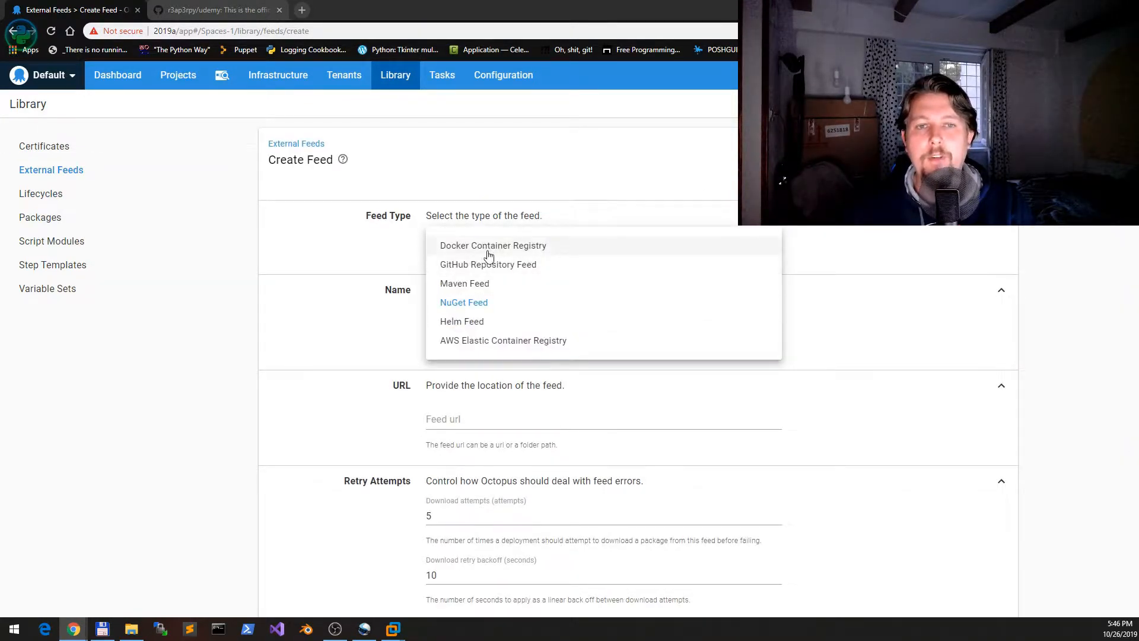
pyautogui.moveTo(486, 269)
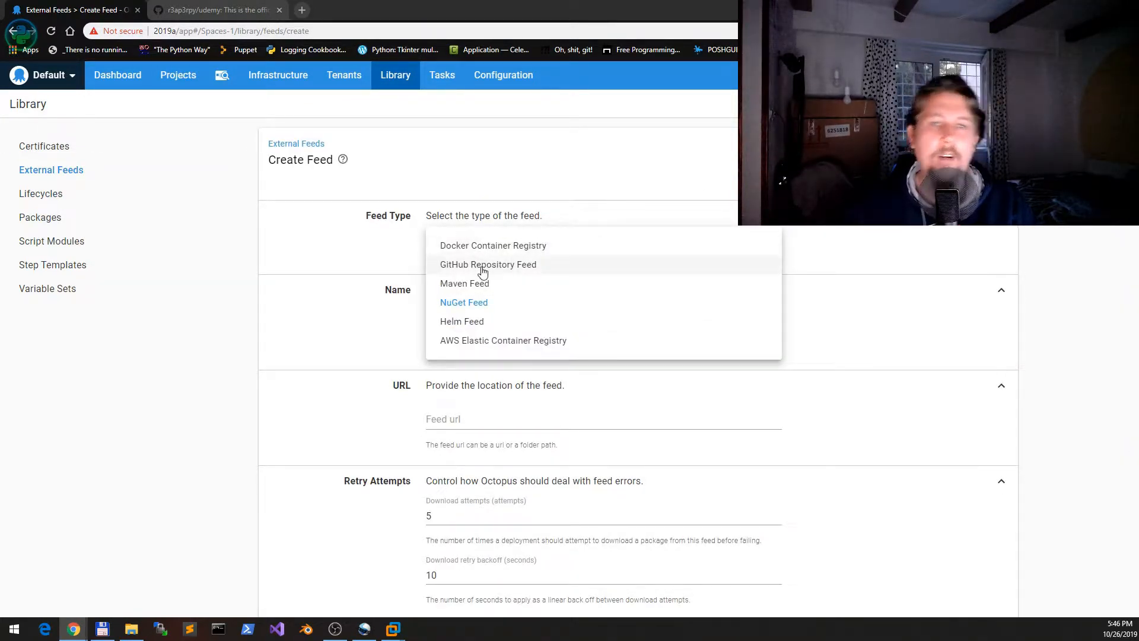
pyautogui.moveTo(470, 321)
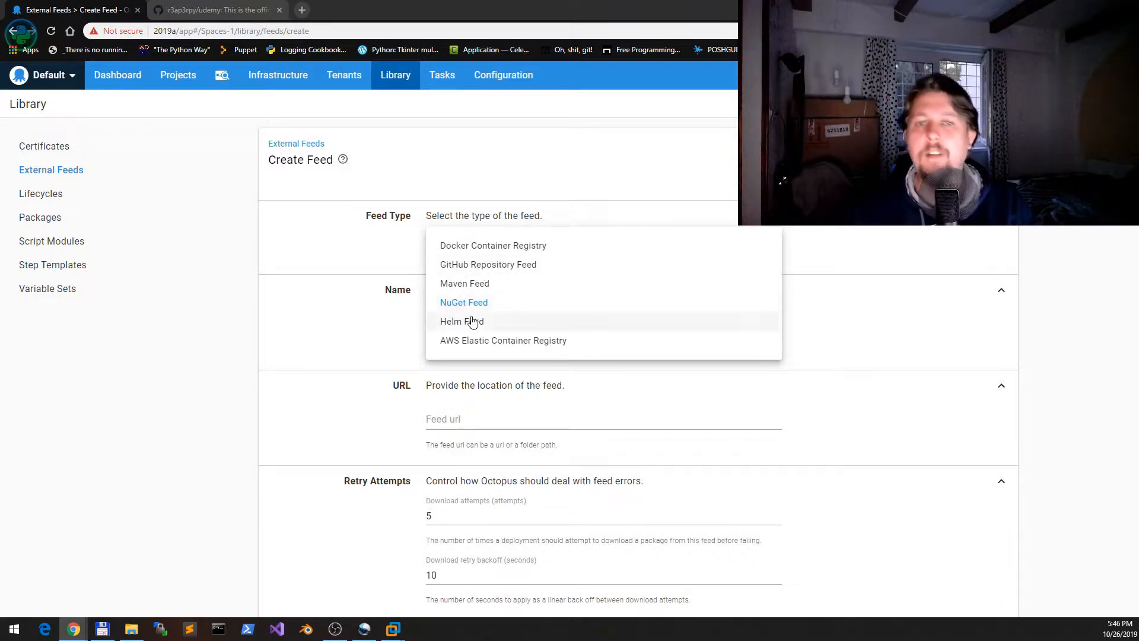
pyautogui.moveTo(527, 346)
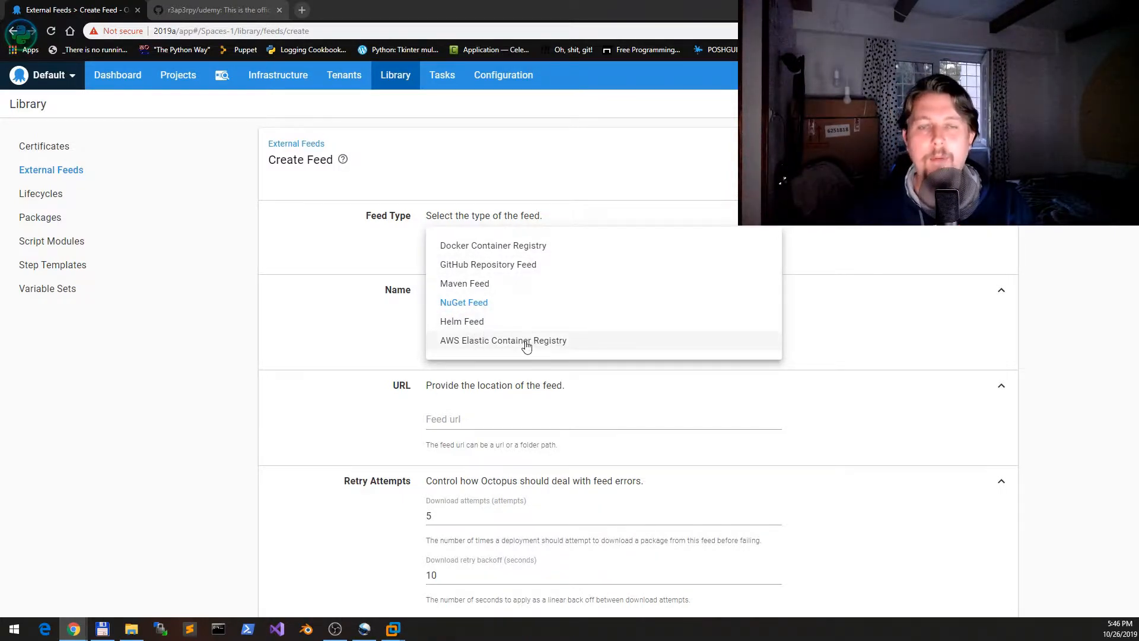
pyautogui.click(488, 263)
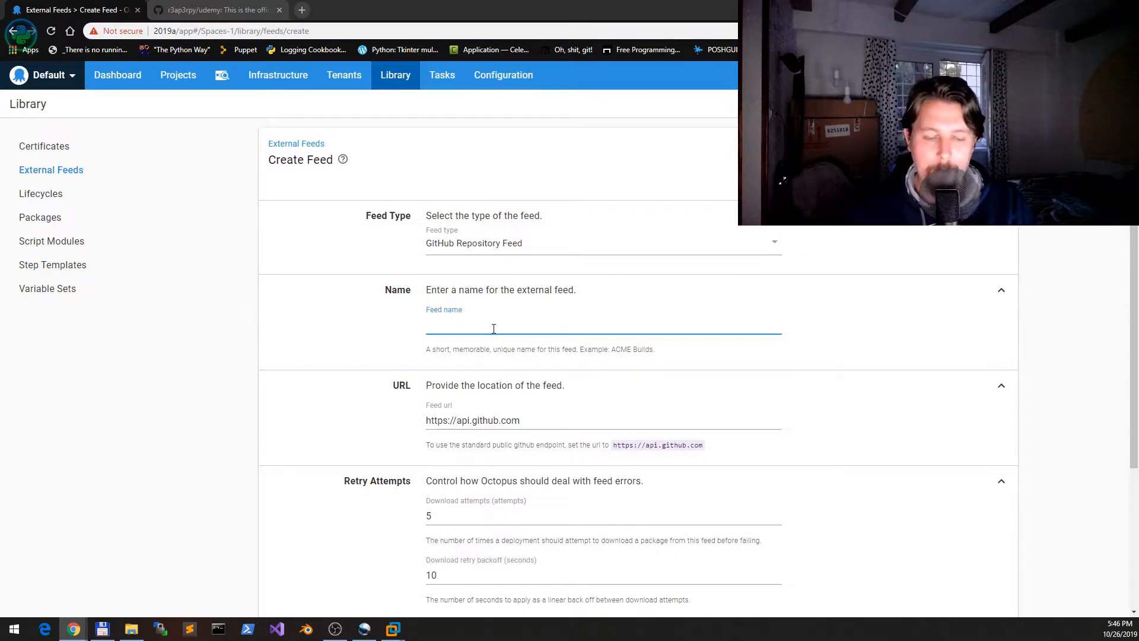
pyautogui.write('u')
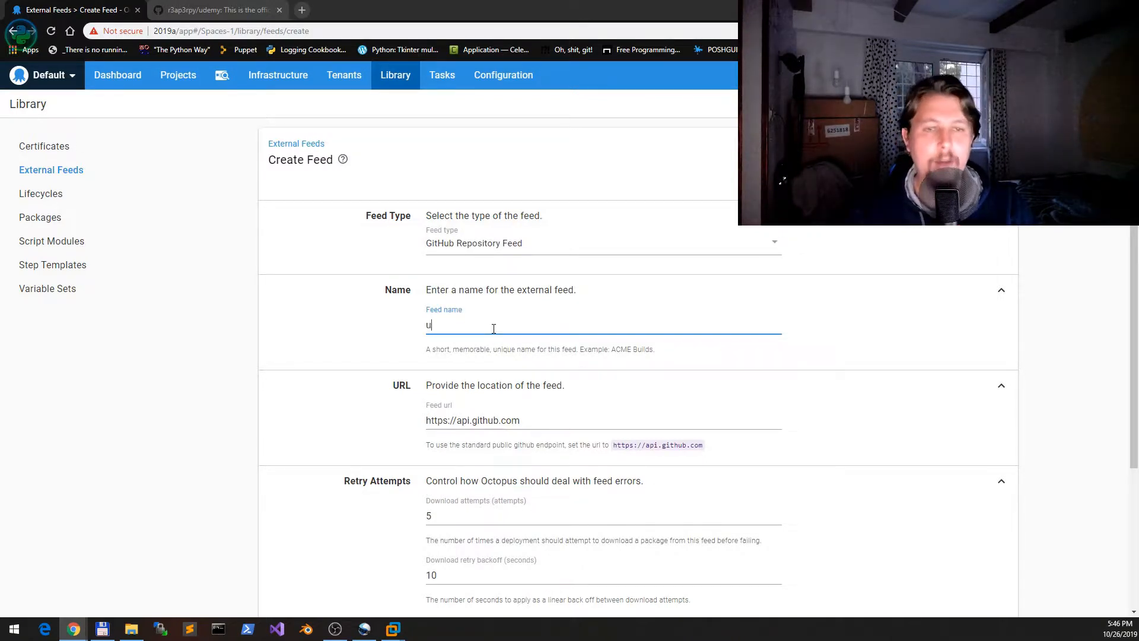
pyautogui.write('demy')
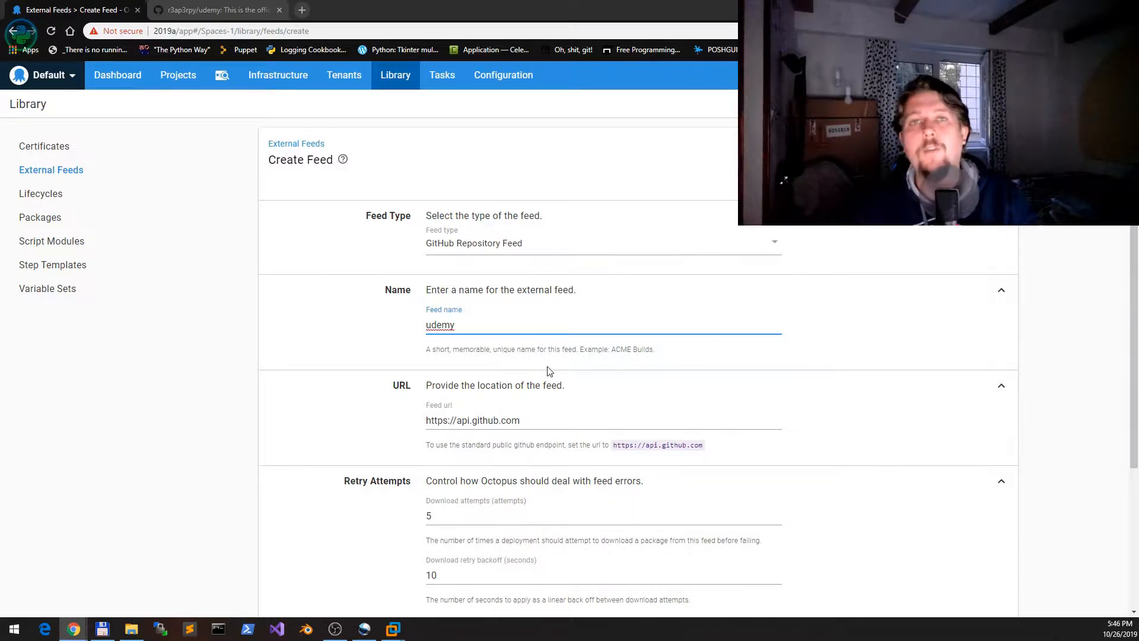
pyautogui.click(441, 10)
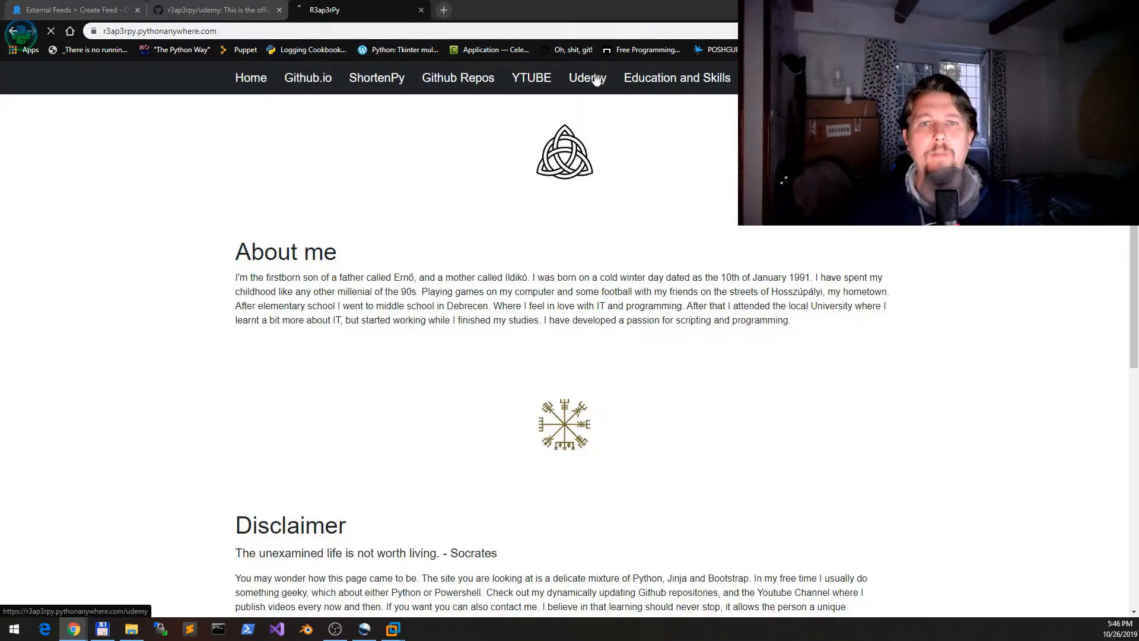
# Browse the Udemy courses page on the r3ap3rpy portfolio site
pyautogui.click(588, 78)
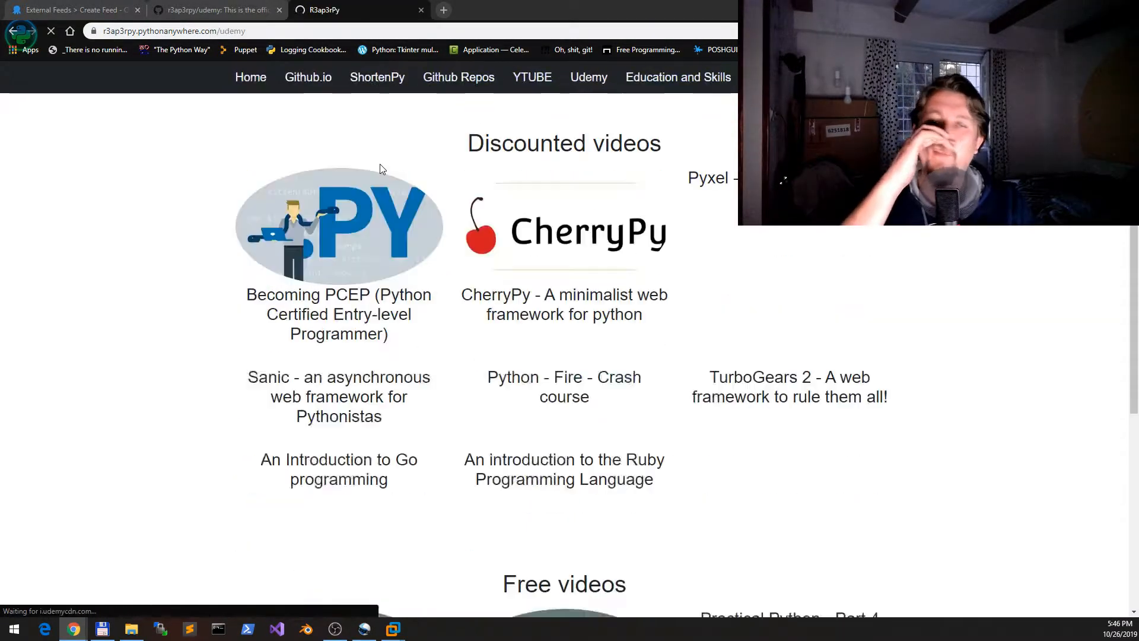
pyautogui.scroll(-3)
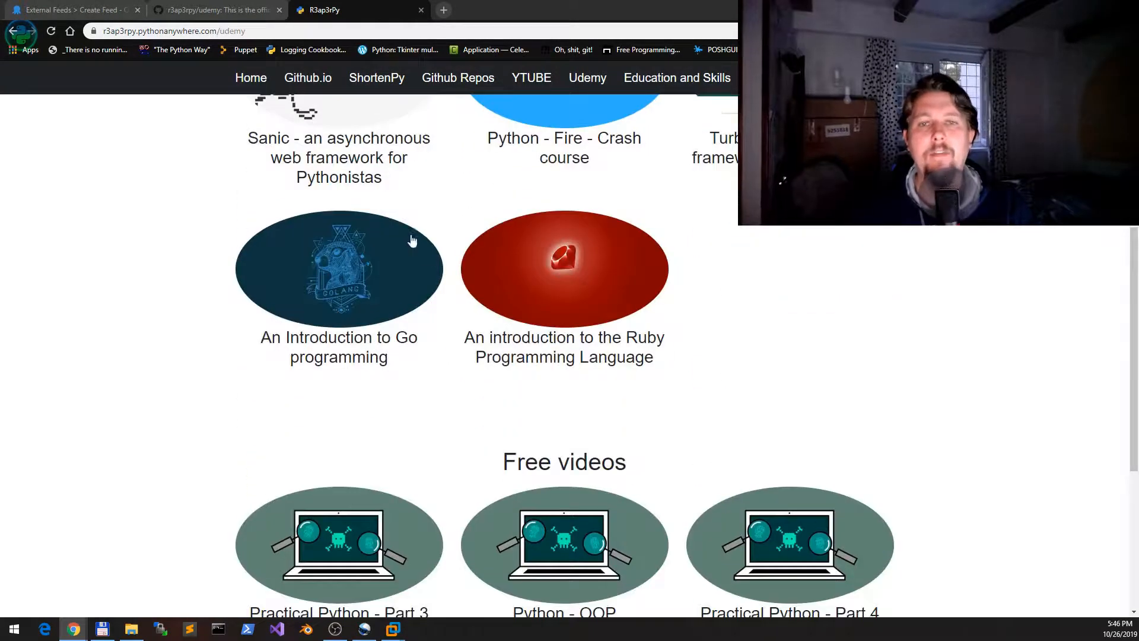
pyautogui.scroll(3)
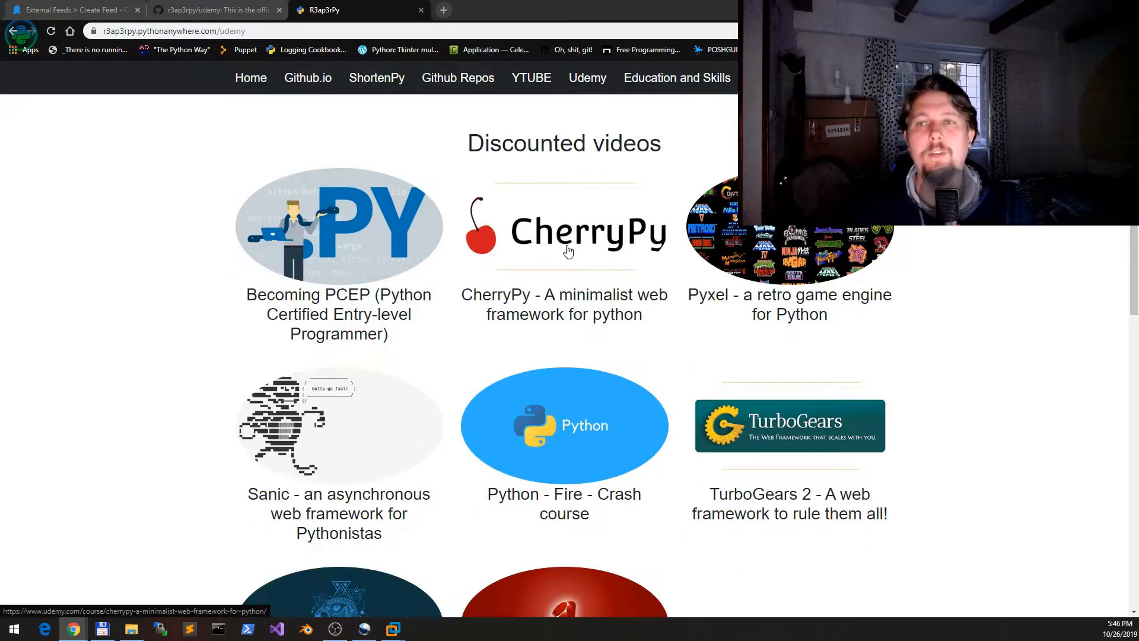
pyautogui.moveTo(265, 220)
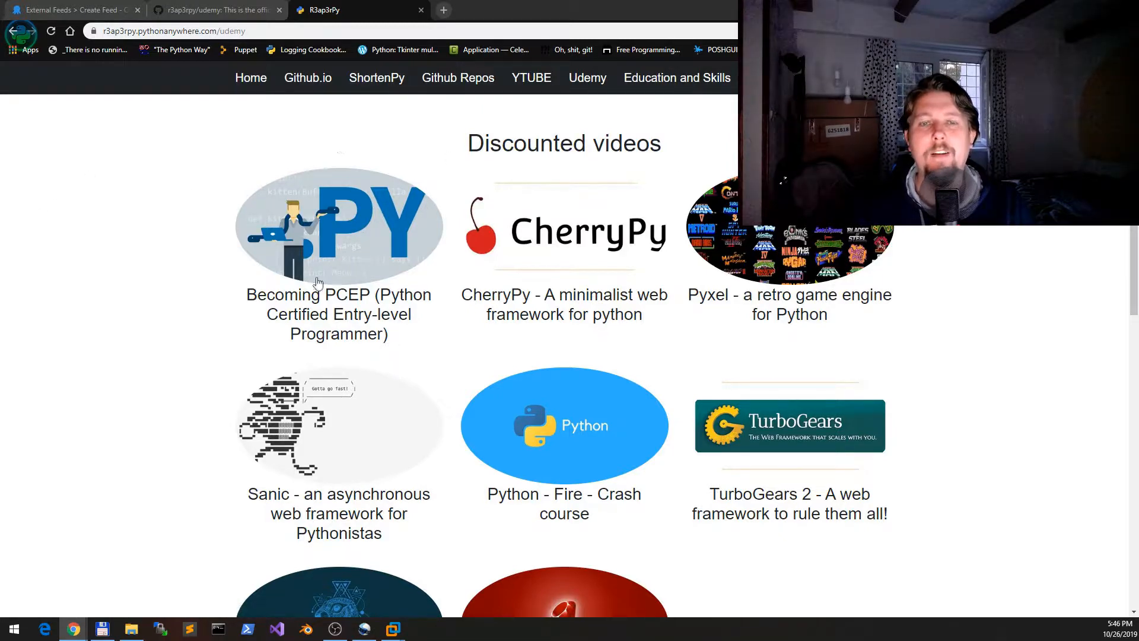
pyautogui.scroll(-3)
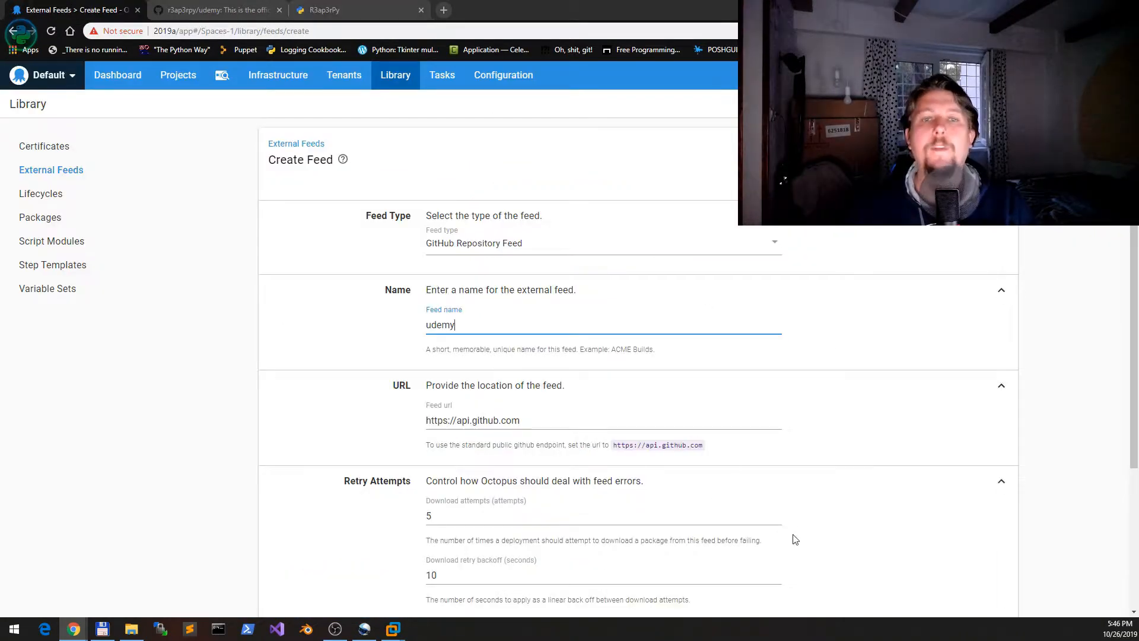
# Pick the feed's credential option and save the udemy feed as Feeds-1006
pyautogui.scroll(-3)
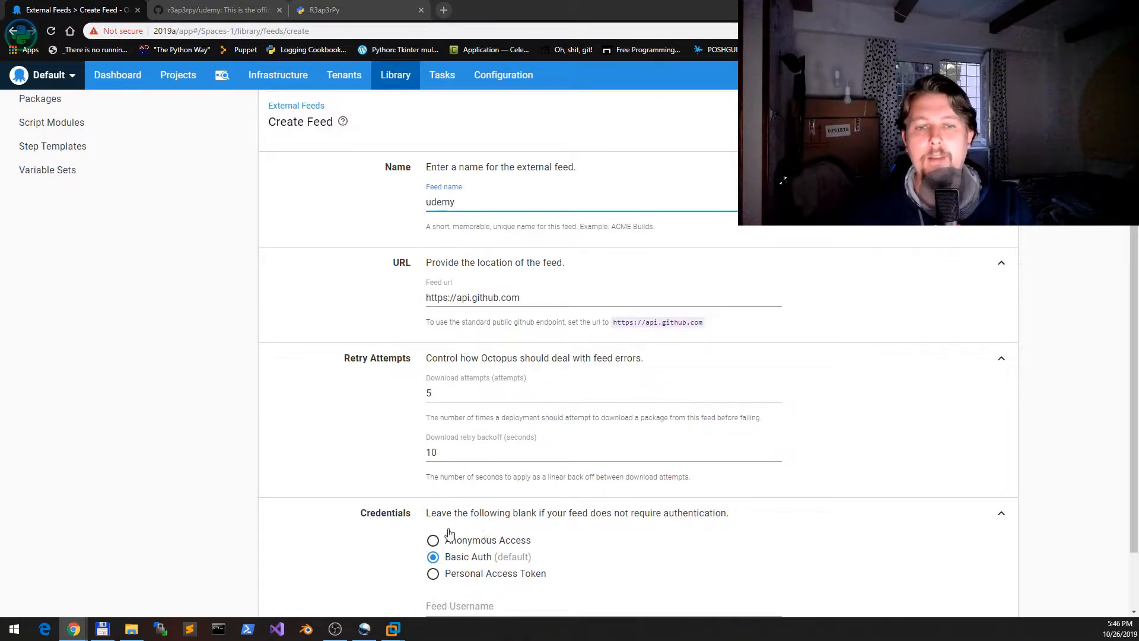
pyautogui.click(433, 540)
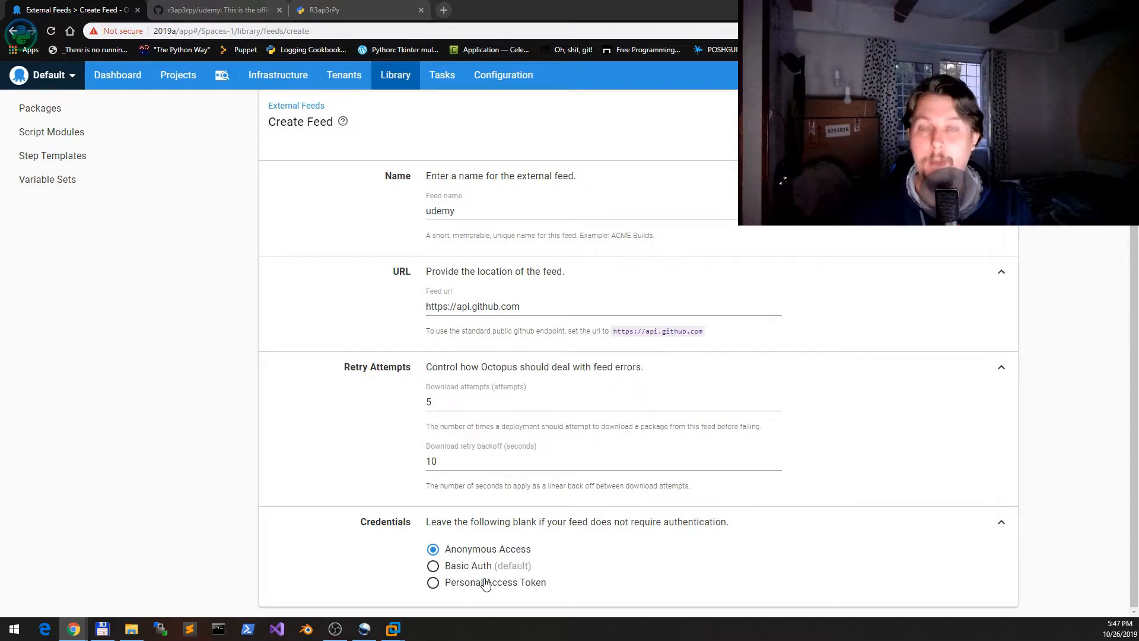
pyautogui.click(433, 582)
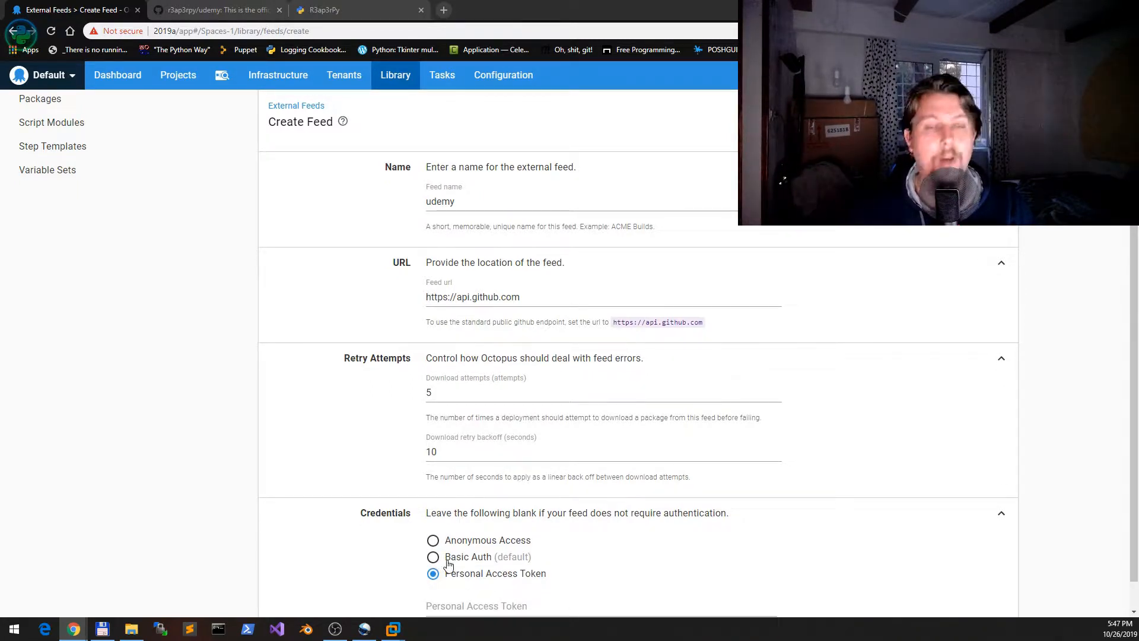
pyautogui.click(432, 540)
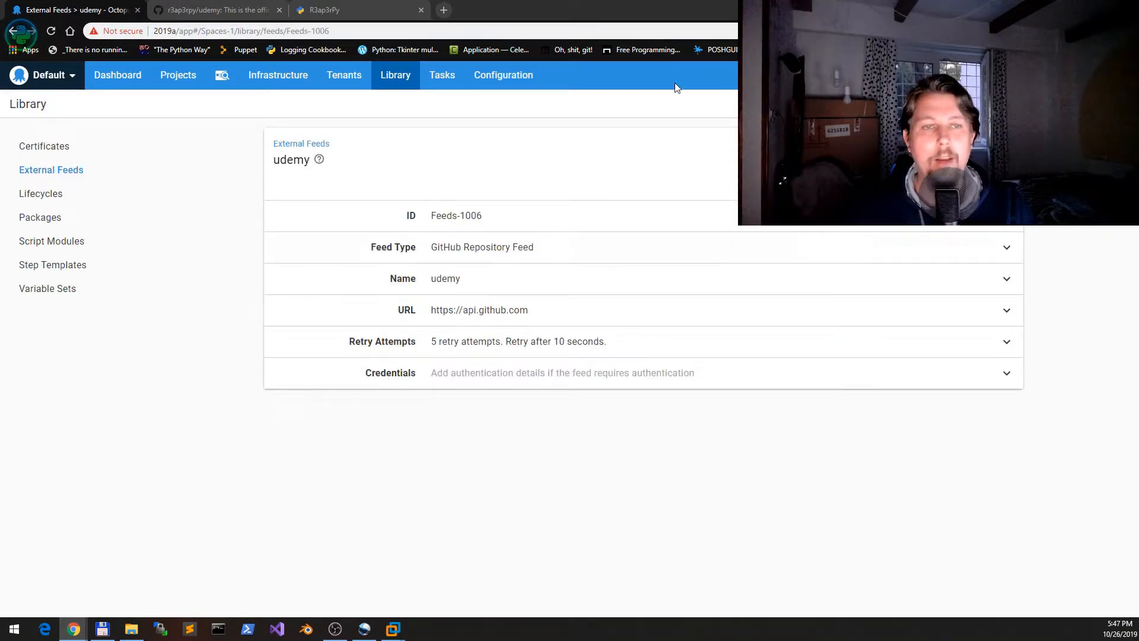
pyautogui.moveTo(682, 123)
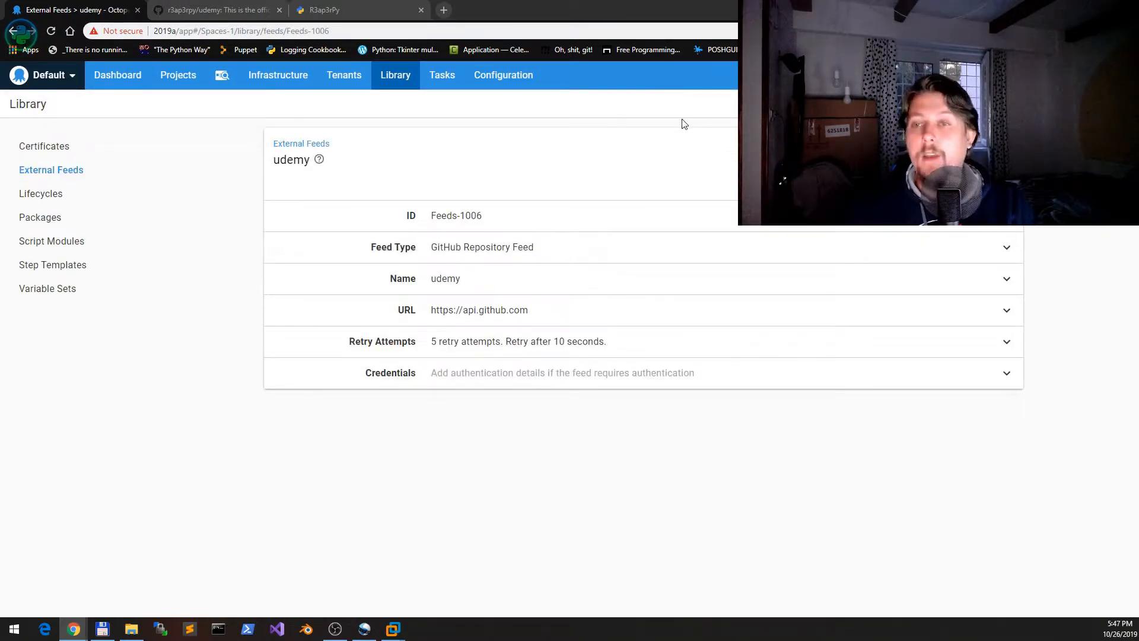
pyautogui.moveTo(178, 74)
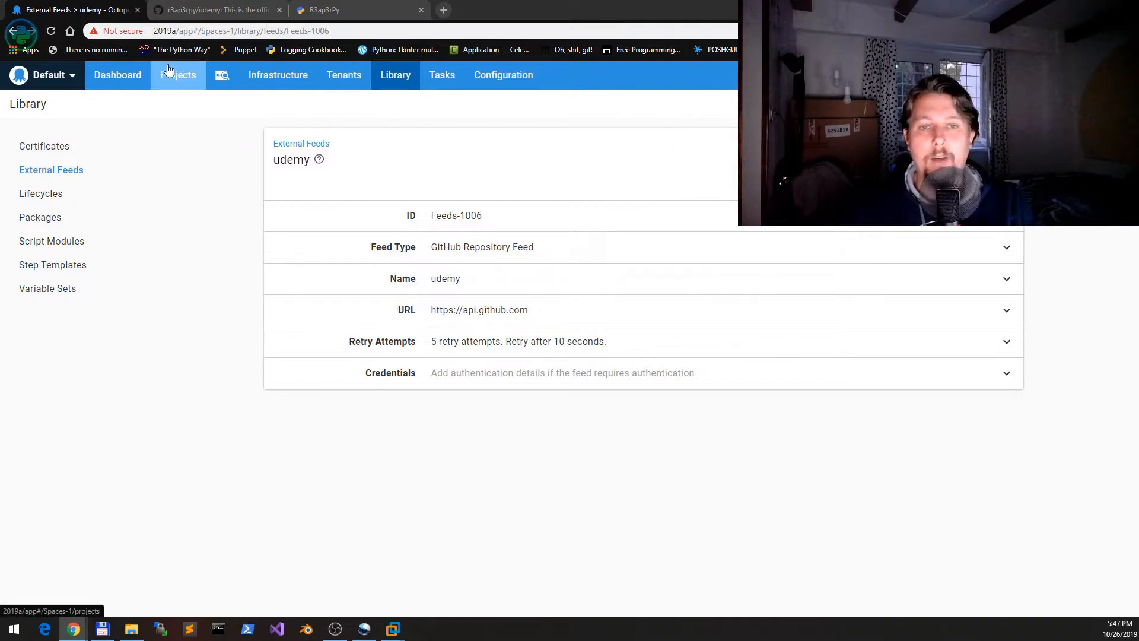
# Open the Deploy udemy module from r3ap3rpy project's deployment process
pyautogui.click(178, 74)
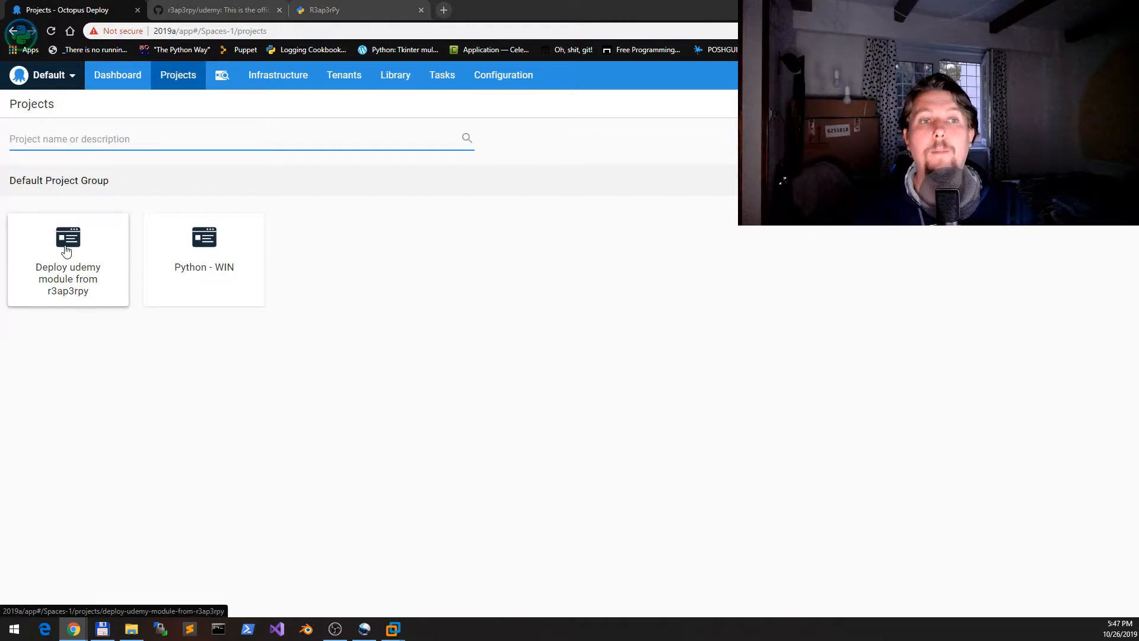
pyautogui.click(67, 258)
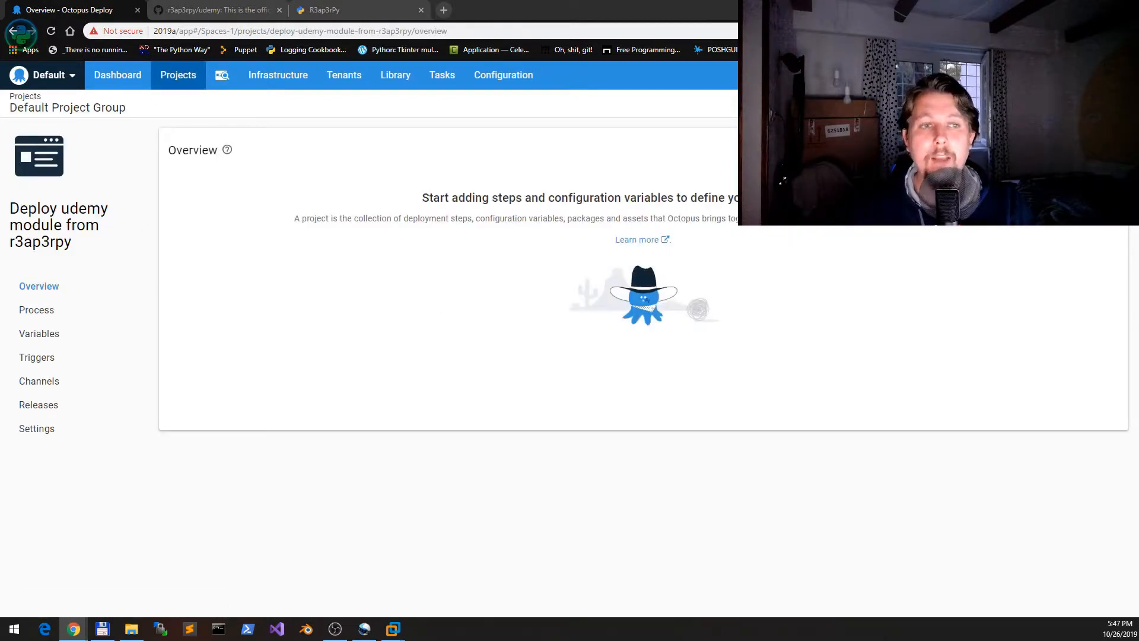
pyautogui.click(35, 309)
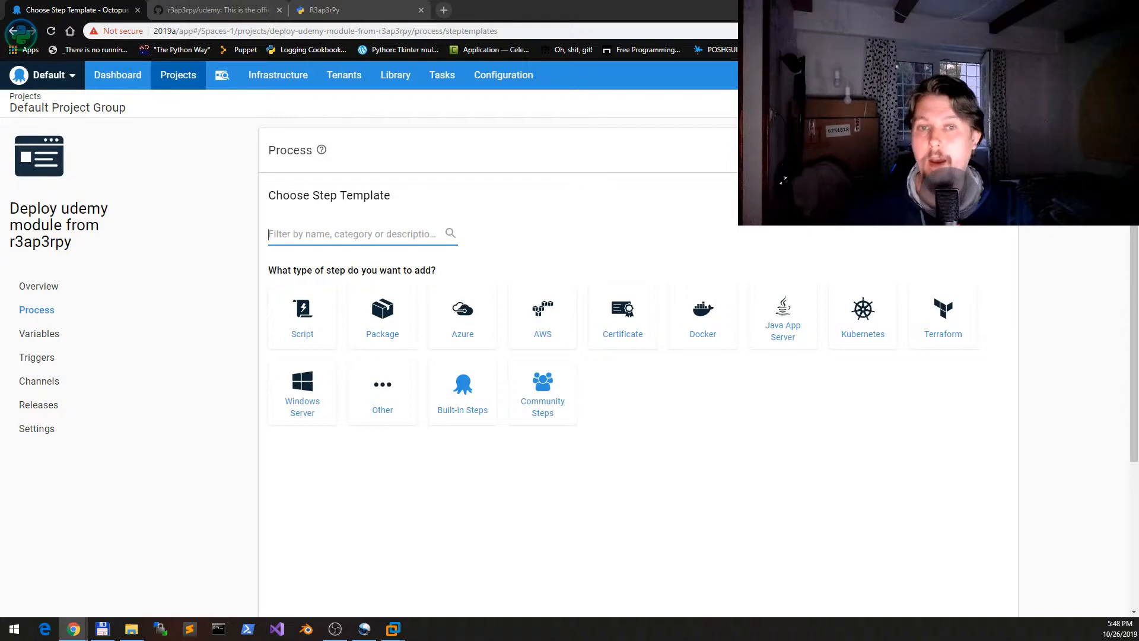
# Add a Deploy a Package step from the Package templates
pyautogui.click(381, 316)
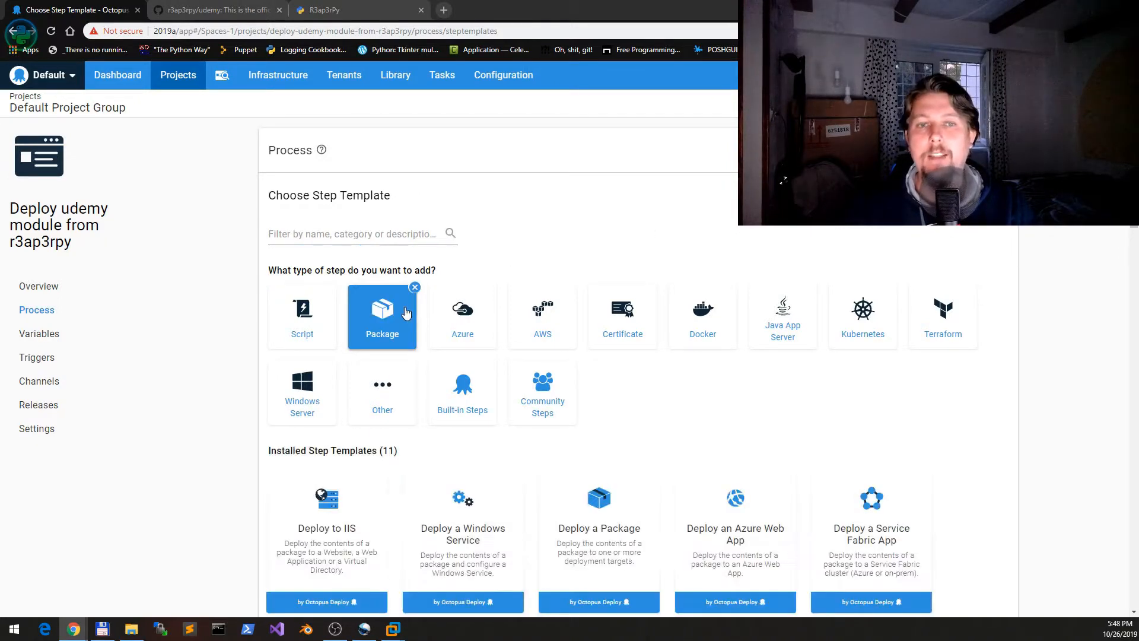
pyautogui.moveTo(598, 501)
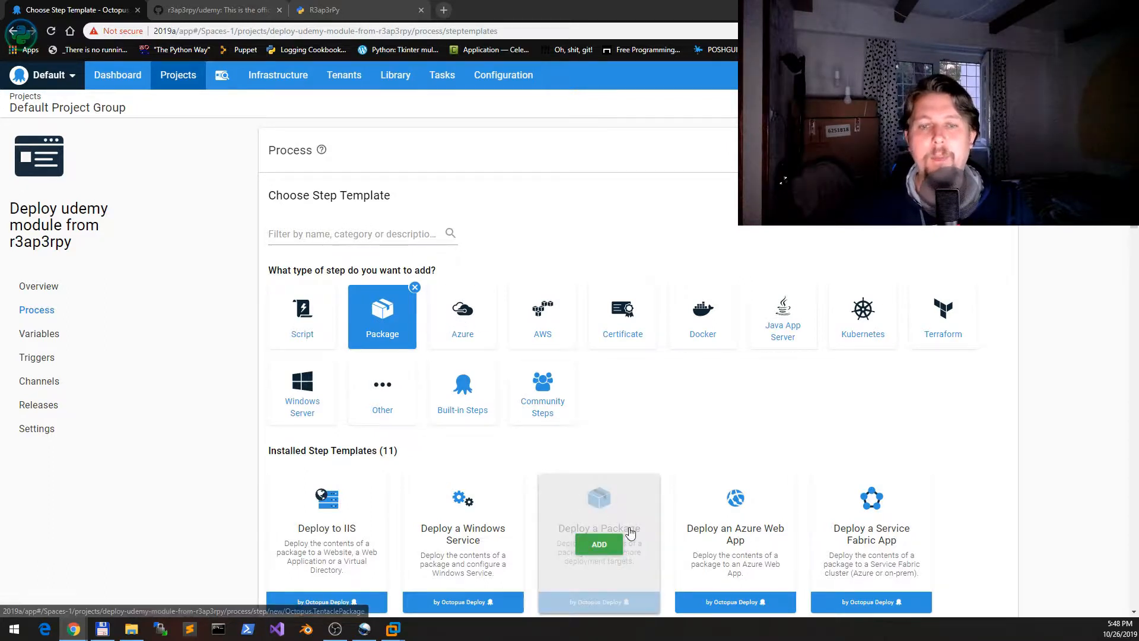
pyautogui.click(598, 544)
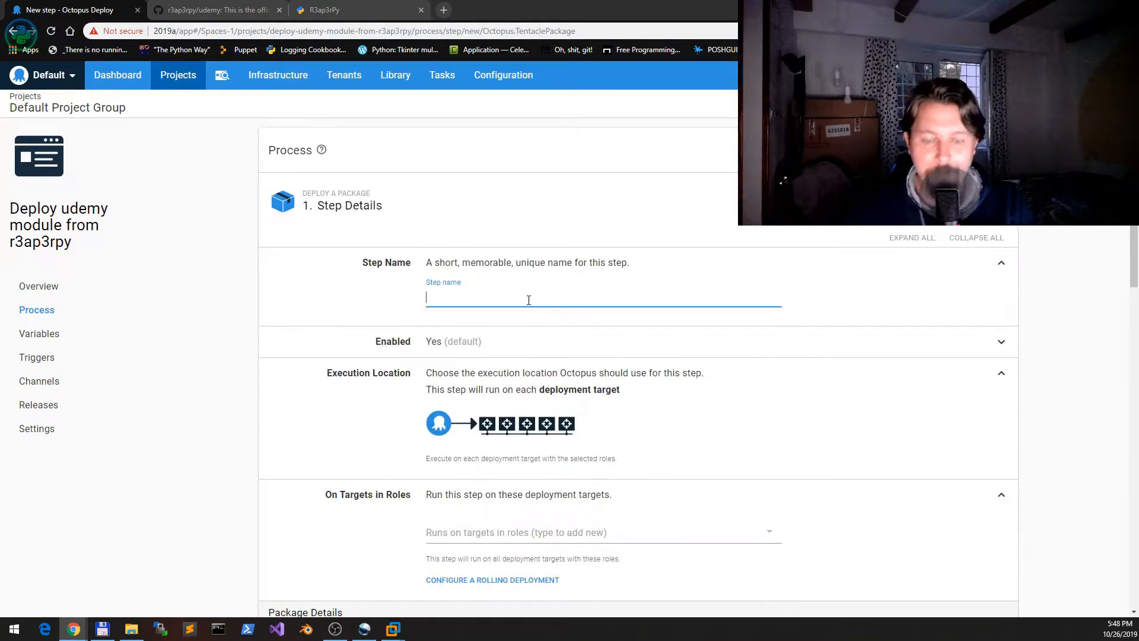
# Name the step 'Udemy from github' and target the Default role
pyautogui.write('Udemy from githun')
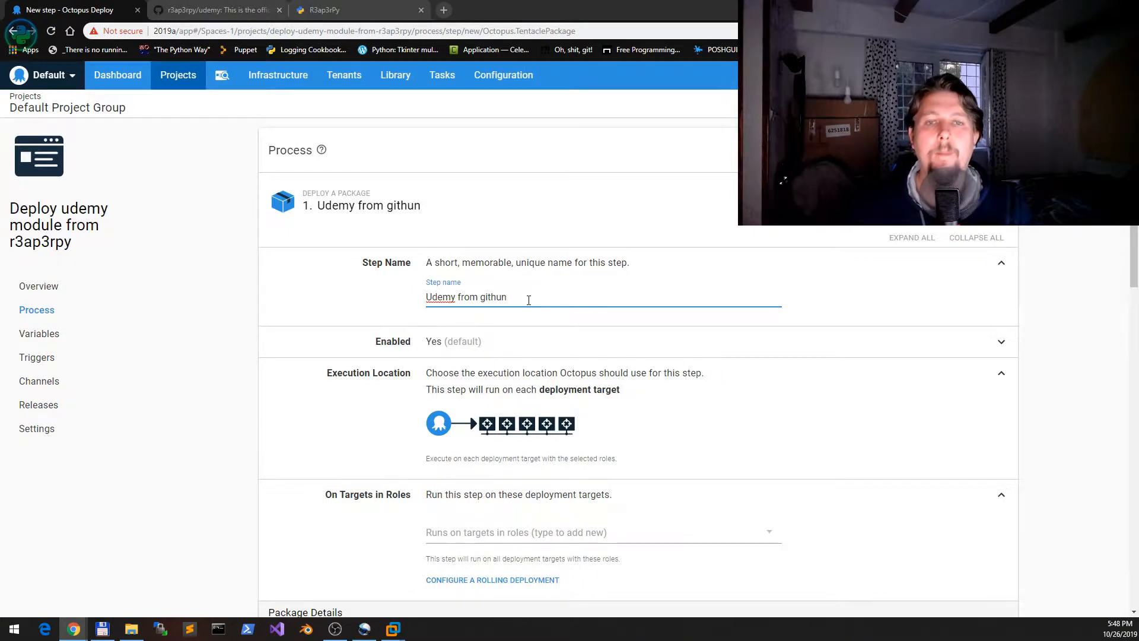
pyautogui.write('github')
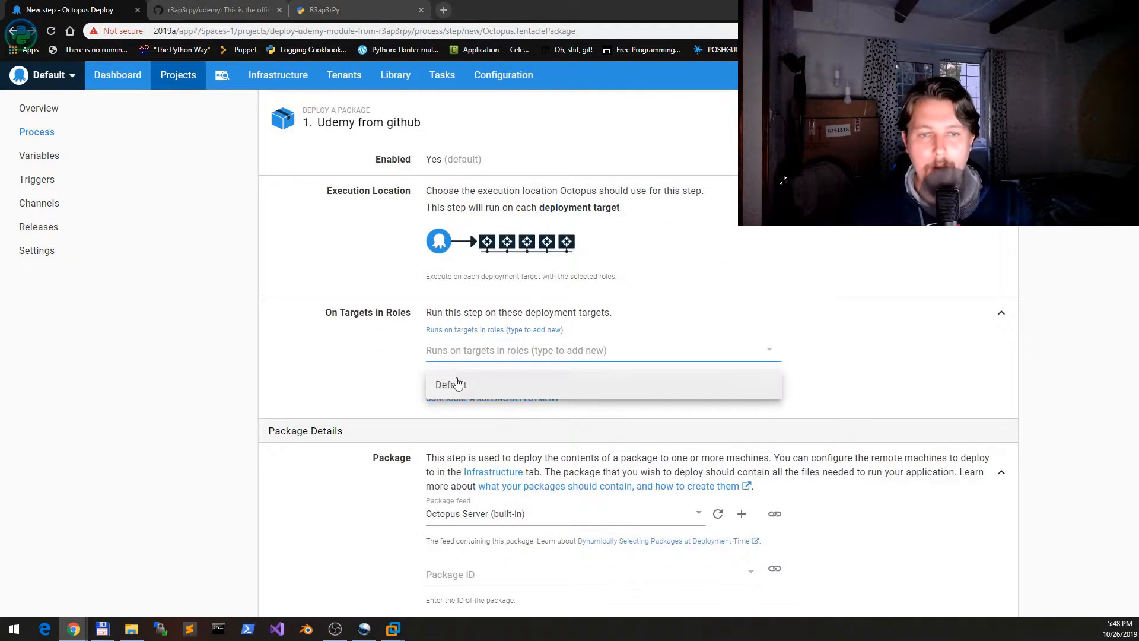
pyautogui.click(450, 384)
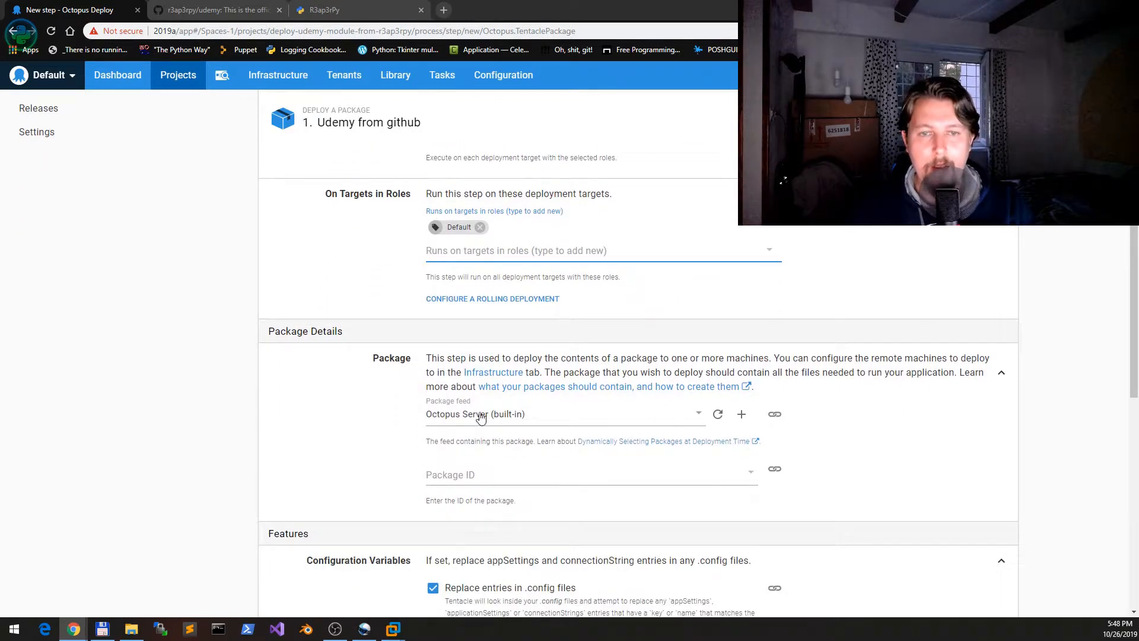
# Use the udemy feed with package ID r3ap3rpy/udemy, fixing the stray character
pyautogui.click(559, 414)
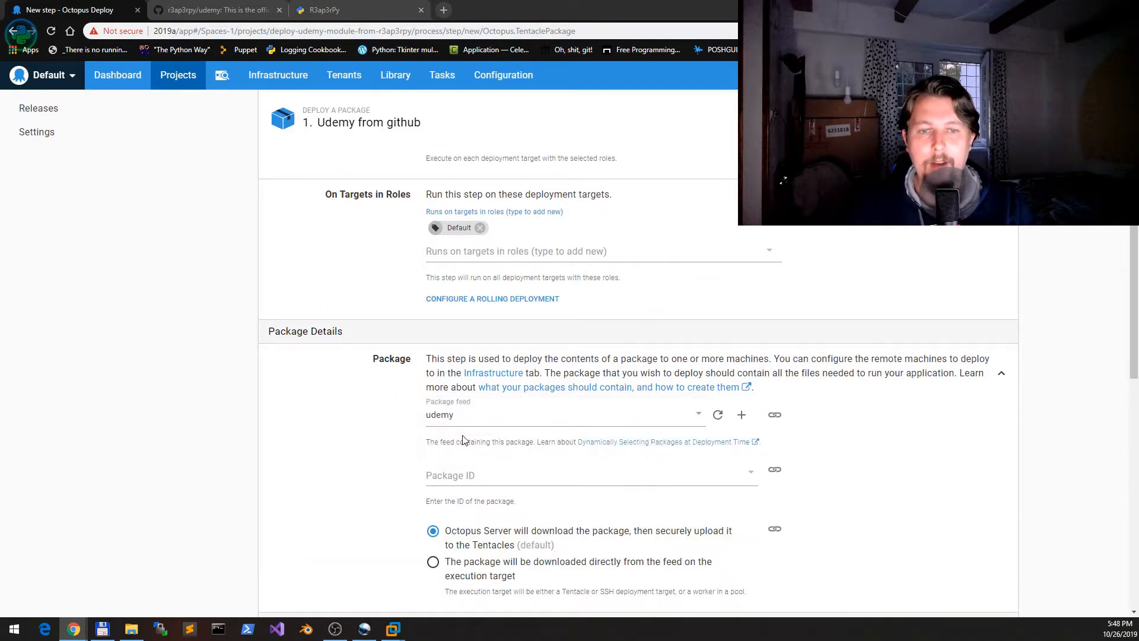
pyautogui.write('r3őa')
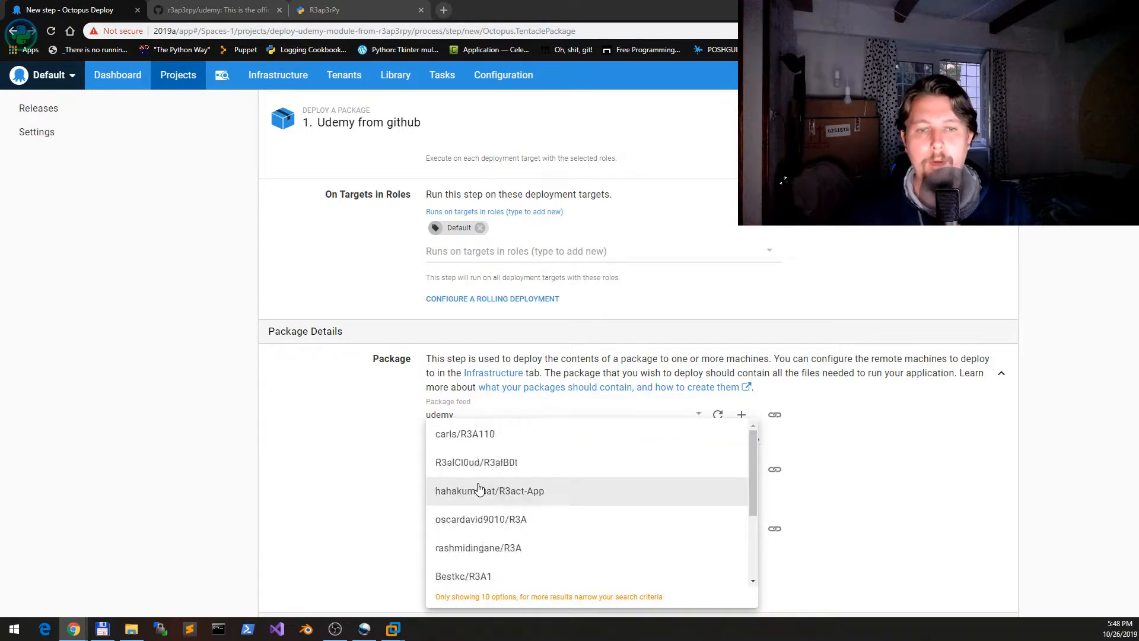
pyautogui.write('r3ap3ryp')
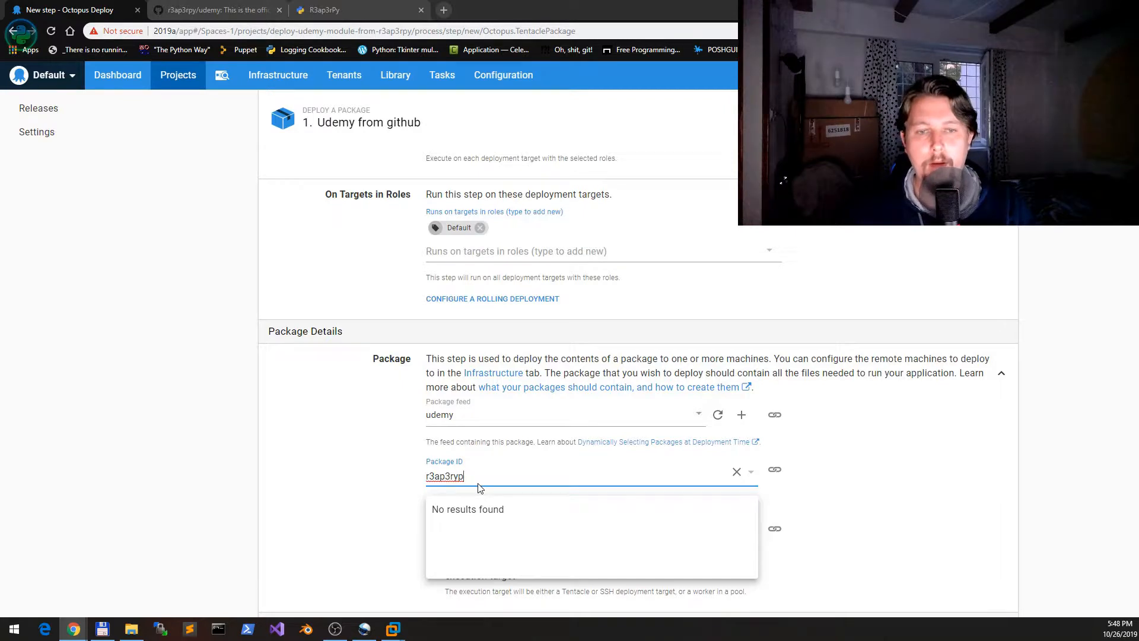
pyautogui.write('/')
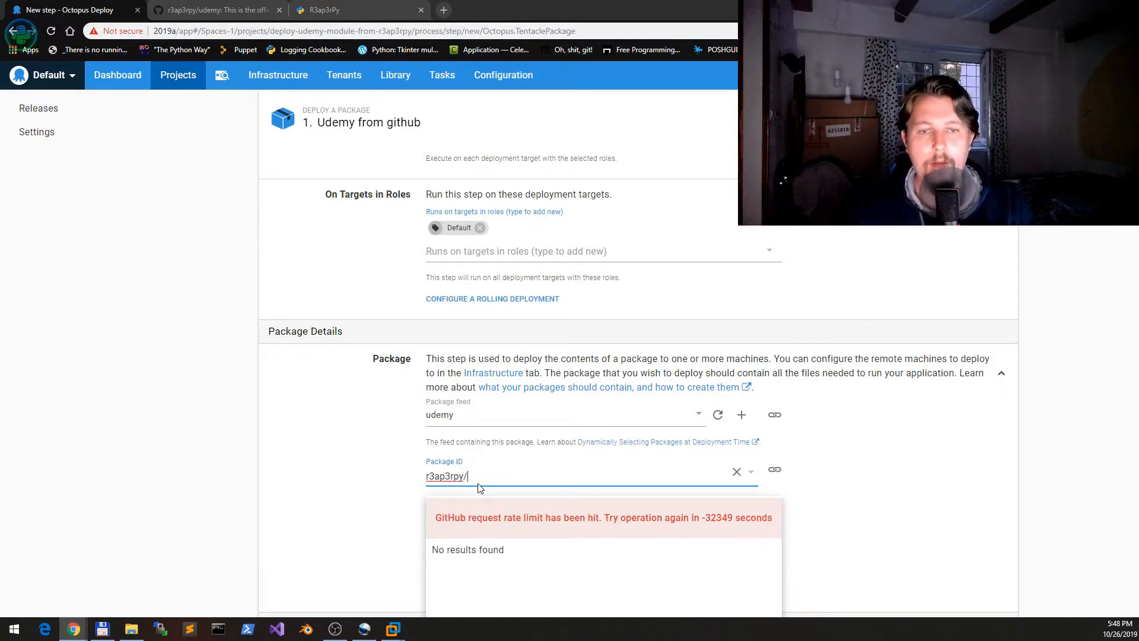
pyautogui.write('udemy3')
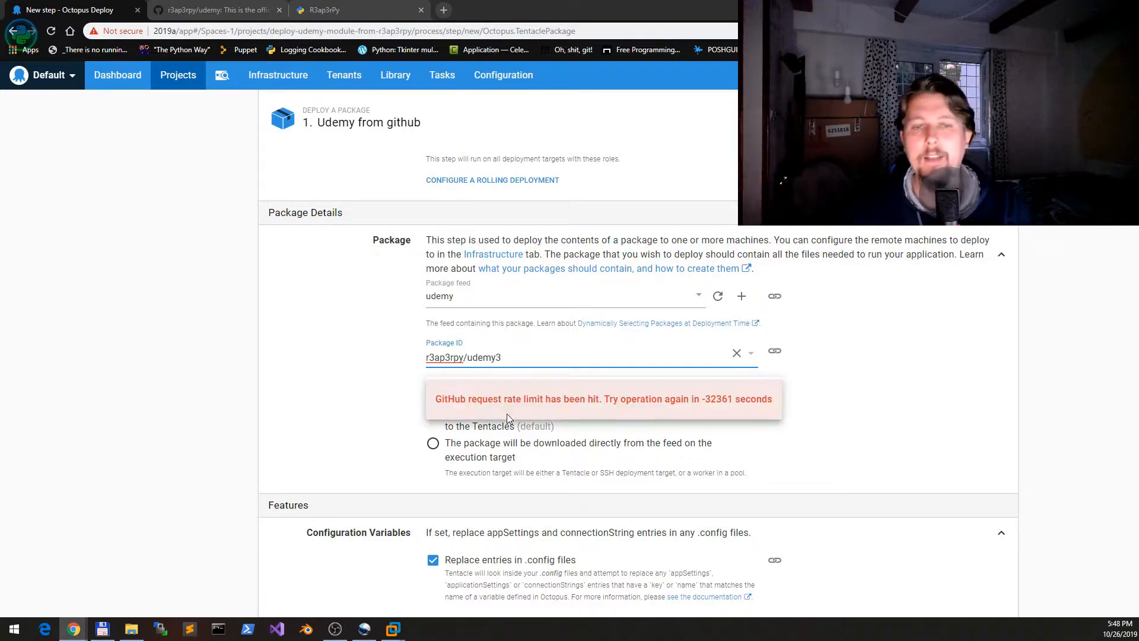
pyautogui.press('Backspace')
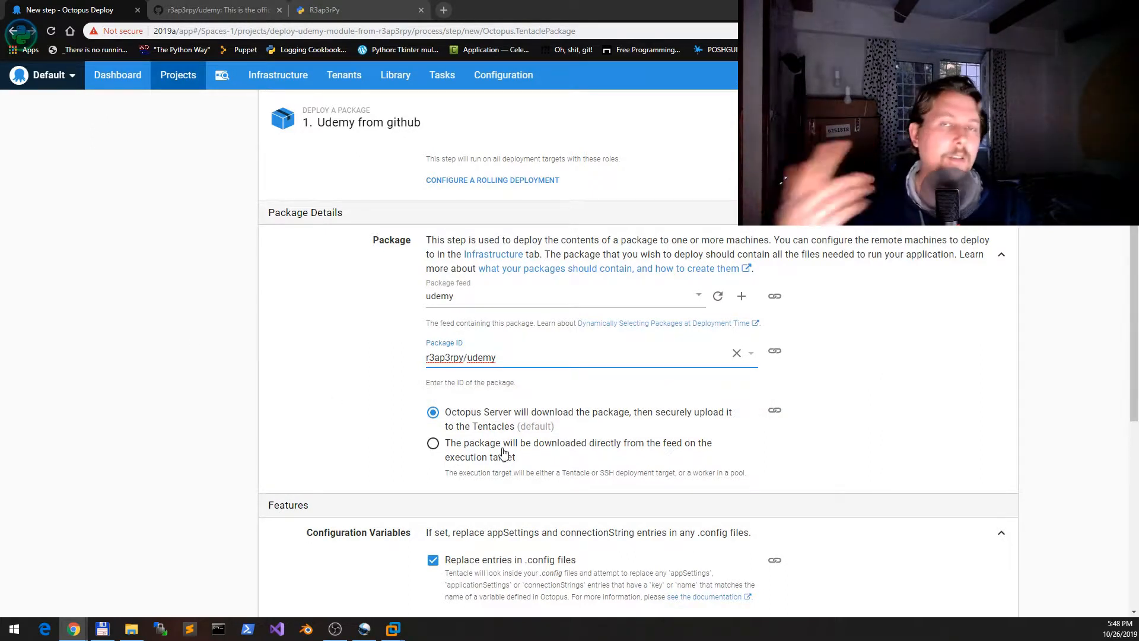
pyautogui.scroll(-3)
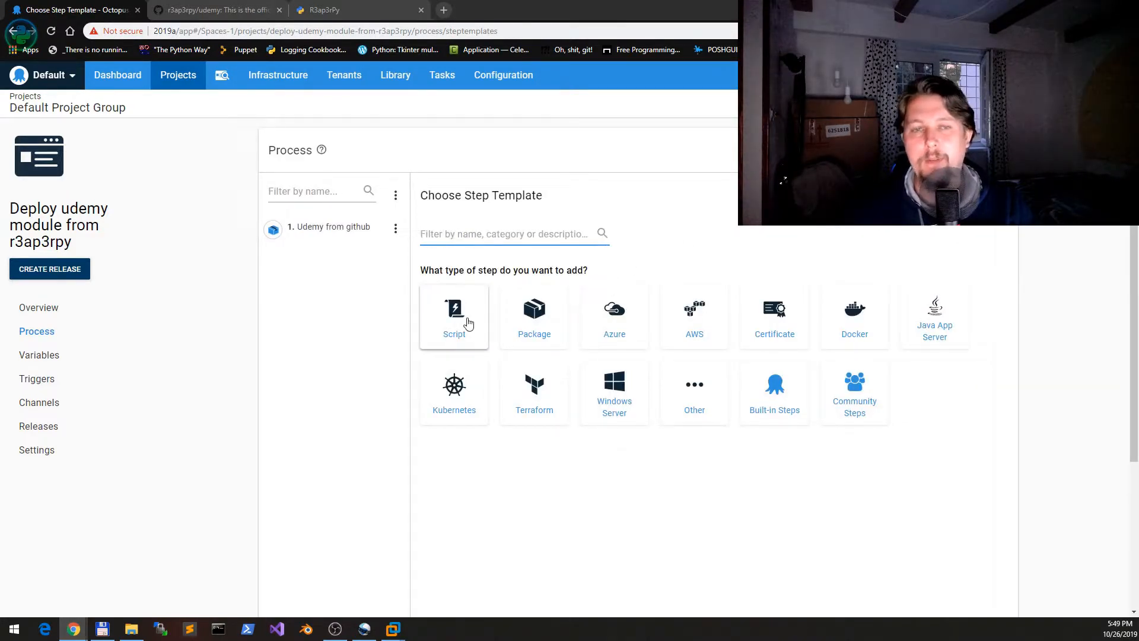
# Open the Python - WIN project's Configure PATH variable for MACHINE script step
pyautogui.click(178, 74)
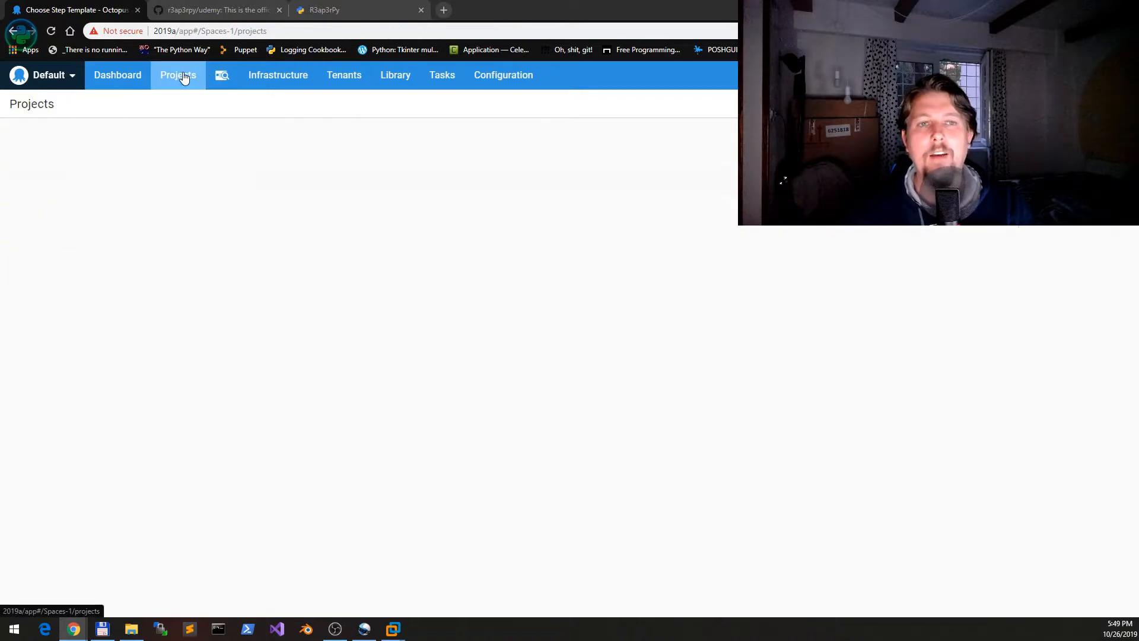
pyautogui.click(178, 75)
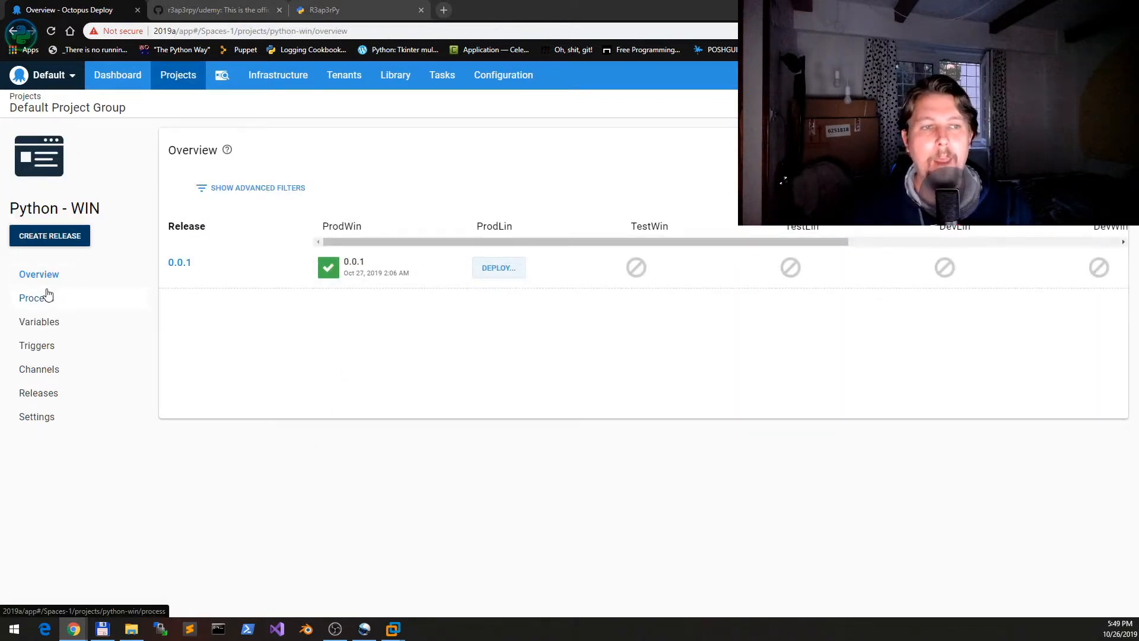
pyautogui.click(33, 298)
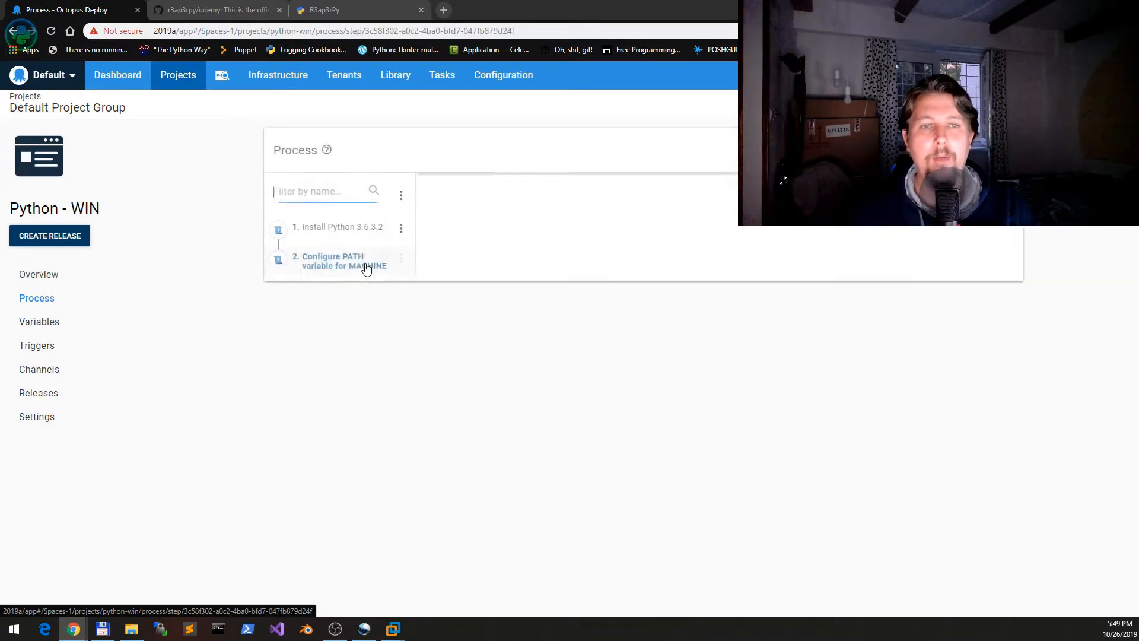
pyautogui.click(338, 261)
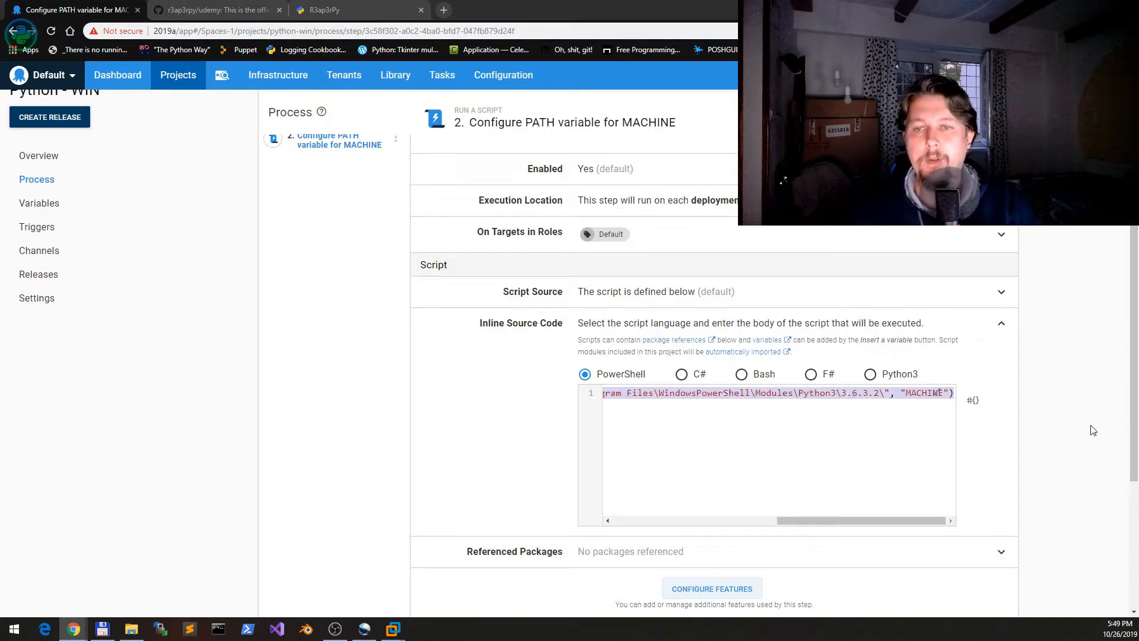
pyautogui.moveTo(392, 628)
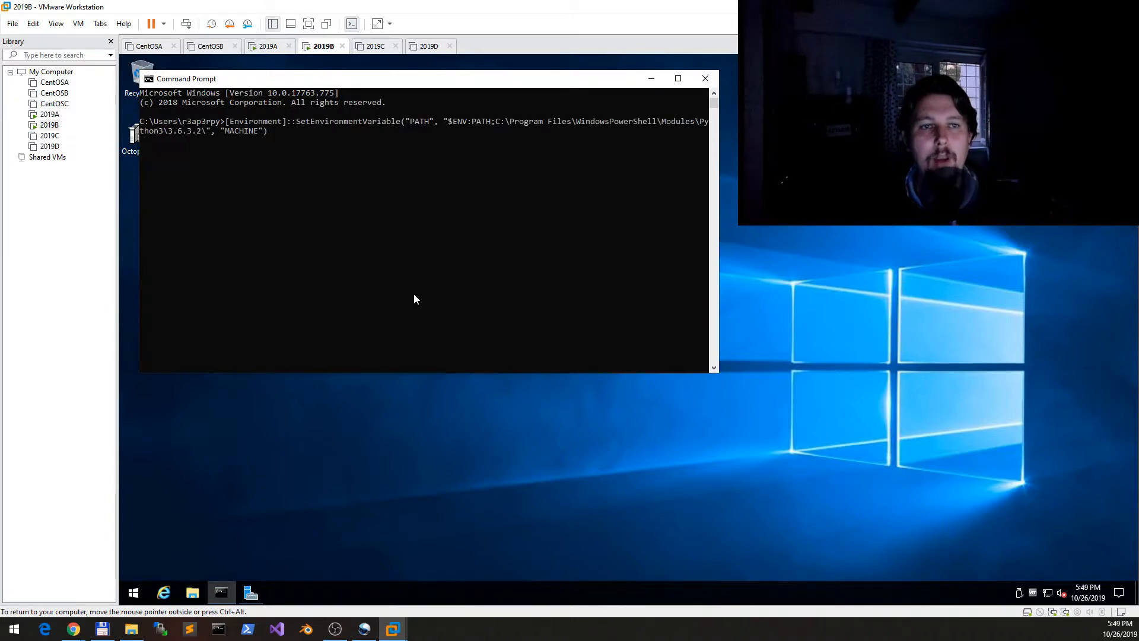
pyautogui.moveTo(478, 159)
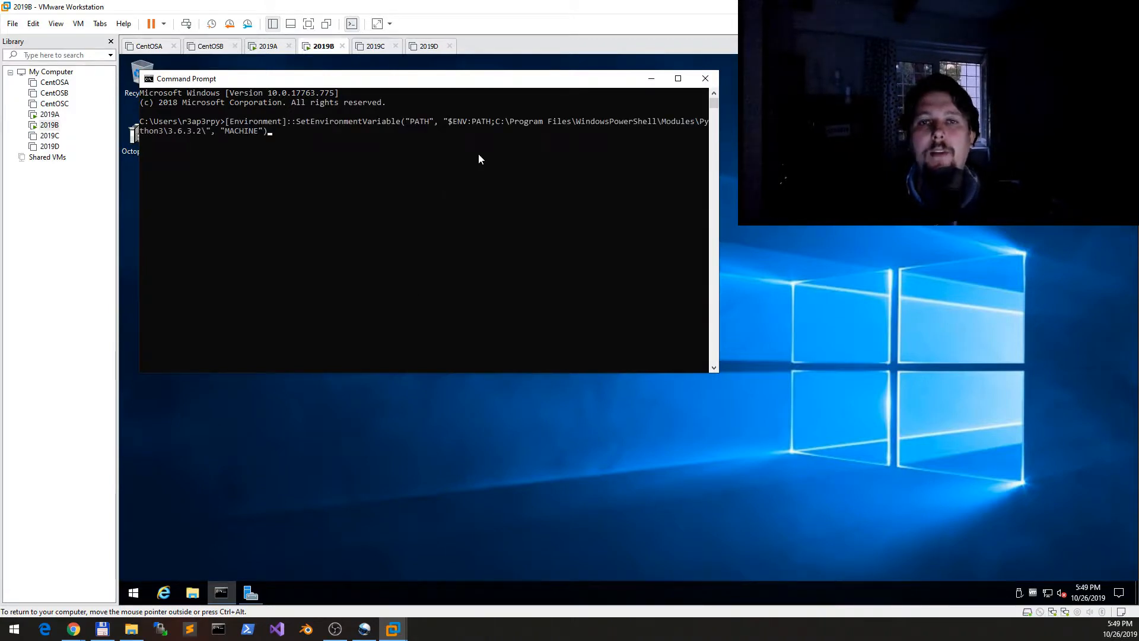
# Browse the VM's C: drive to the deployed udemy 0.0.1 folder under Octopus Applications ProdWin
pyautogui.click(191, 592)
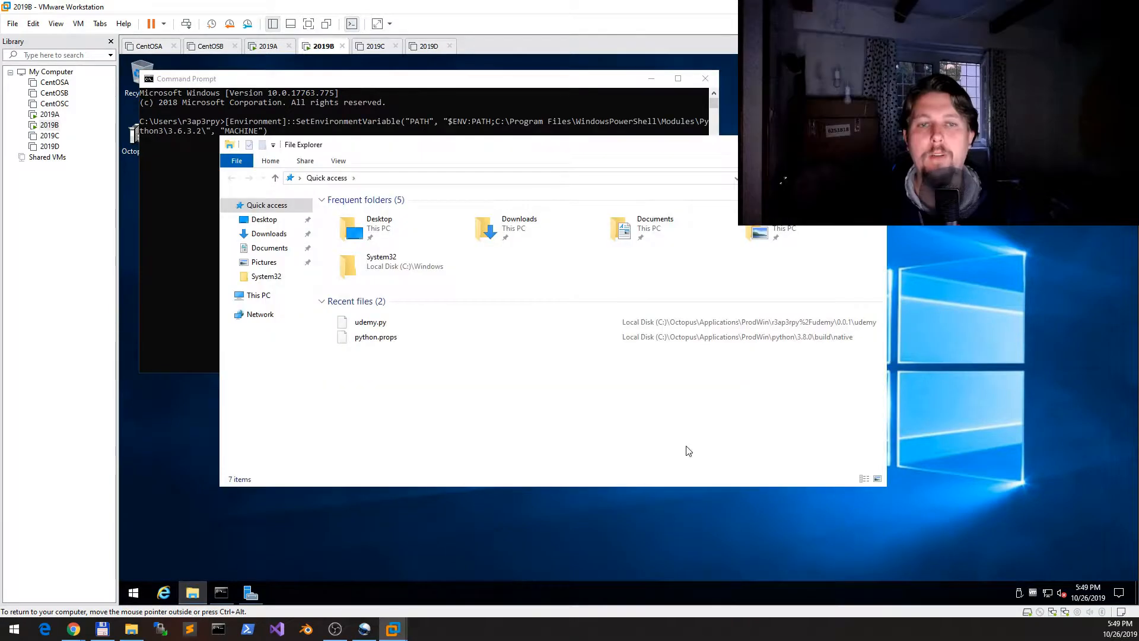
pyautogui.click(258, 295)
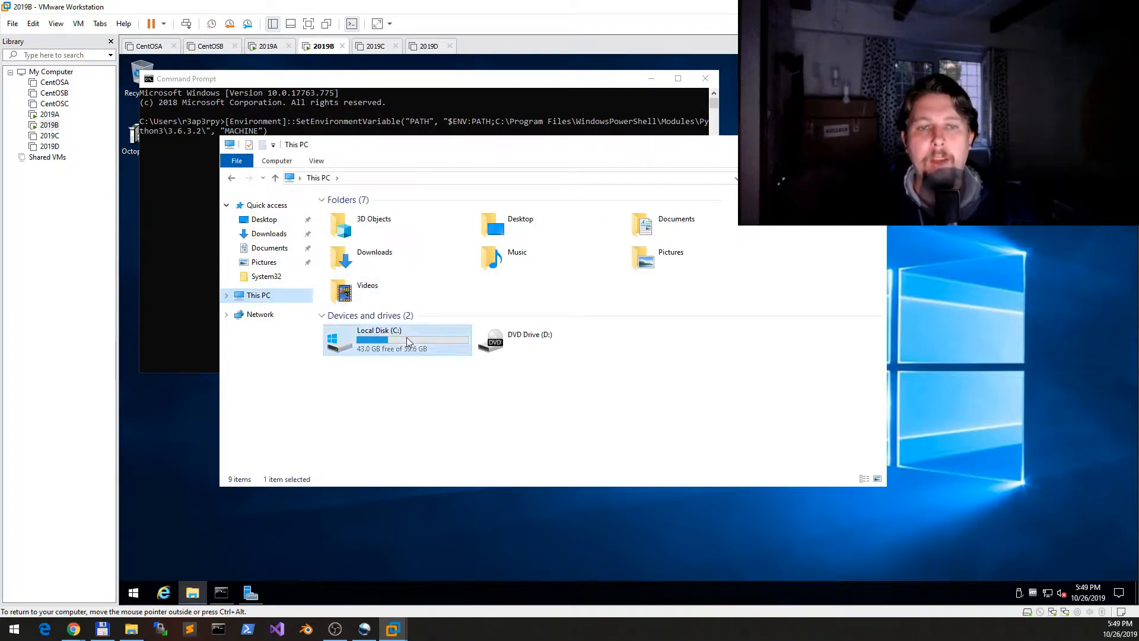
pyautogui.doubleClick(379, 340)
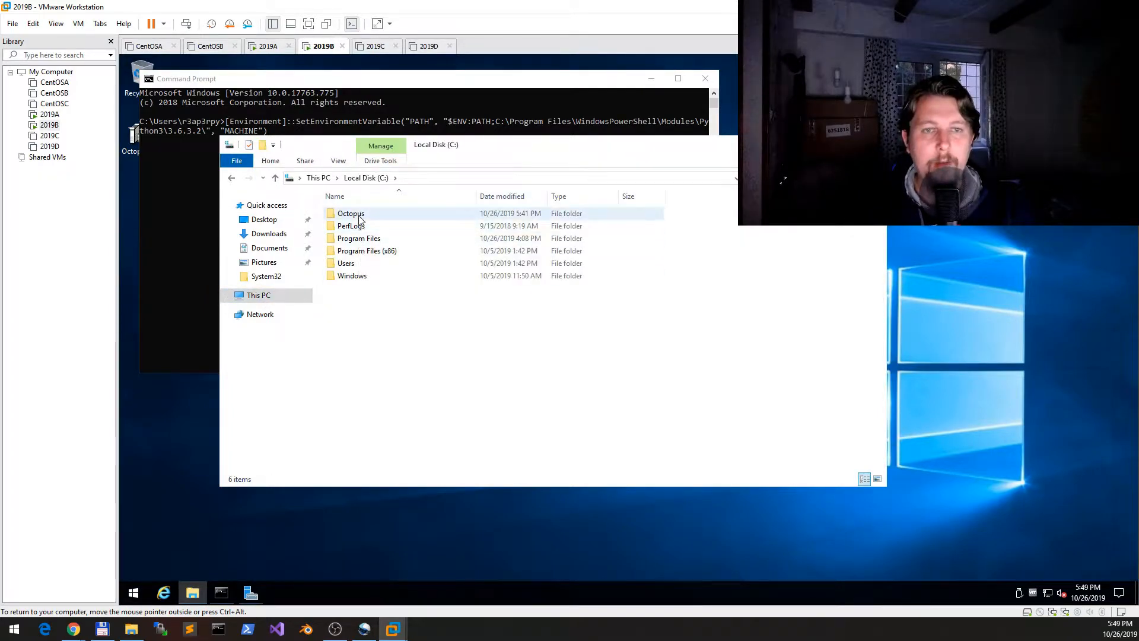
pyautogui.doubleClick(351, 213)
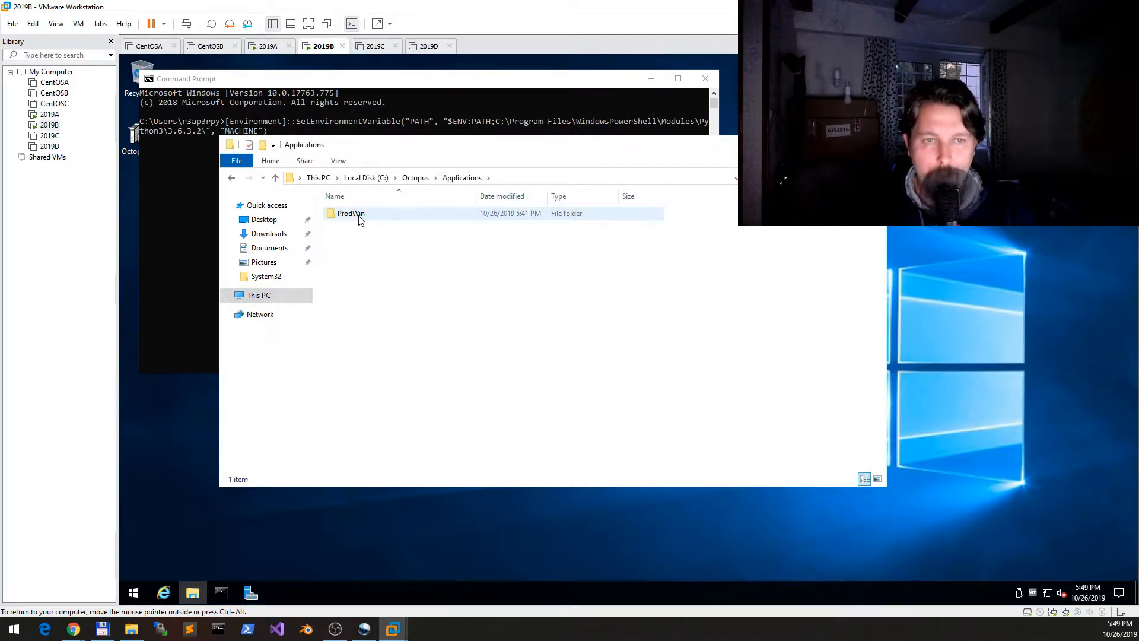
pyautogui.doubleClick(351, 213)
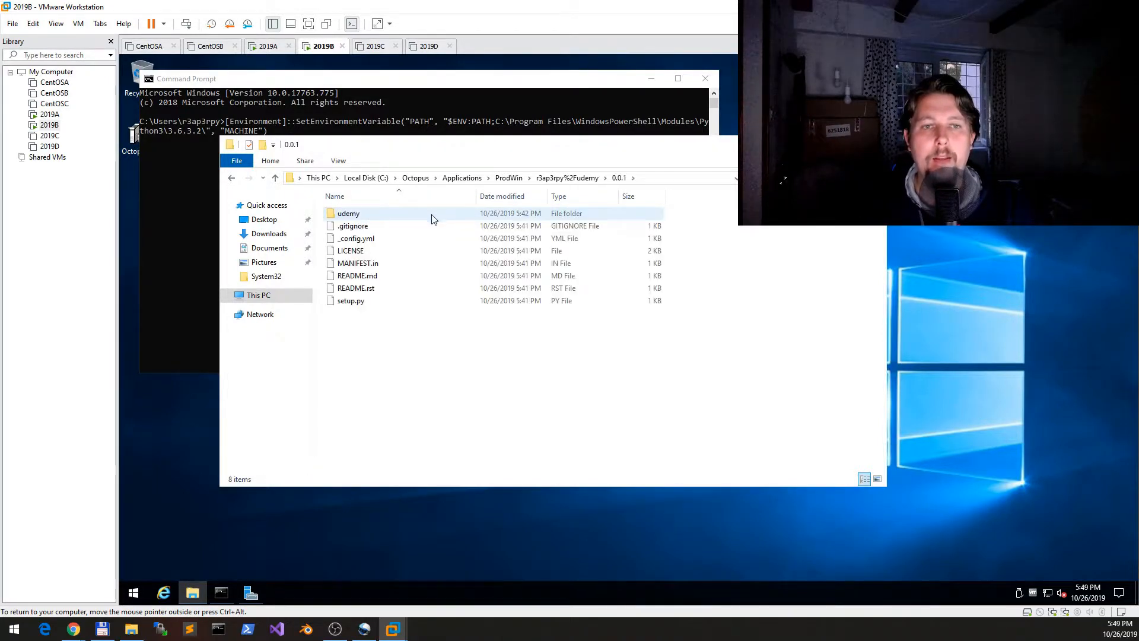
pyautogui.click(348, 213)
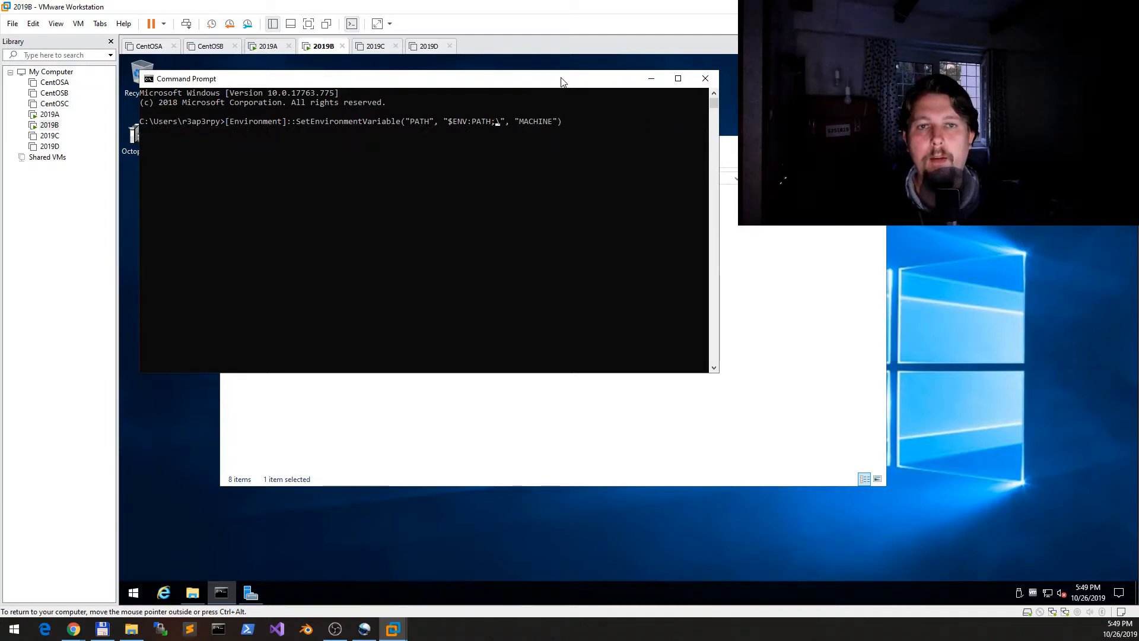
# Put C:\Octopus\Applications\ProdWin\r3ap3rpy%2Fudemy\0.0.1\ into the SetEnvironmentVariable PATH command
pyautogui.write('C:\\Octopus\\Applications\\ProdWin\\r3ap3rpy%2Fudemy\\0.0.1\\')
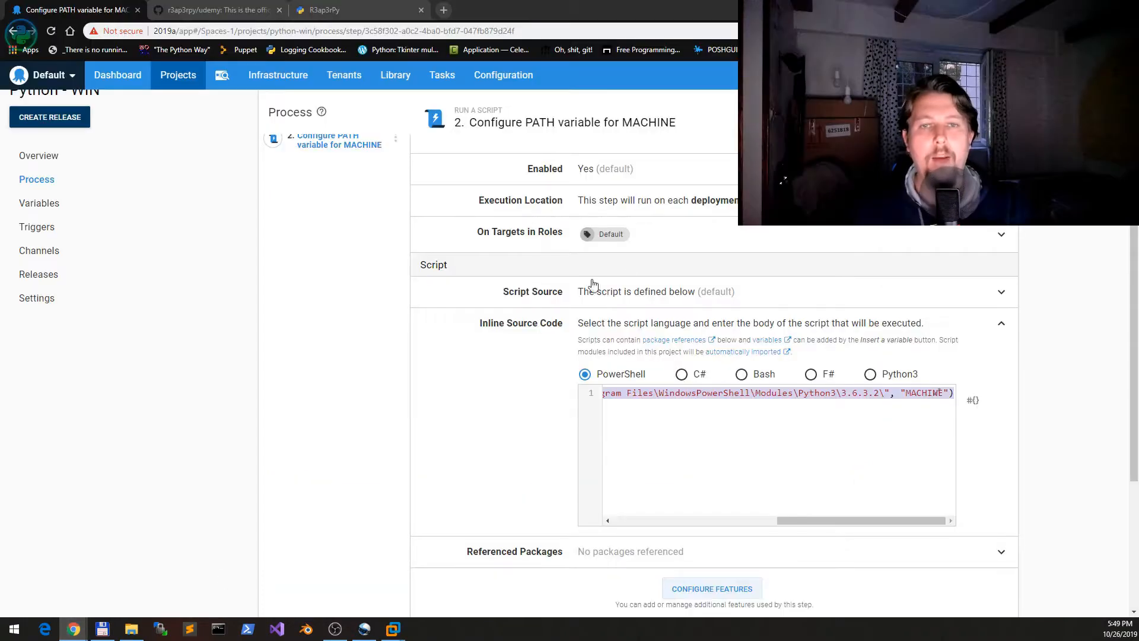
pyautogui.moveTo(177, 169)
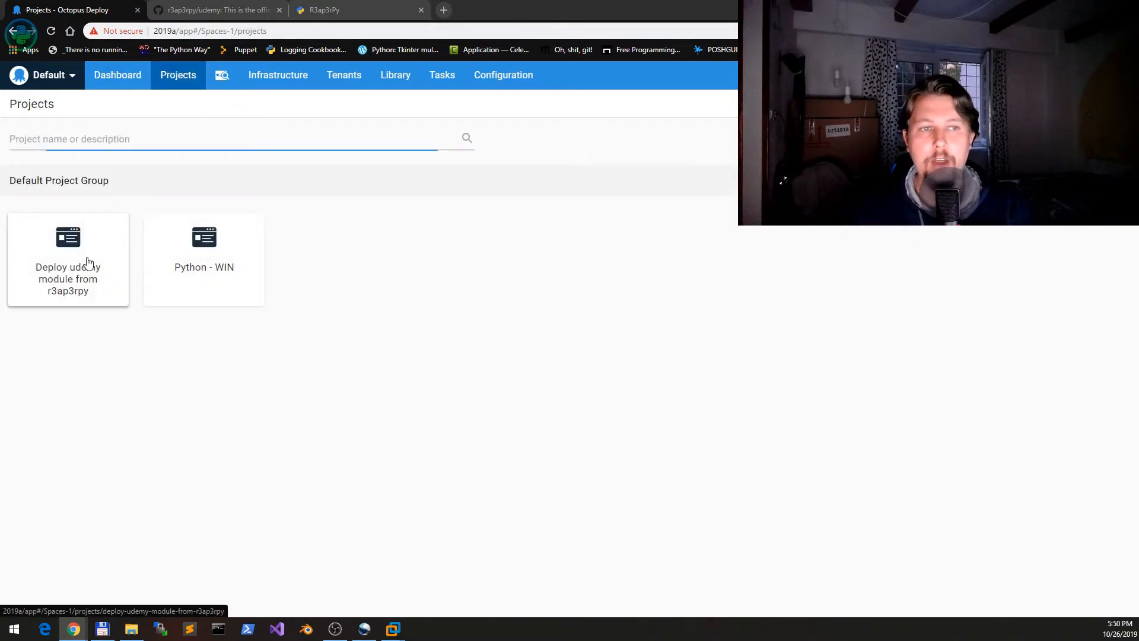
# Open the Deploy udemy module from r3ap3rpy project to add a second Run a Script step
pyautogui.click(68, 259)
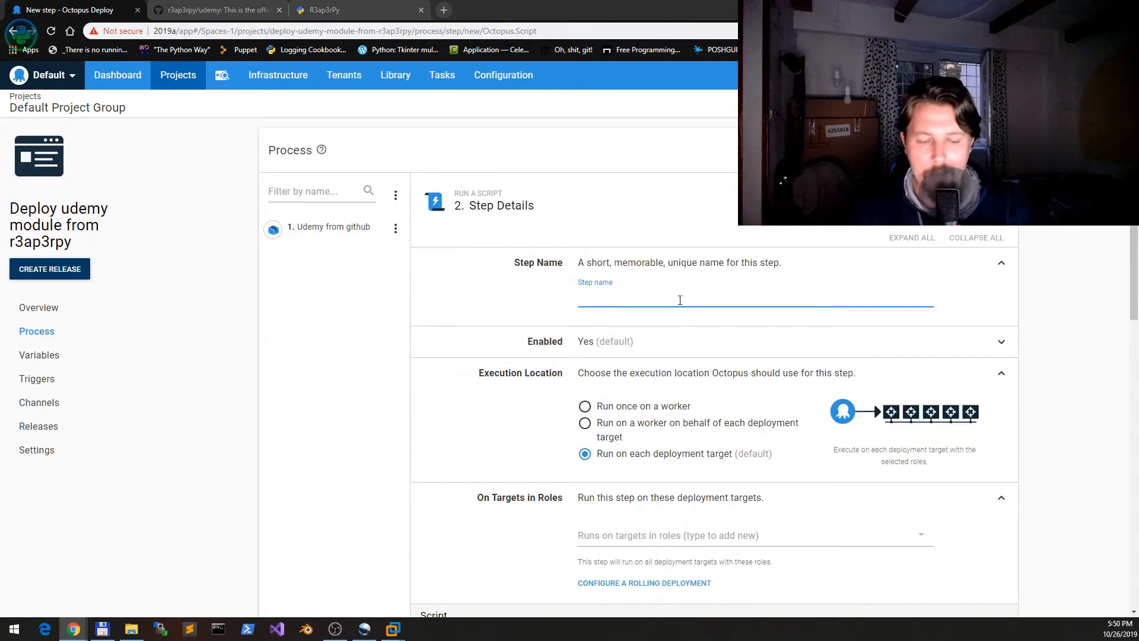
# Name the new step 'Add Python Path variable' and move down to its script settings
pyautogui.write('Add Python Path')
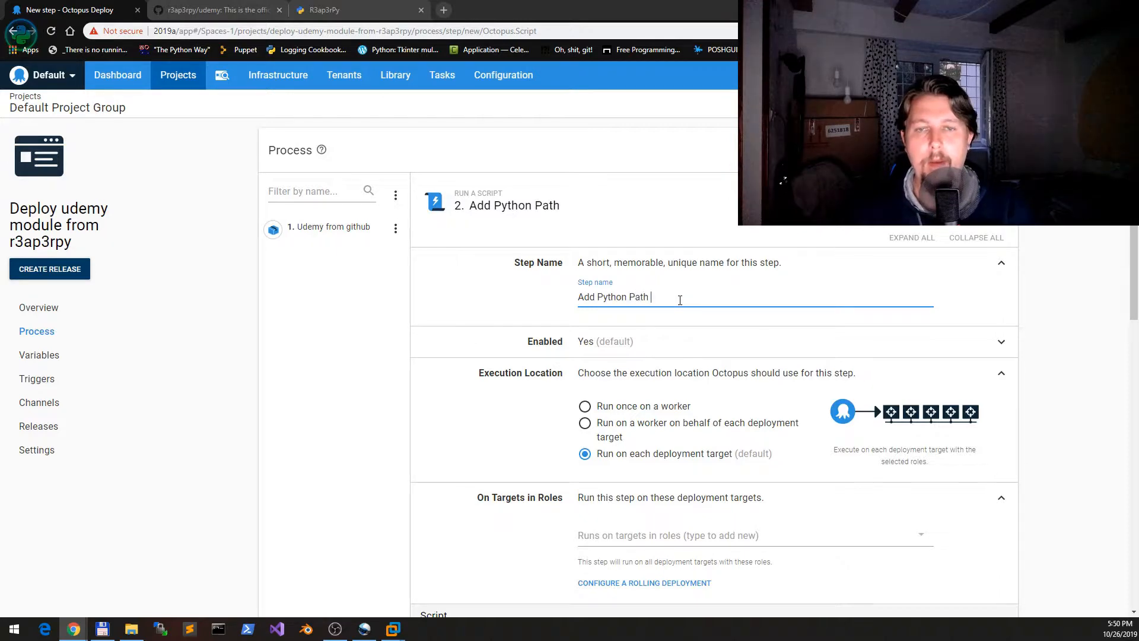
pyautogui.write('variable')
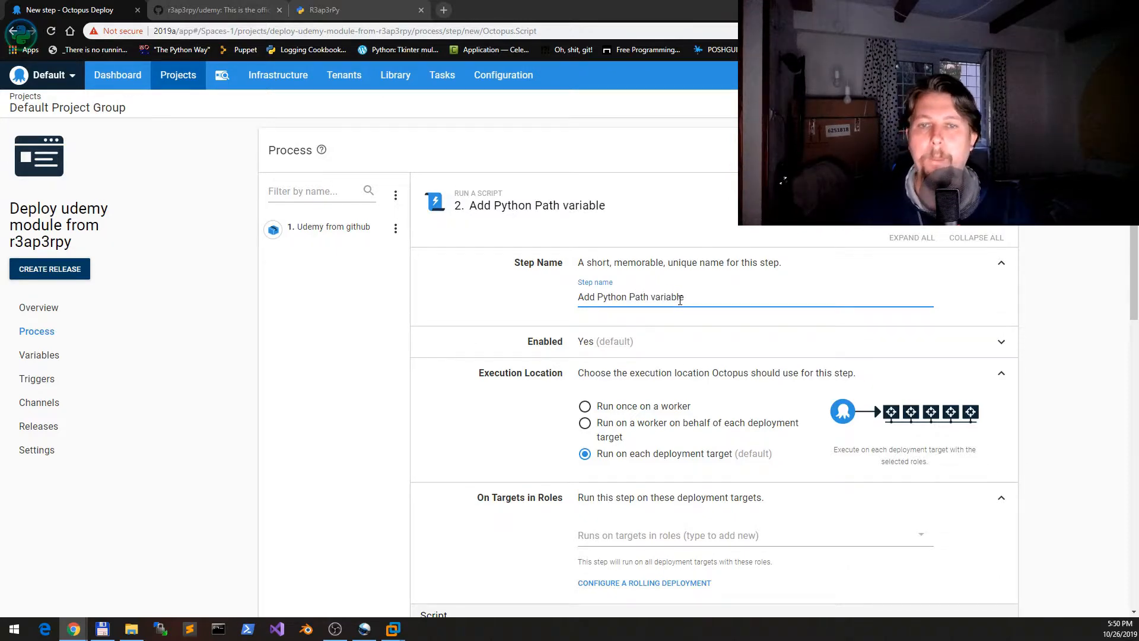
pyautogui.scroll(-3)
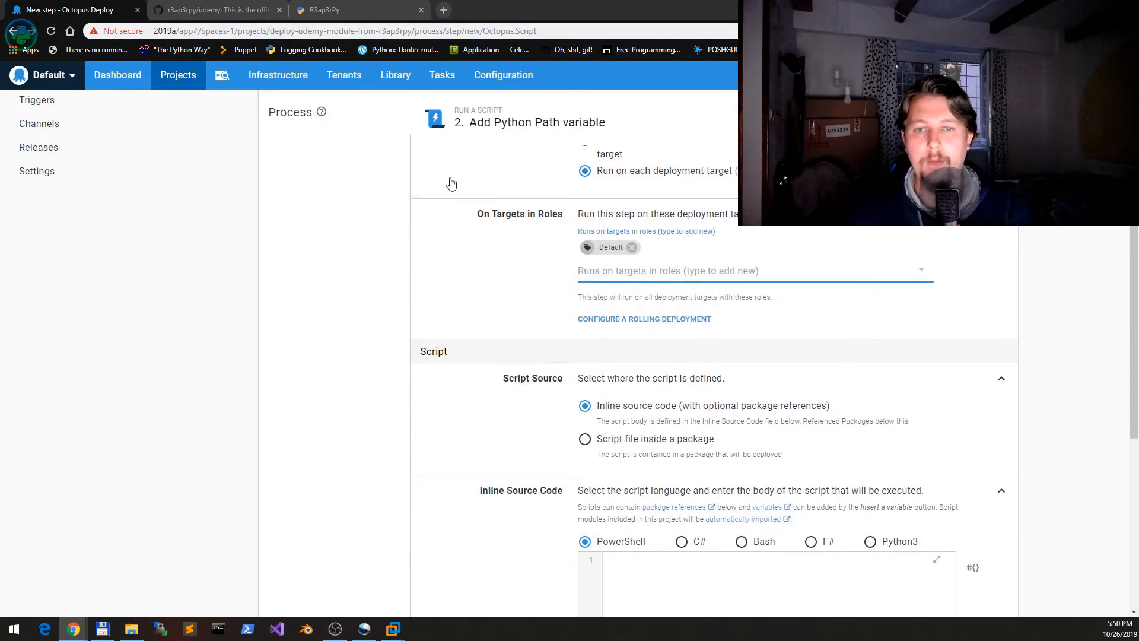
pyautogui.scroll(-3)
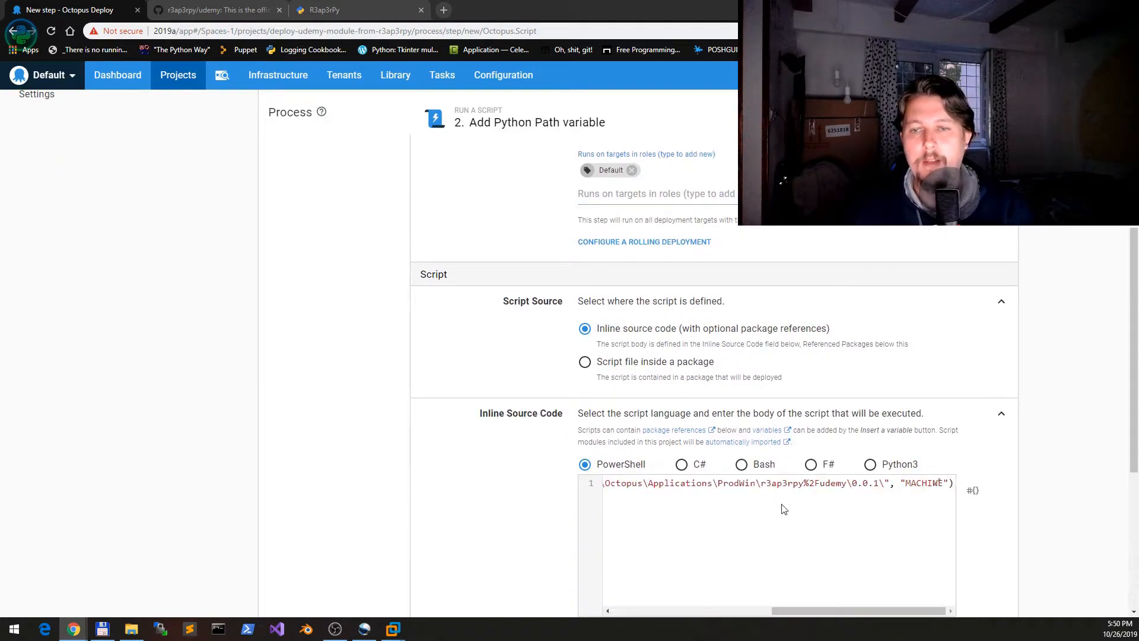
pyautogui.scroll(-3)
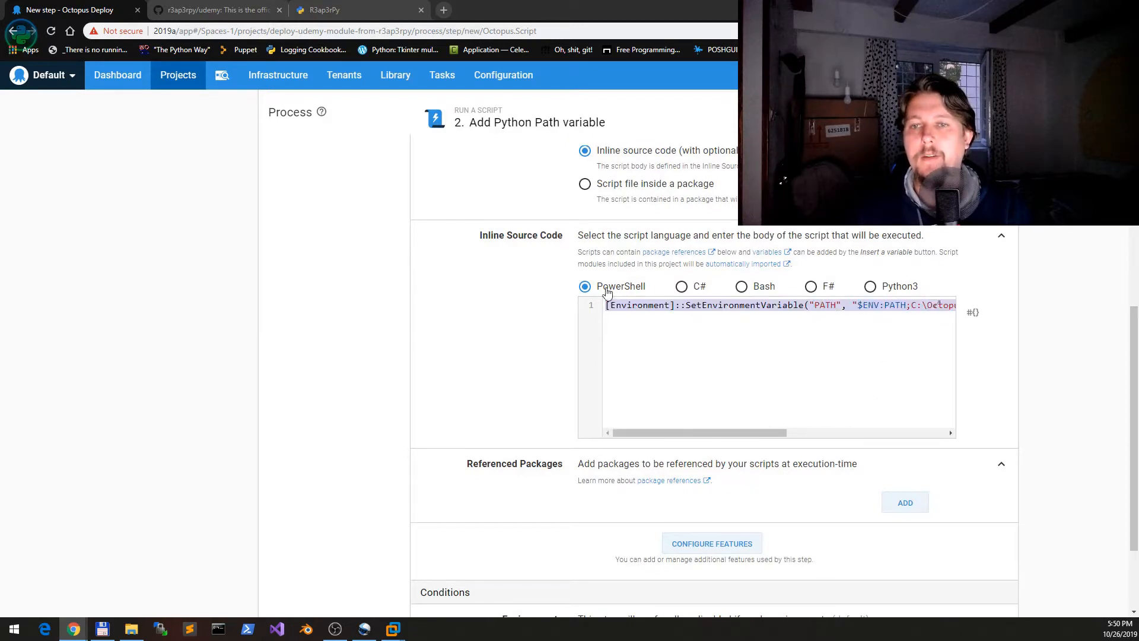
# Edit the pasted SetEnvironmentVariable script so it appends the package folder to PYTHONPATH instead of PATH
pyautogui.moveTo(621, 433); pyautogui.dragTo(708, 433)
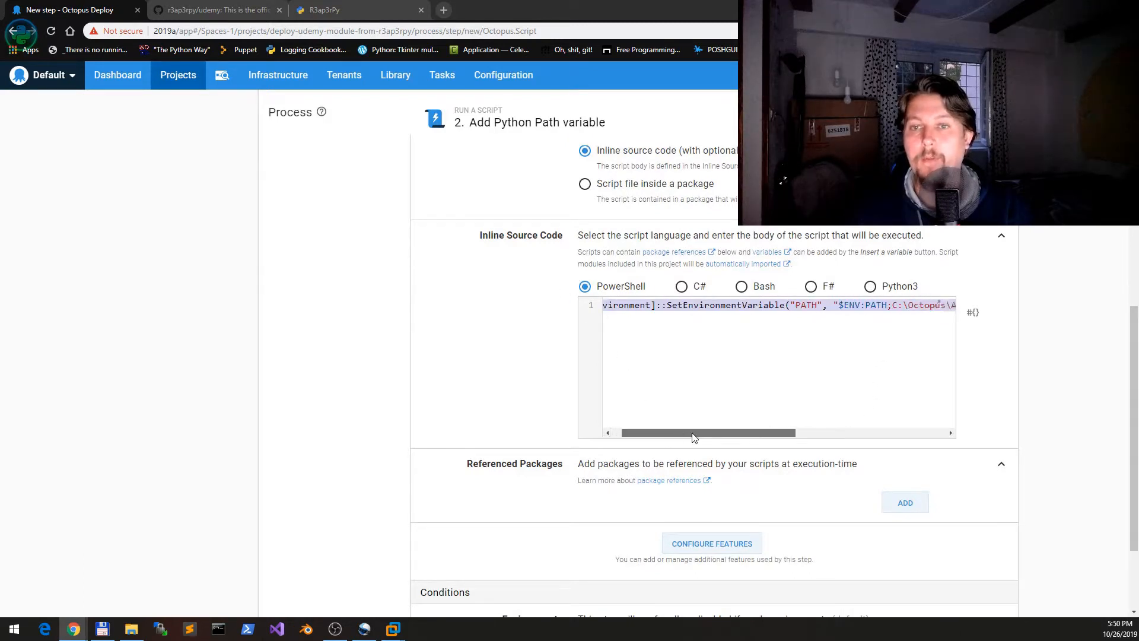
pyautogui.moveTo(708, 433); pyautogui.dragTo(726, 433)
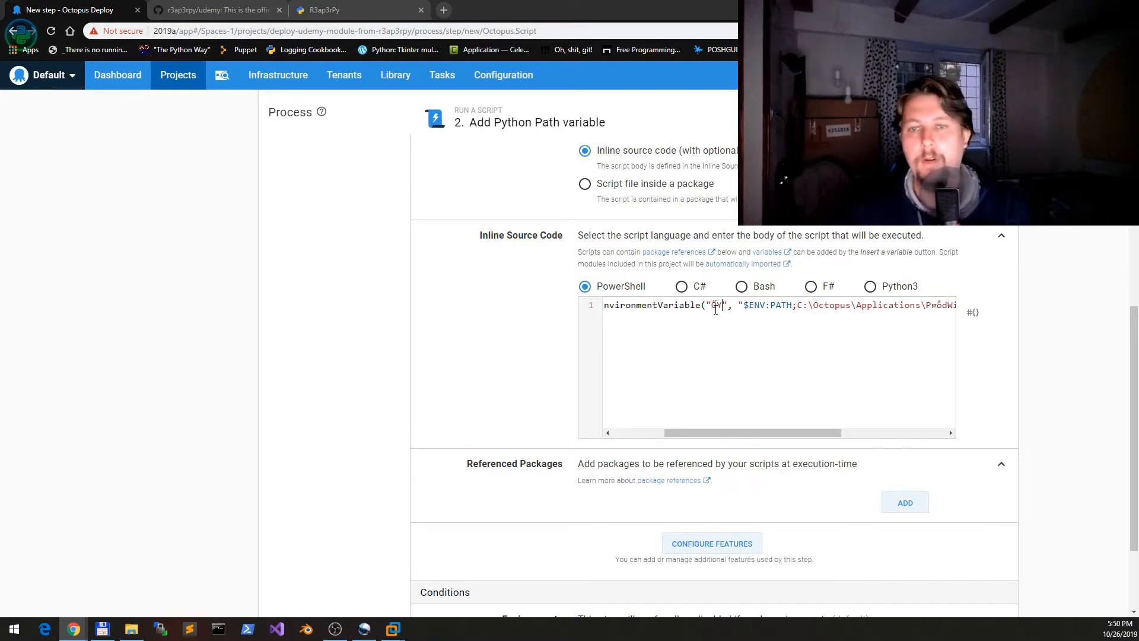
pyautogui.write('PYTHO')
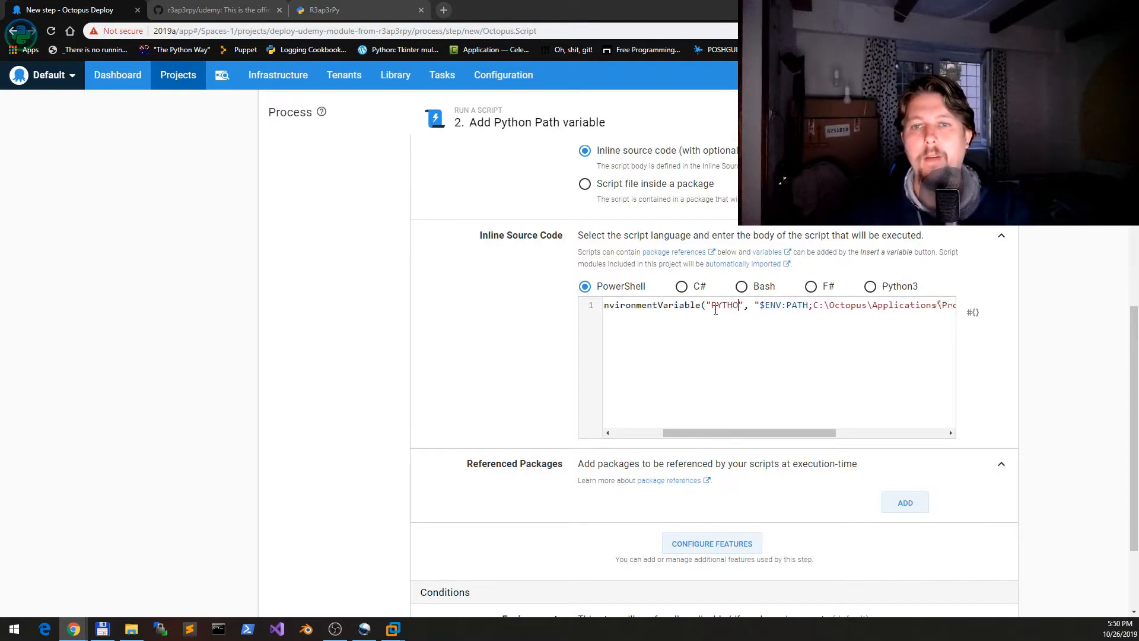
pyautogui.write('NPATH')
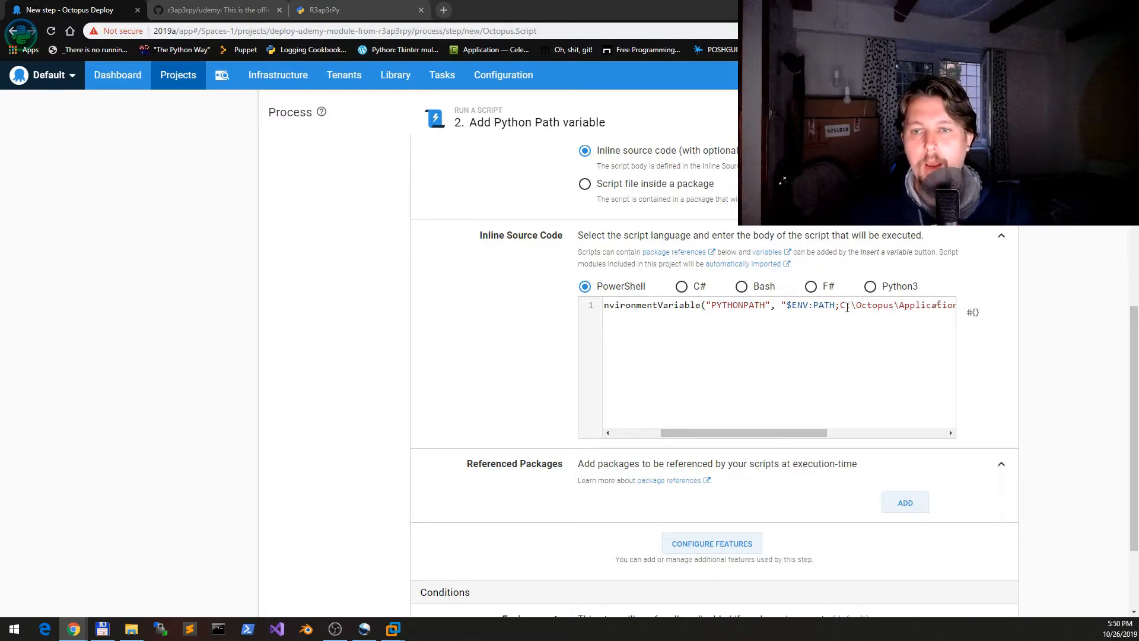
pyautogui.doubleClick(822, 305)
pyautogui.write('YTHONP')
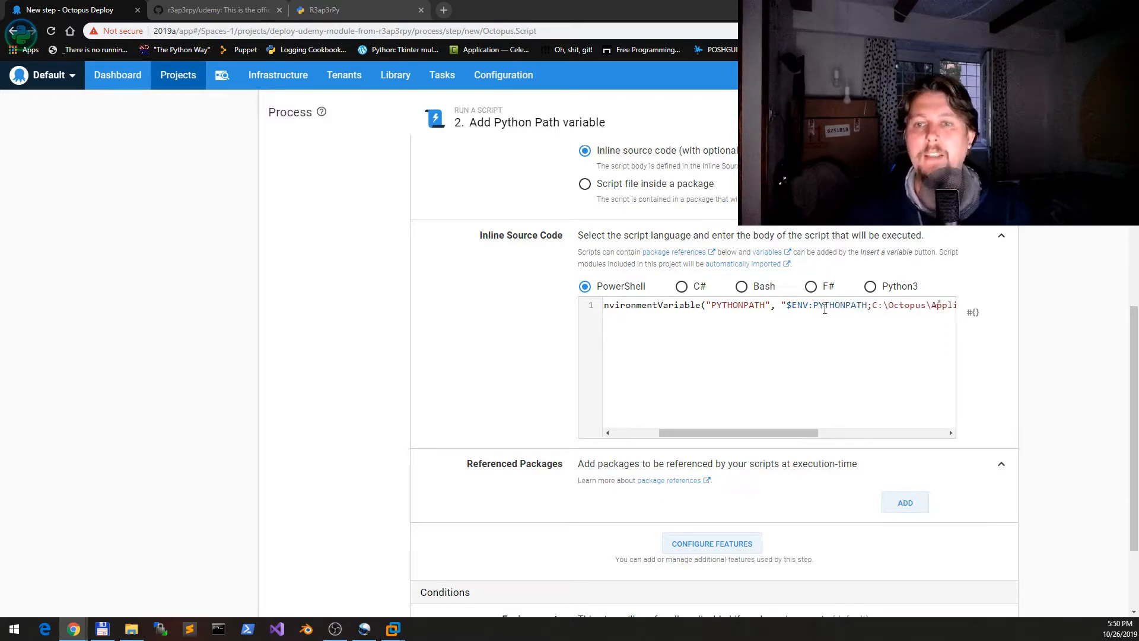
pyautogui.hscroll(3)
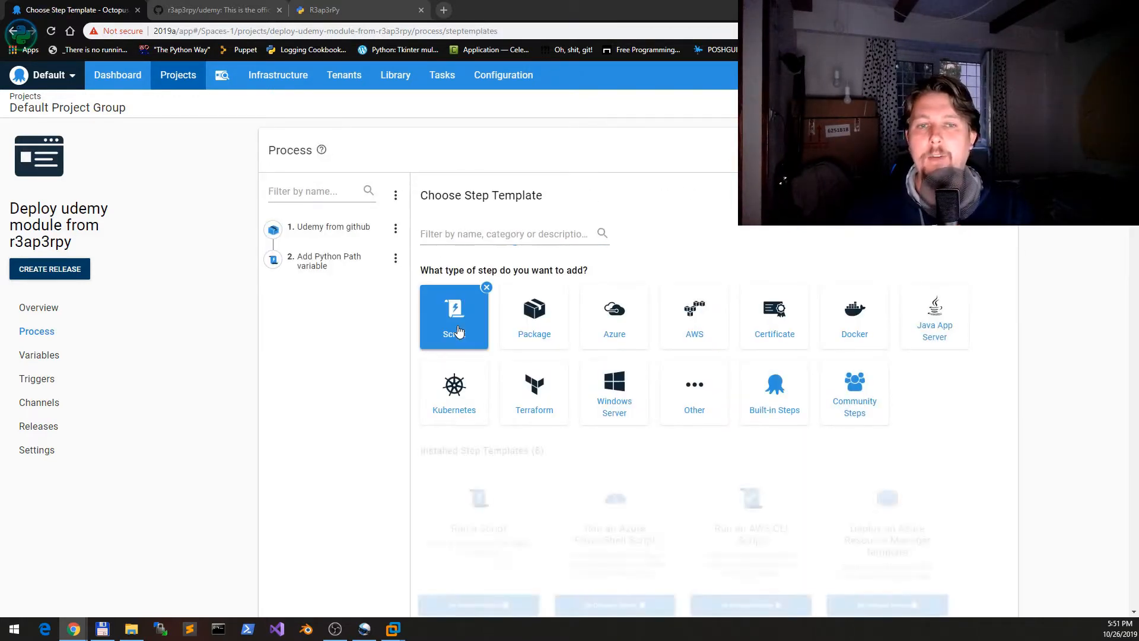
# Add a third Run a Script step named 'Install requests.'
pyautogui.scroll(-3)
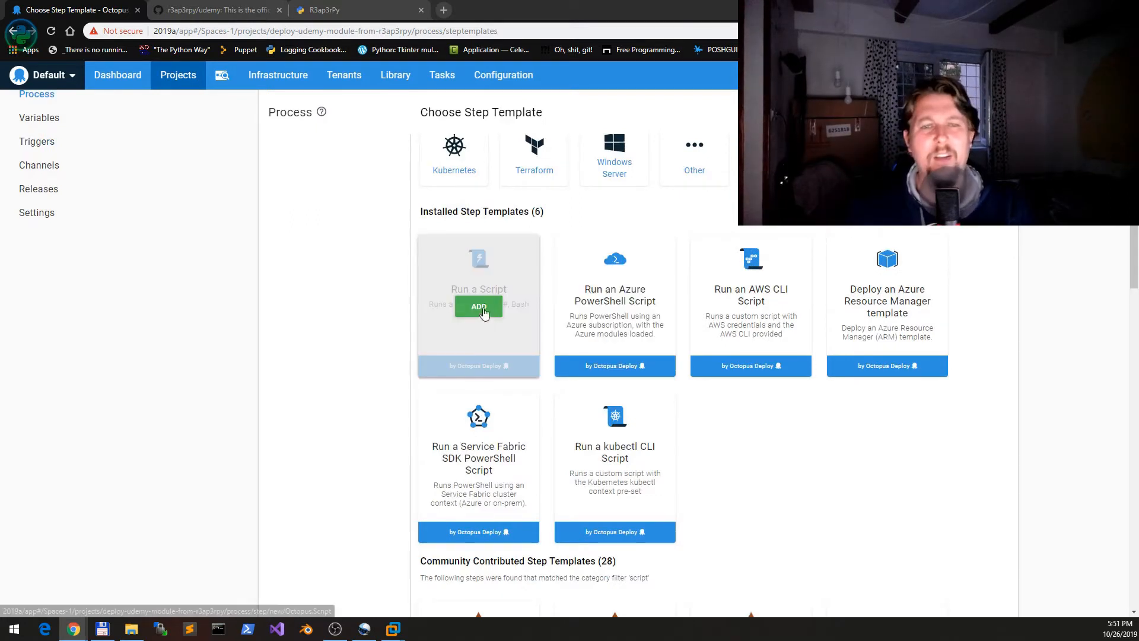
pyautogui.click(478, 305)
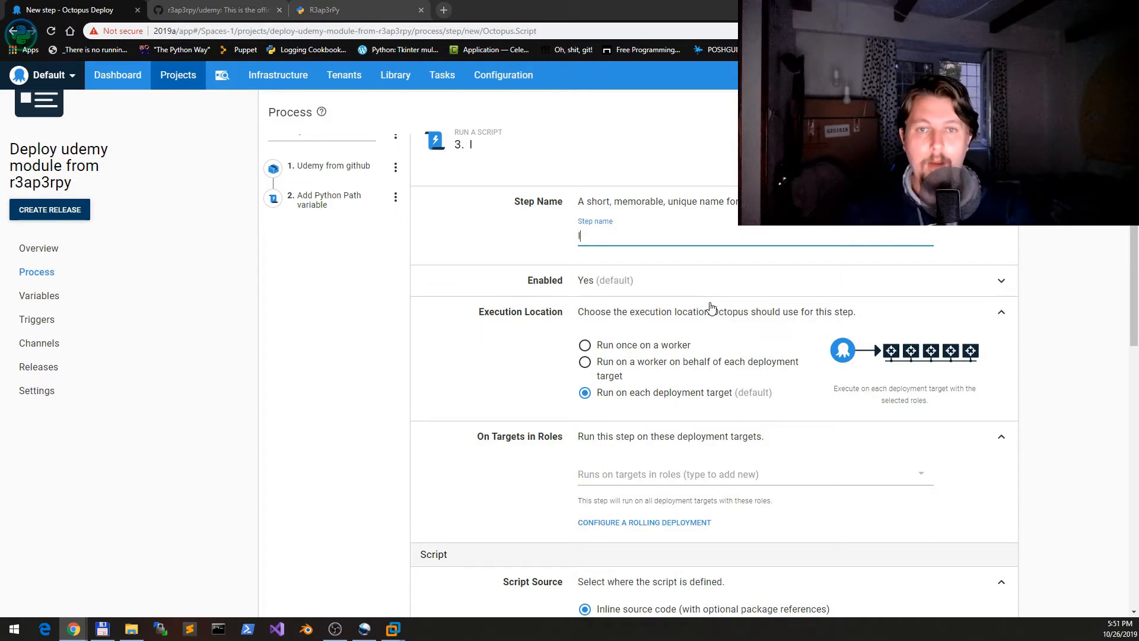
pyautogui.write('Install reques')
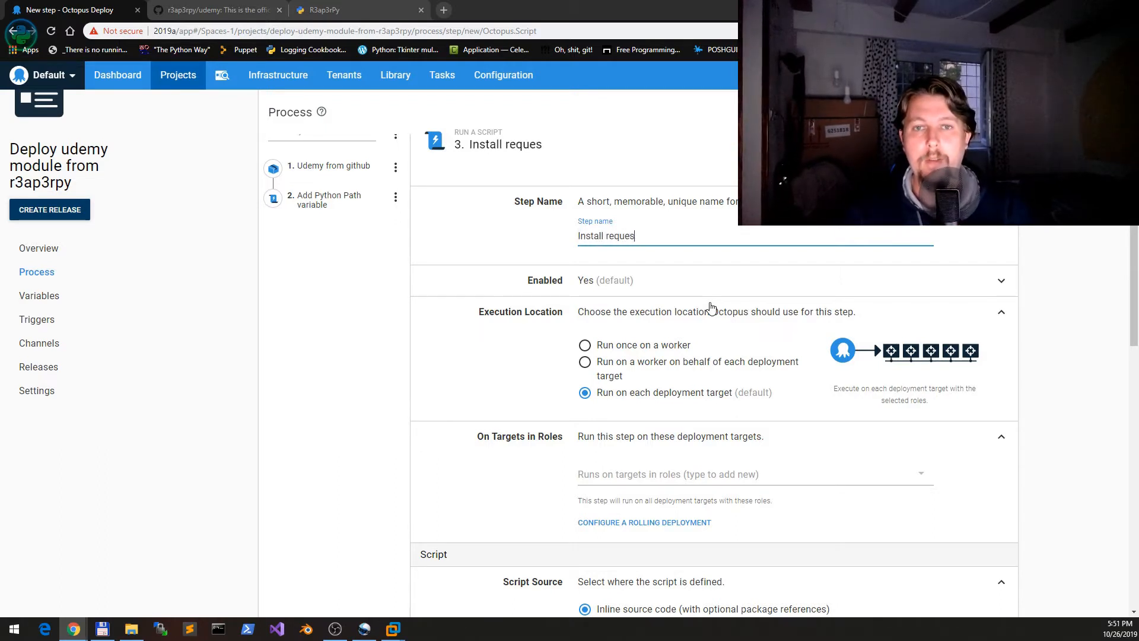
# Give the step the inline PowerShell script 'python -m pip install requests' and save it
pyautogui.scroll(-3)
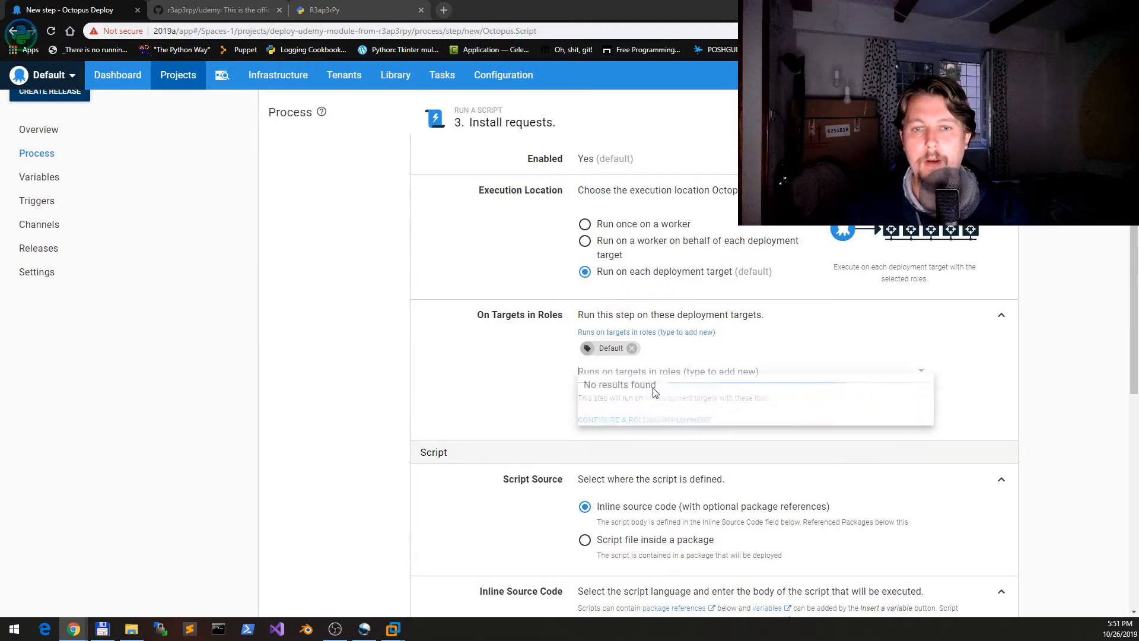
pyautogui.scroll(-3)
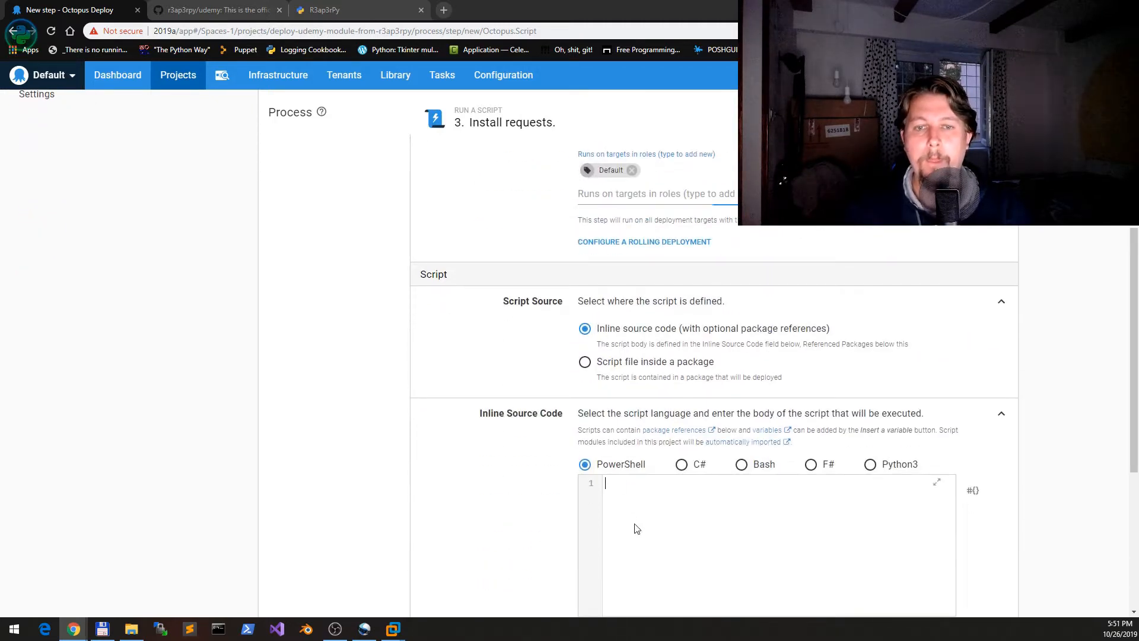
pyautogui.write('python -m p')
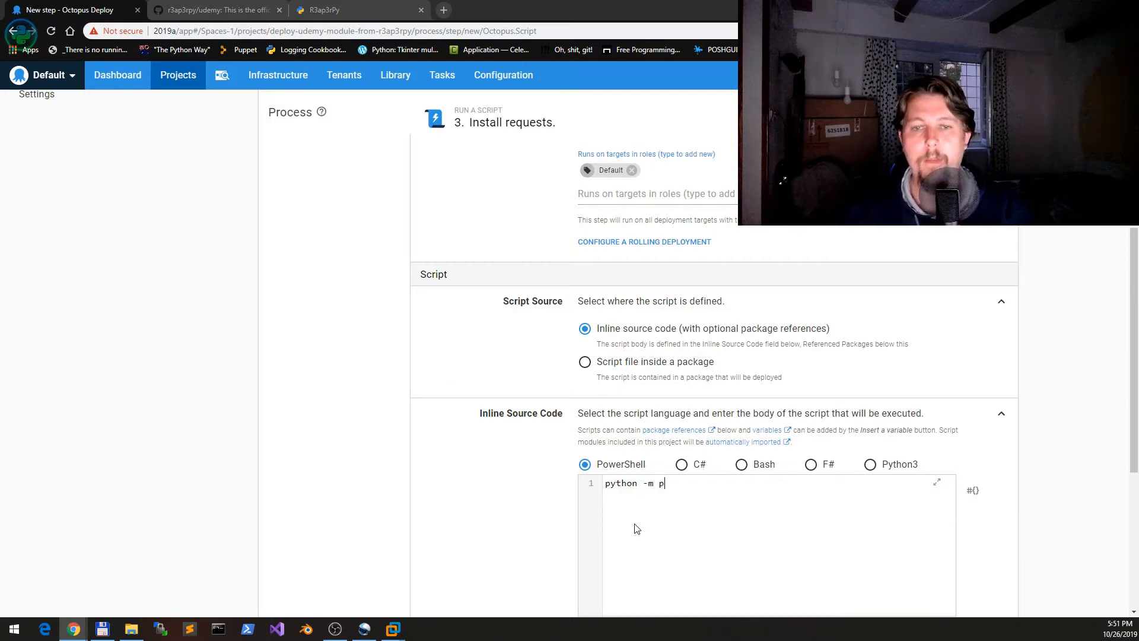
pyautogui.write('ip install r')
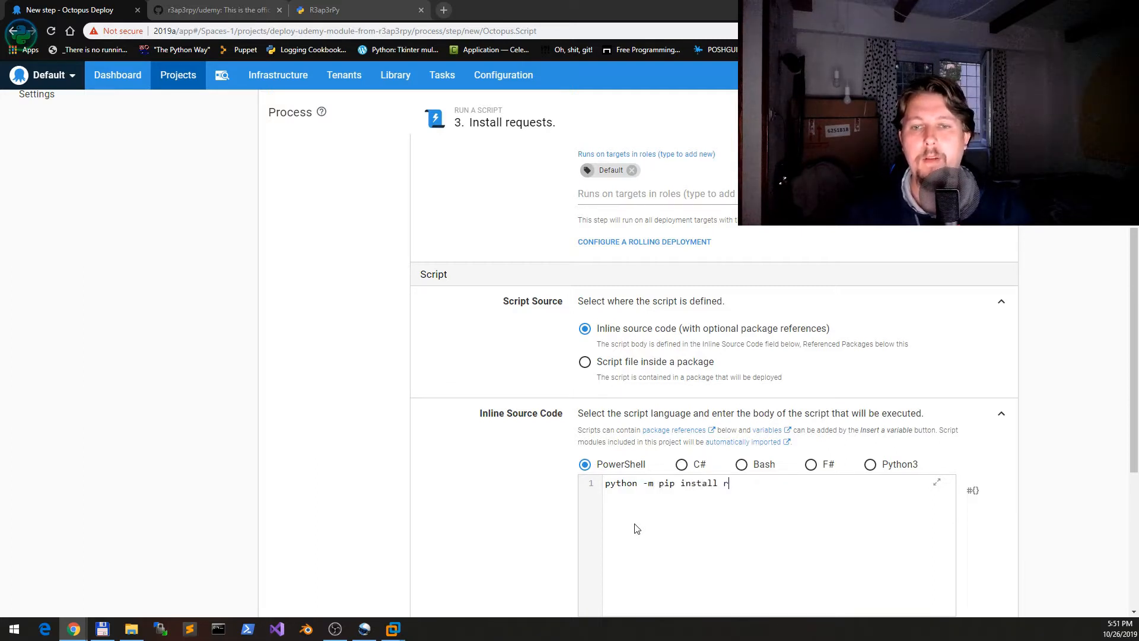
pyautogui.write('equests')
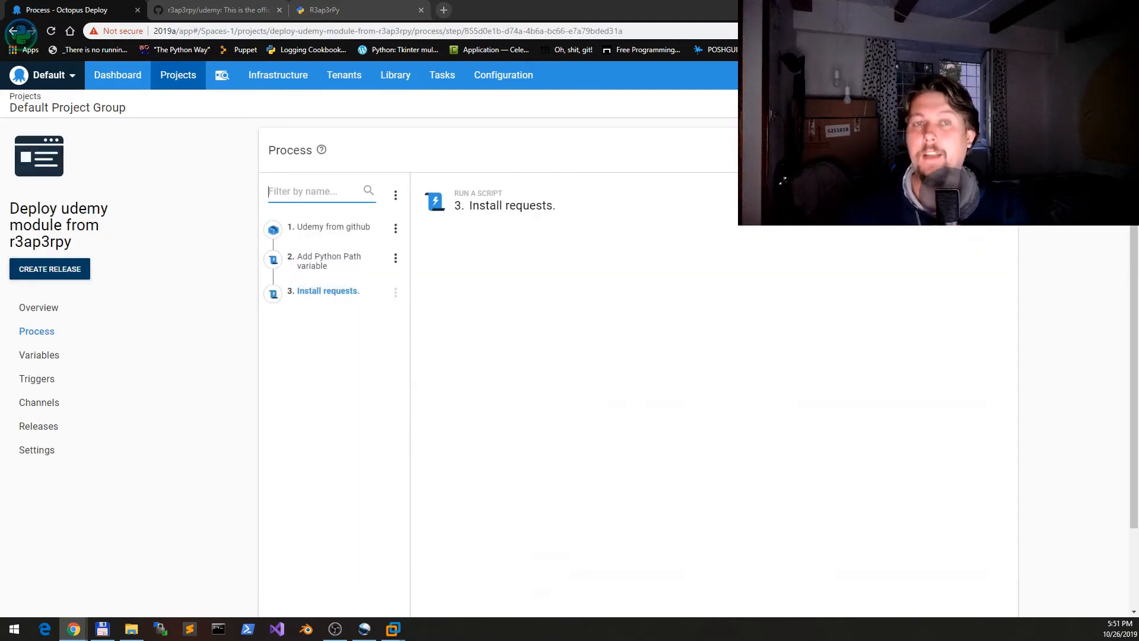
# Create release 0.0.1 with the release note 'First udemy deploy' and save it
pyautogui.click(328, 291)
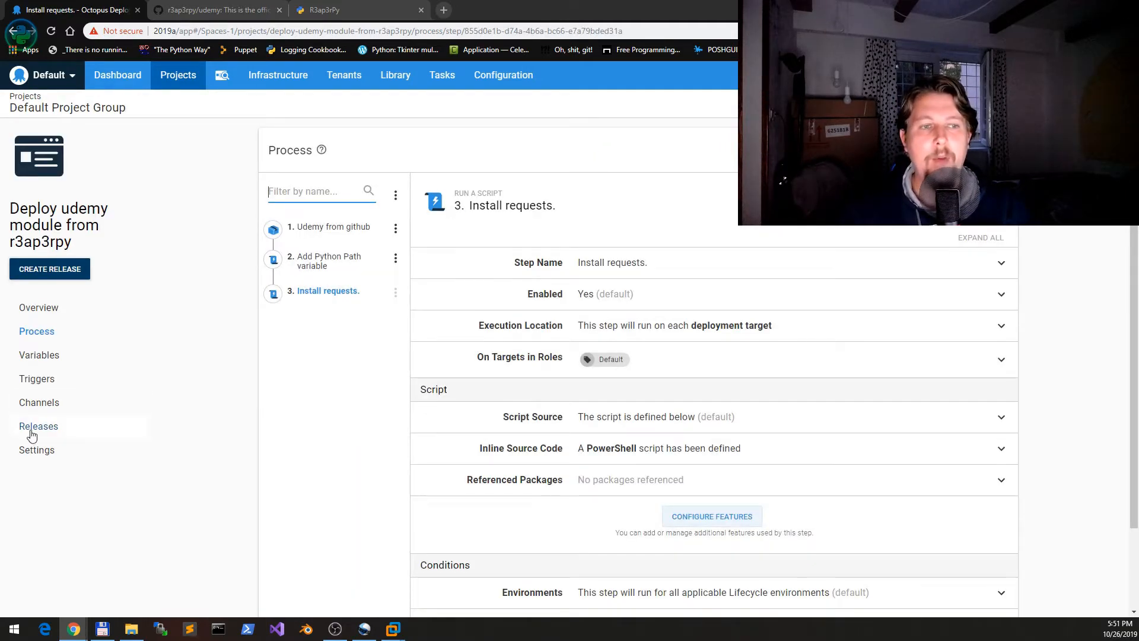
pyautogui.click(39, 426)
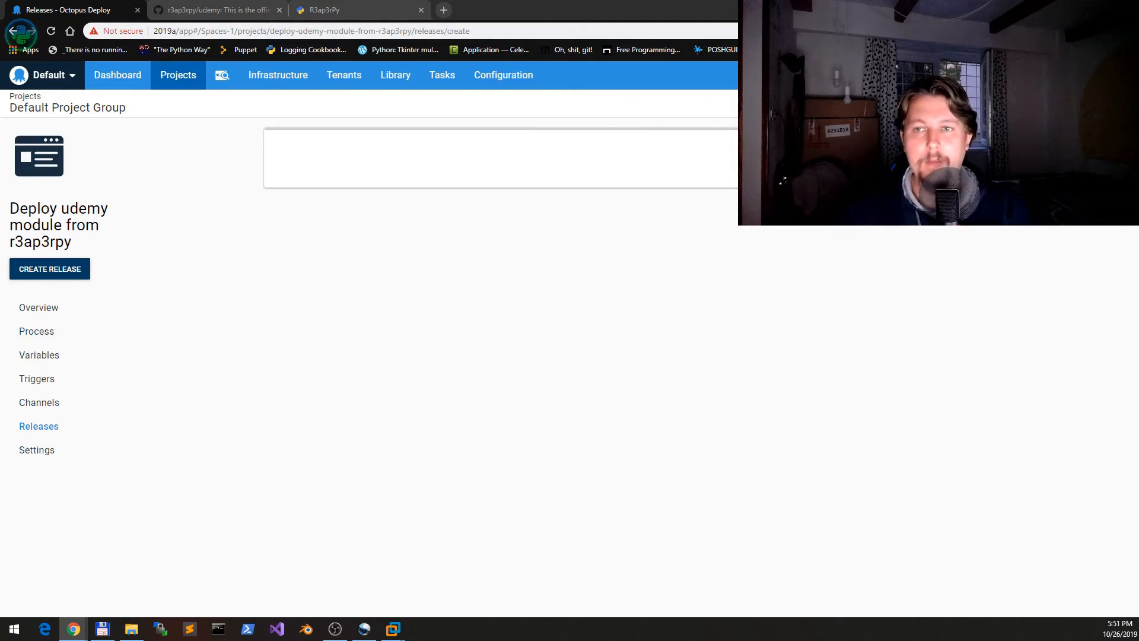
pyautogui.click(49, 269)
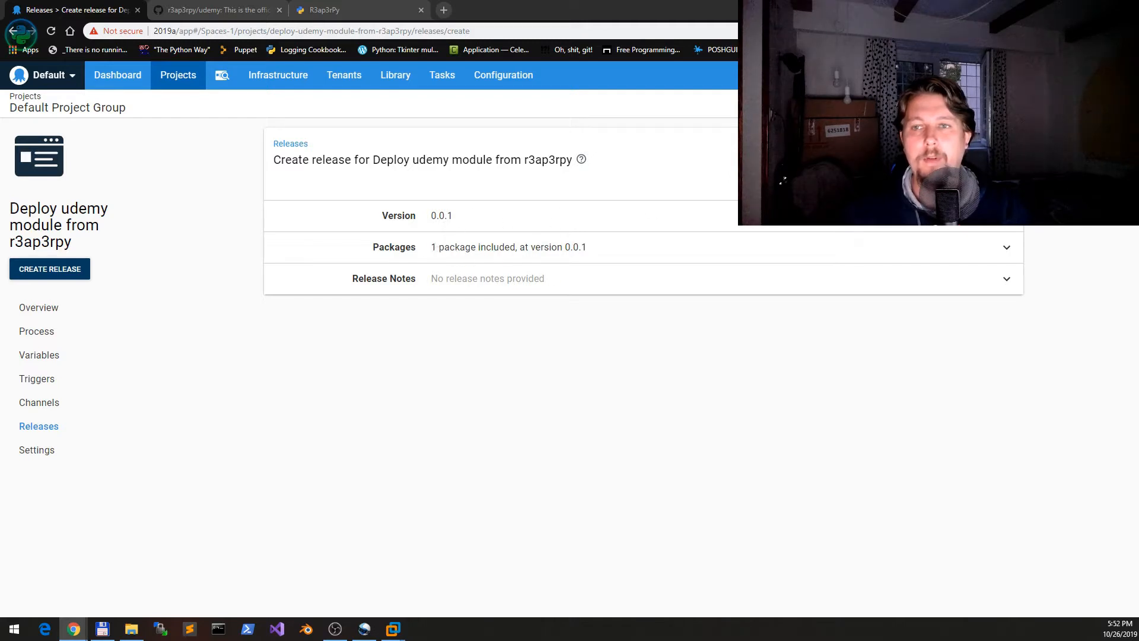
pyautogui.click(1007, 279)
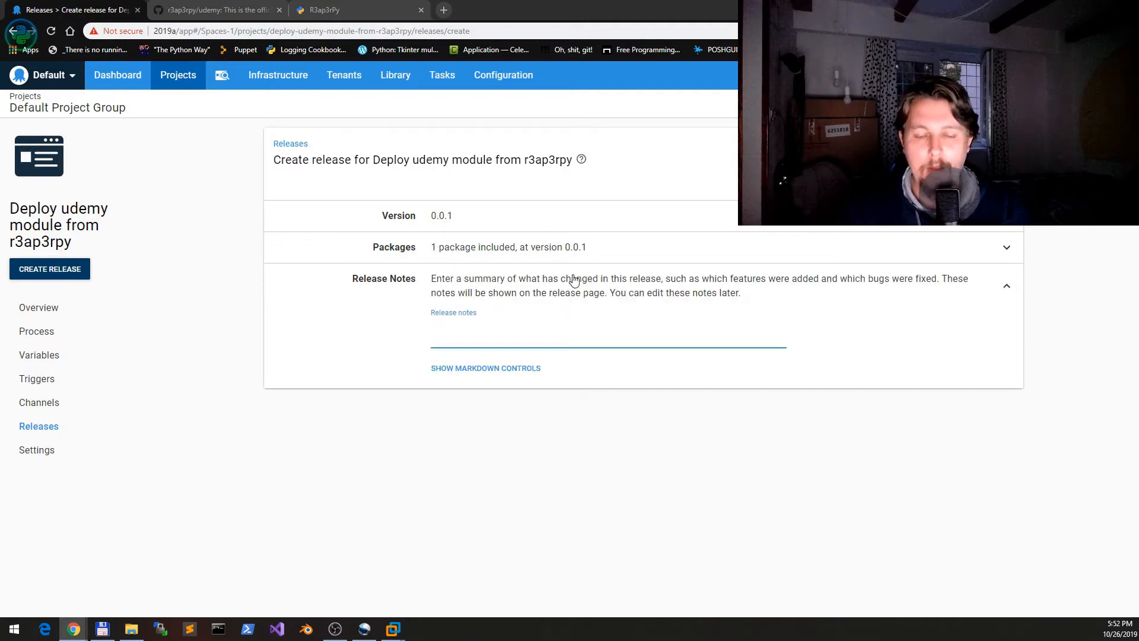
pyautogui.write('First u')
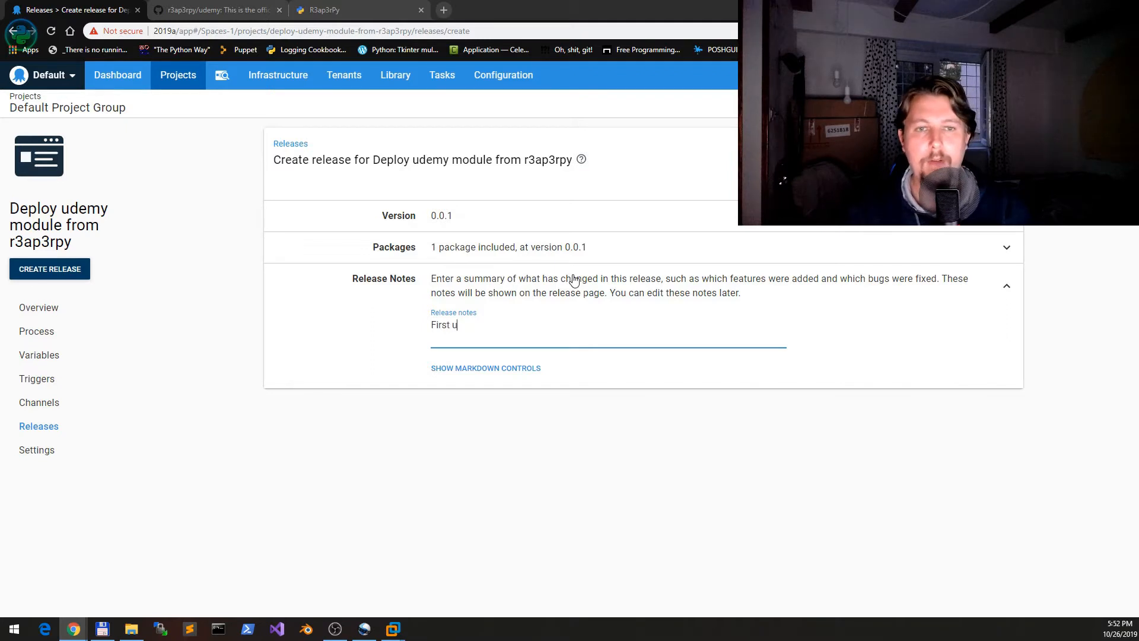
pyautogui.write('demy deploy')
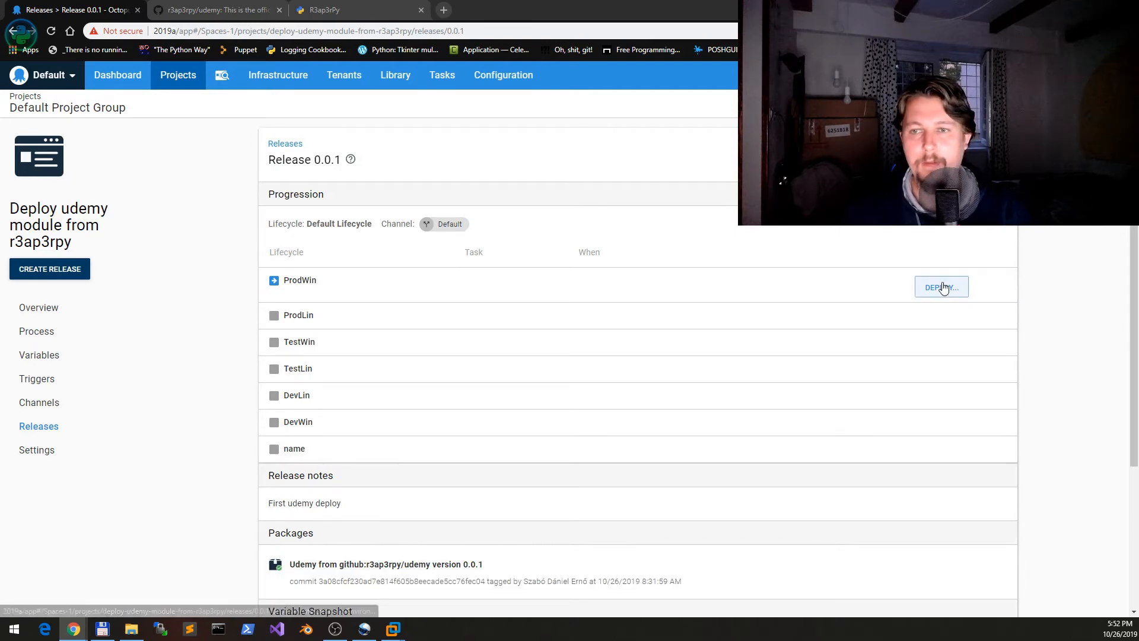
# Deploy release 0.0.1 to ProdWin and read the task log's 'python' not recognized error from the failed Install requests step
pyautogui.click(941, 286)
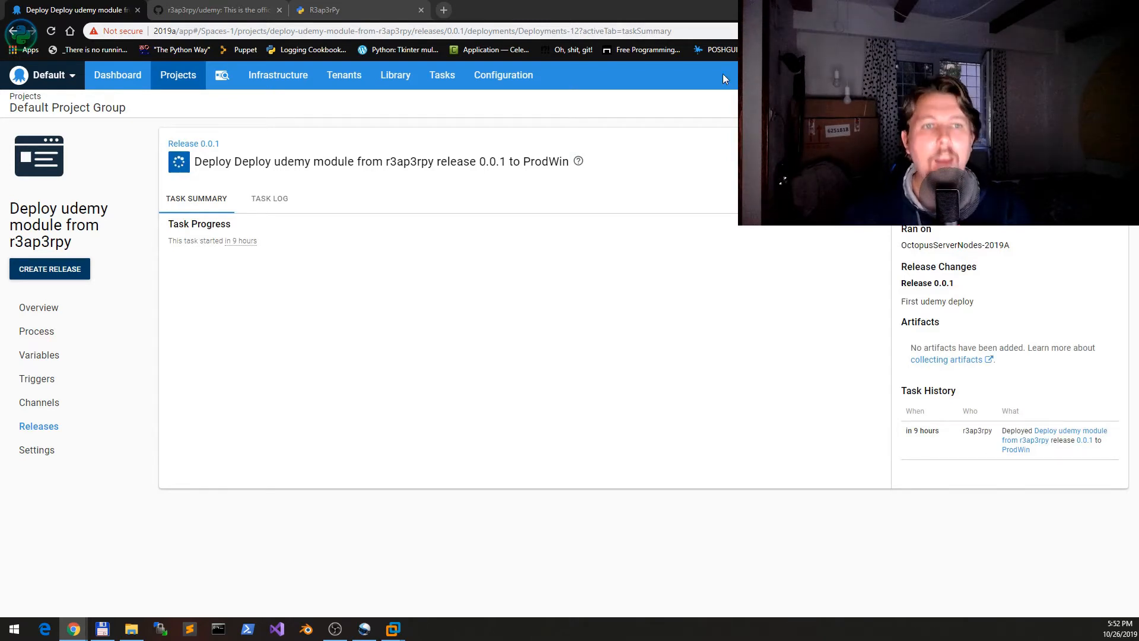
pyautogui.moveTo(269, 198)
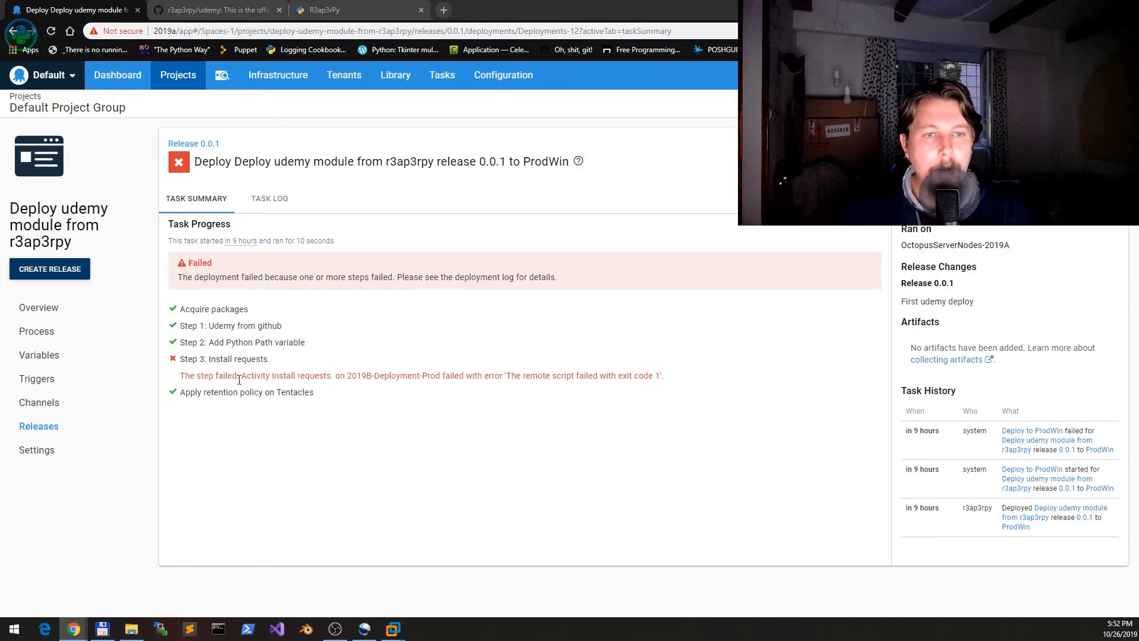
pyautogui.moveTo(247, 375); pyautogui.dragTo(661, 375)
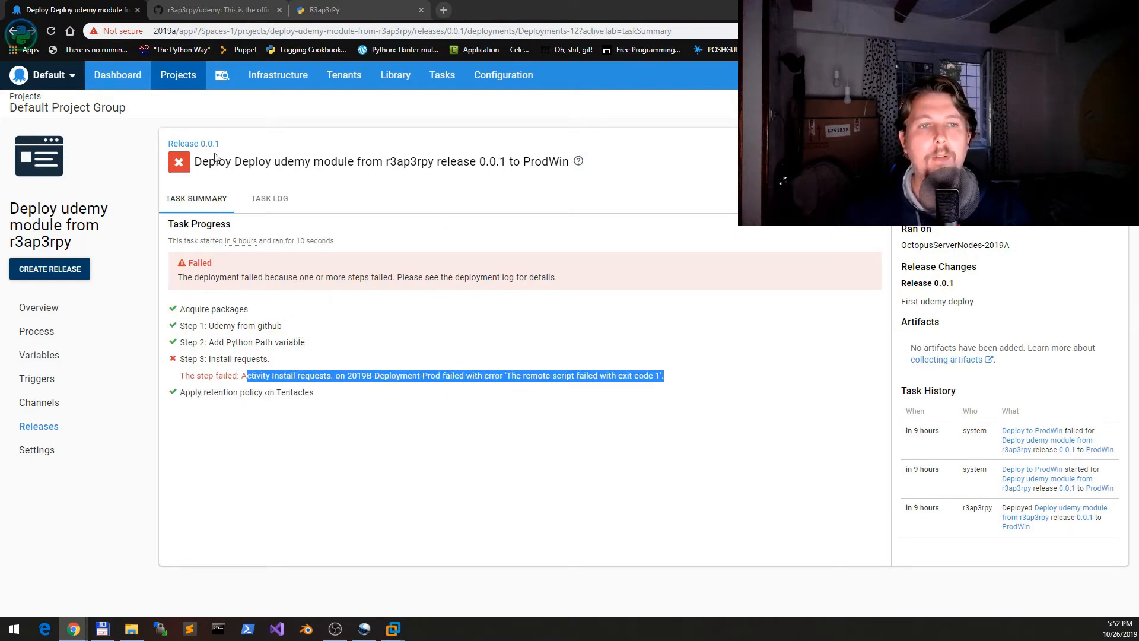
pyautogui.click(269, 198)
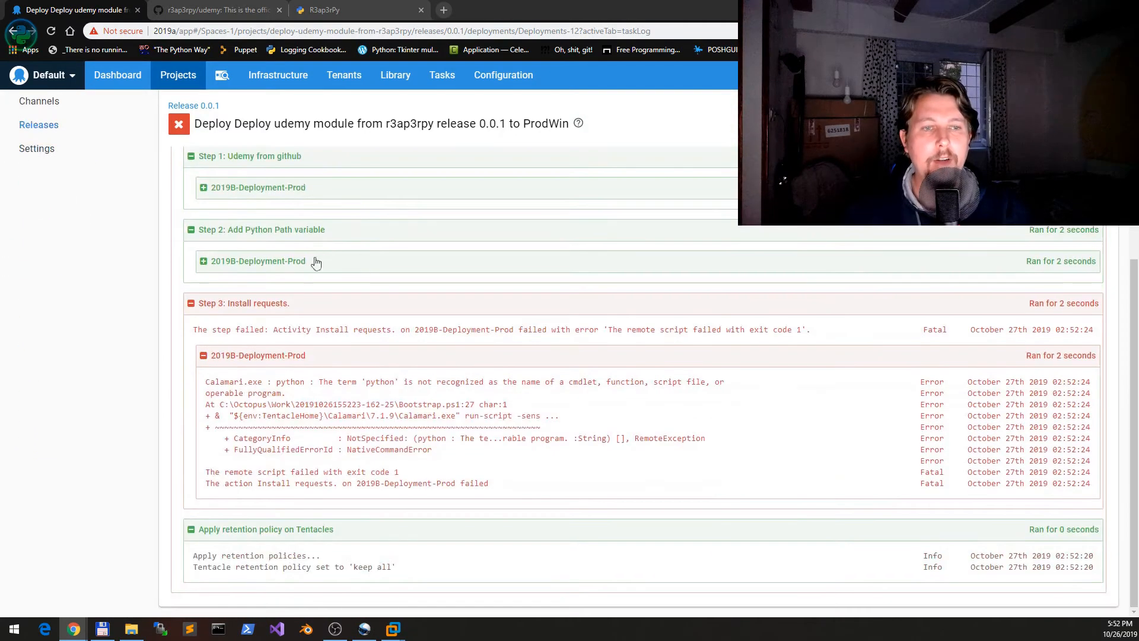
pyautogui.doubleClick(347, 382)
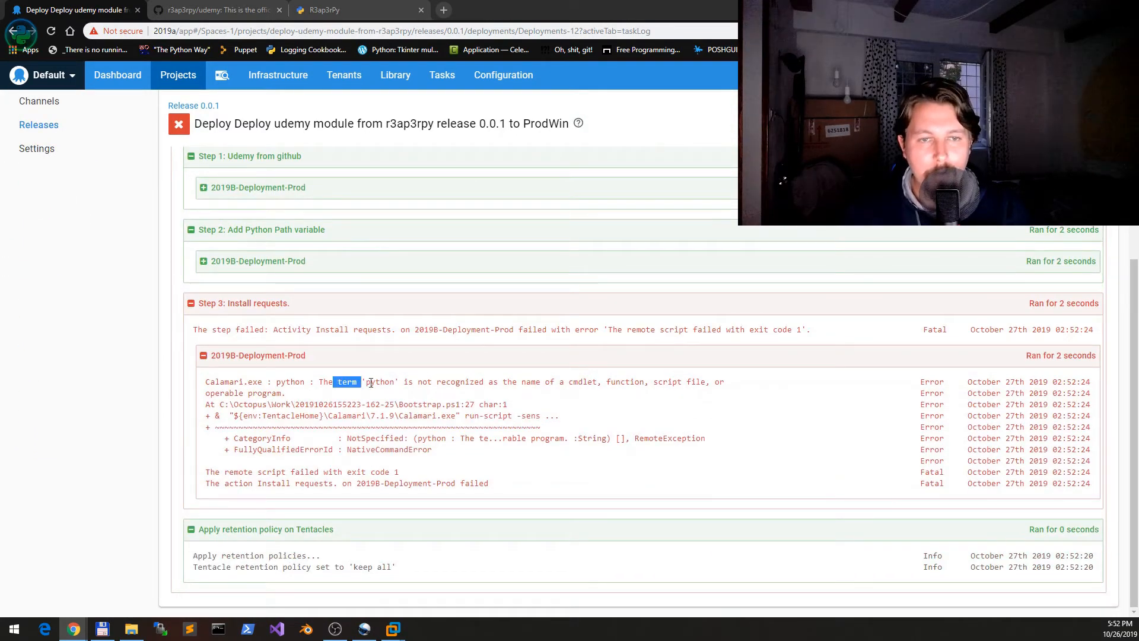
pyautogui.moveTo(368, 381); pyautogui.dragTo(726, 382)
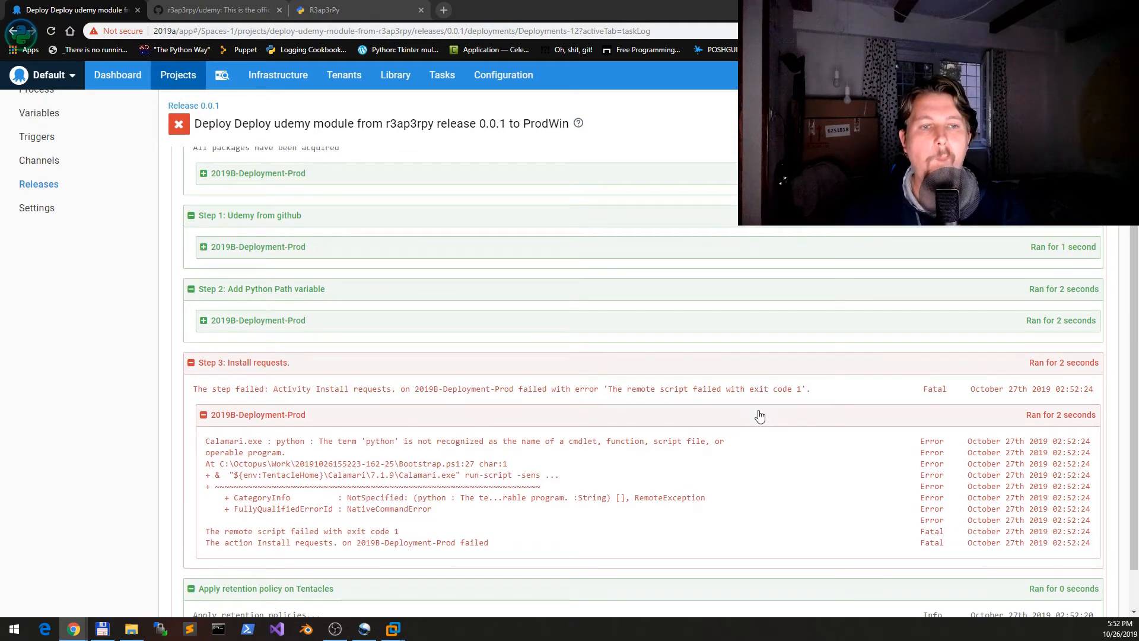
# Return from the task summary to the project's deployment process list
pyautogui.click(198, 197)
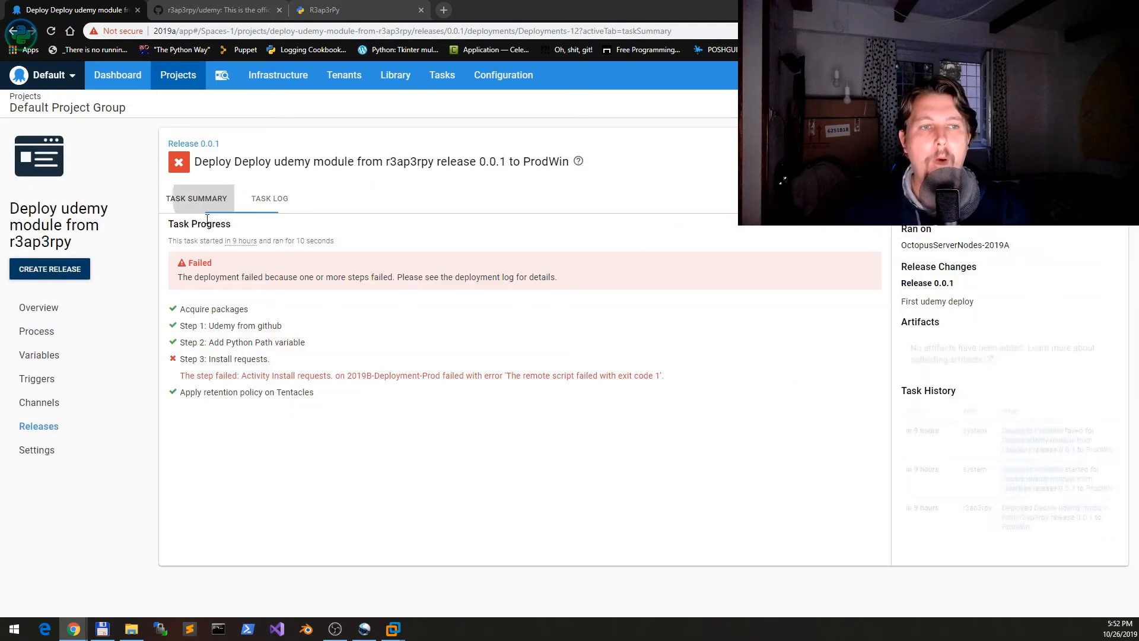
pyautogui.click(36, 331)
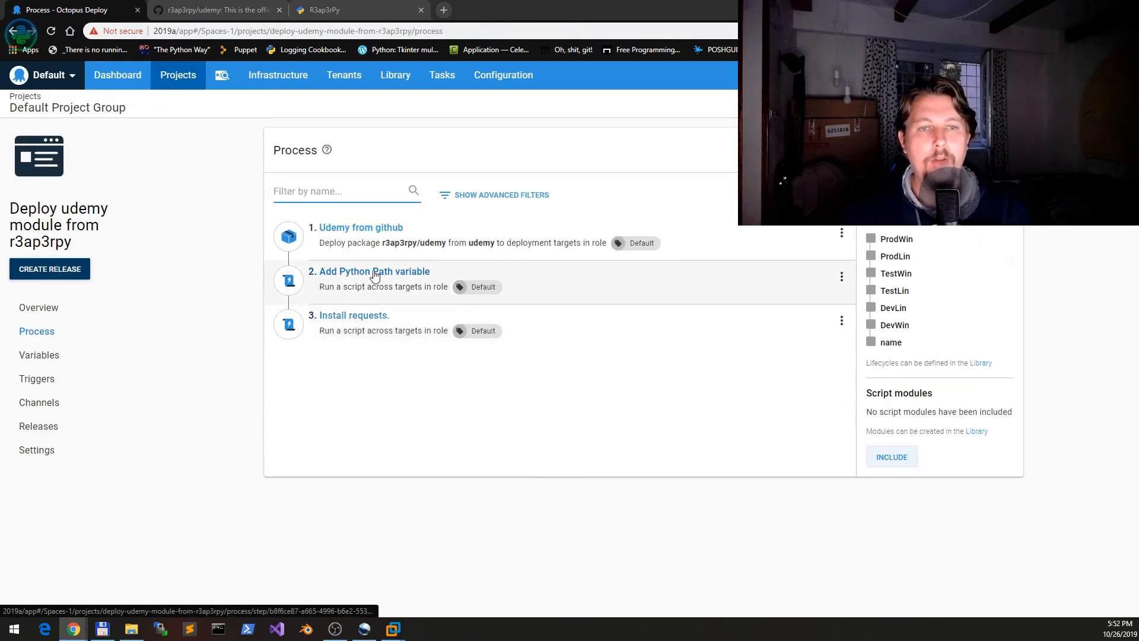
# Open the Add Python Path variable step to review its script
pyautogui.click(354, 315)
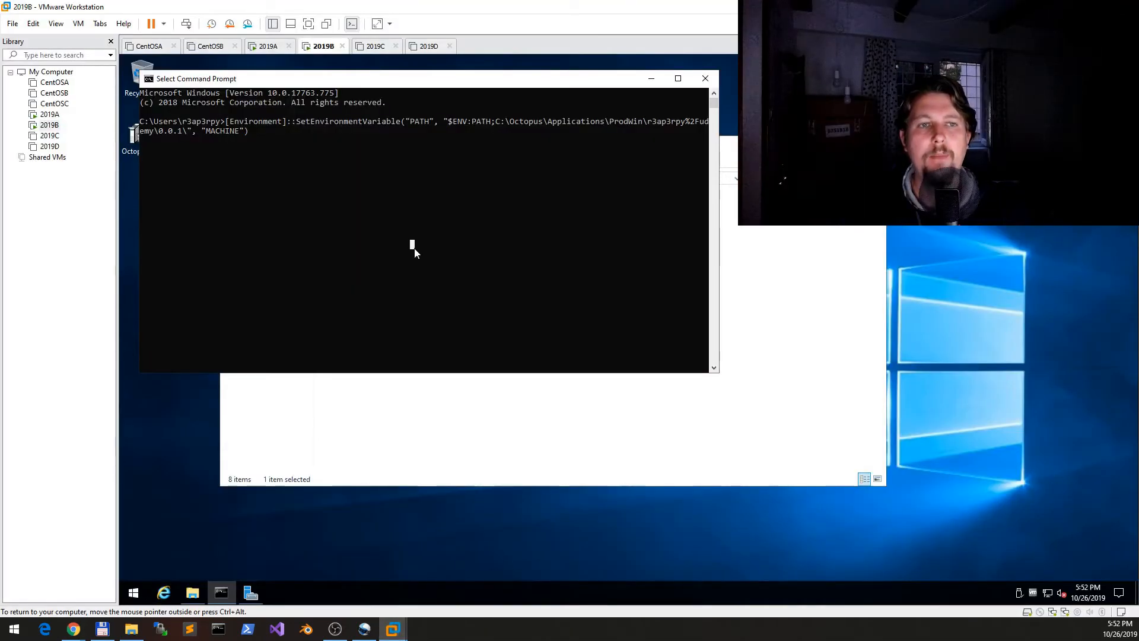
# Run the PATH update, confirm python starts, then run python -m pip install requests, which fails with No module named pip
pyautogui.press('enter')
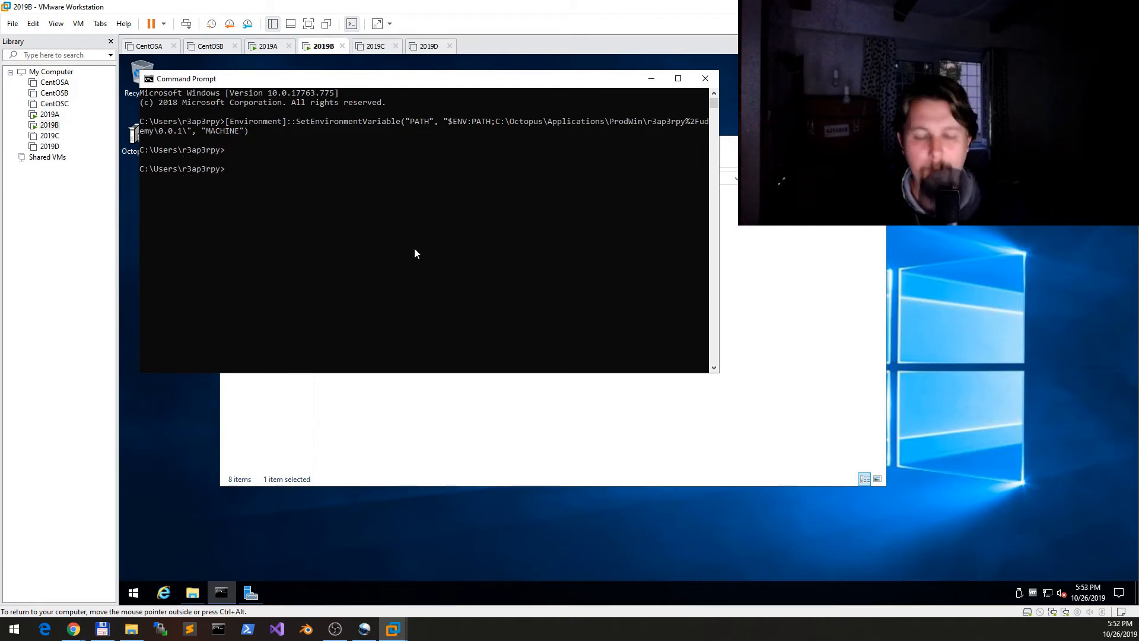
pyautogui.write('python')
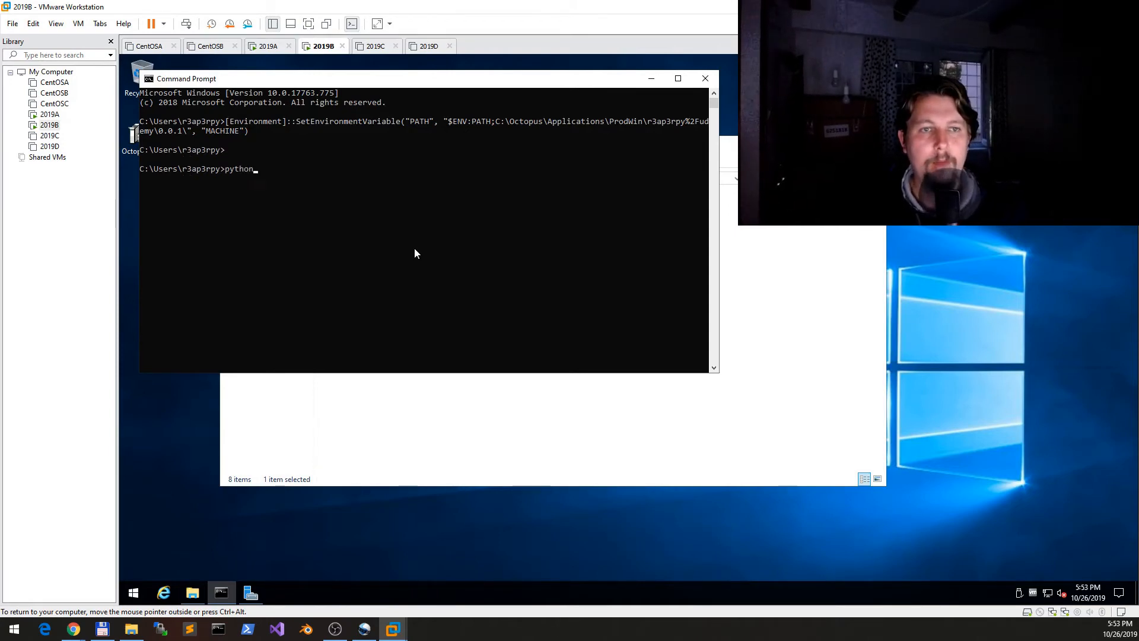
pyautogui.write('exit')
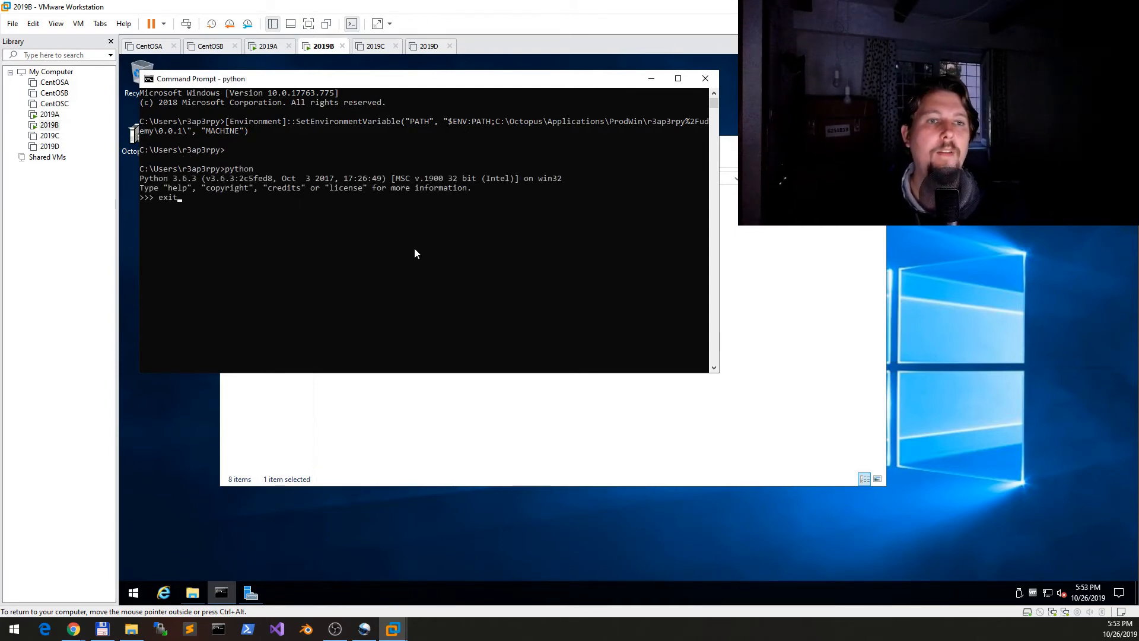
pyautogui.write('python -m pip install requests')
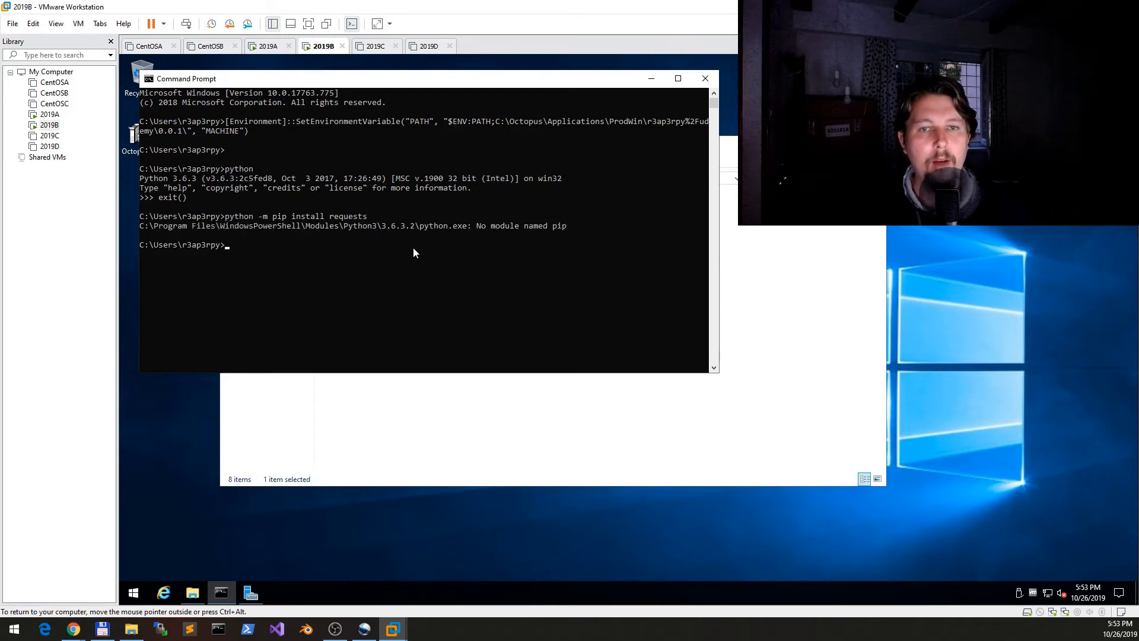
pyautogui.write('python -m pip install requests')
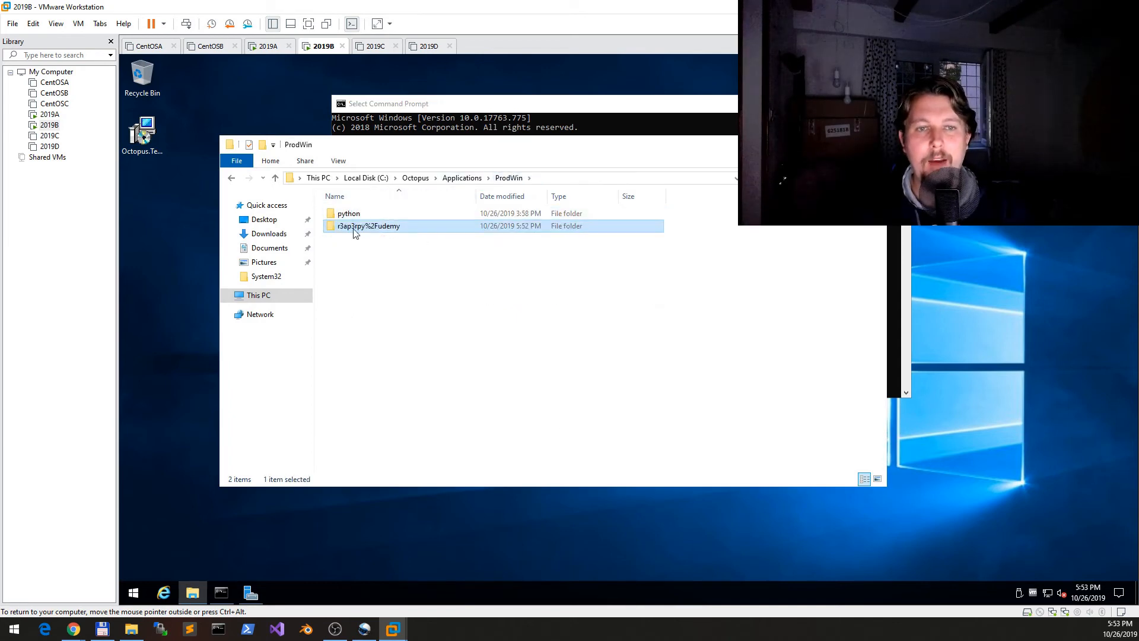
# Browse the r3ap3rpy%2Fudemy package folder's 0.0.1_1 and 0.0.1 version folders to show the deployed files
pyautogui.doubleClick(368, 226)
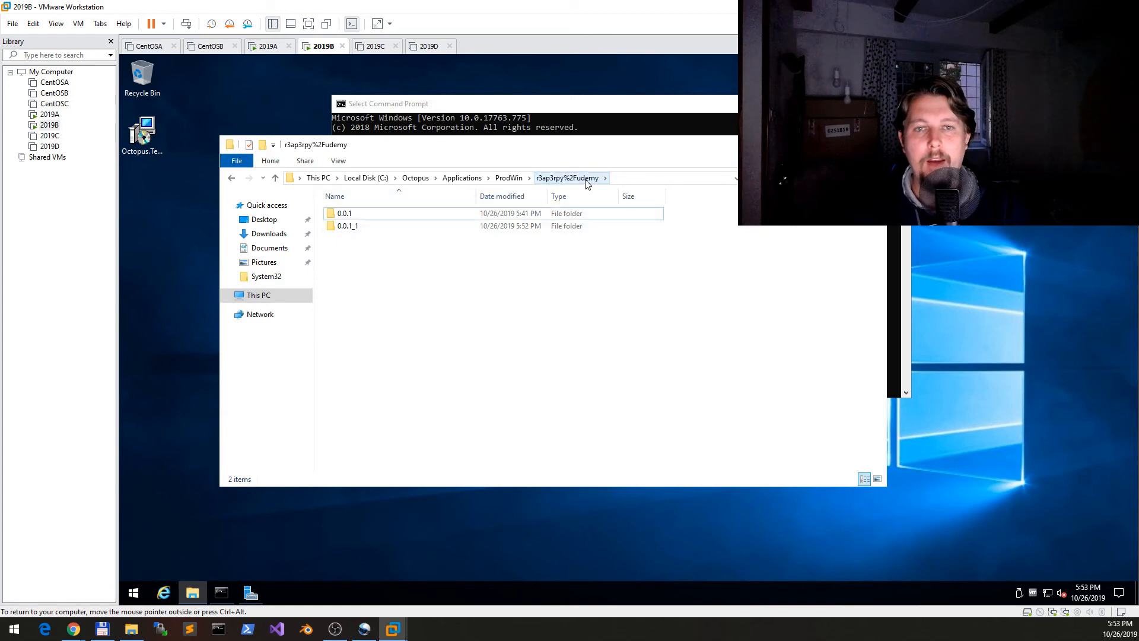
pyautogui.doubleClick(348, 226)
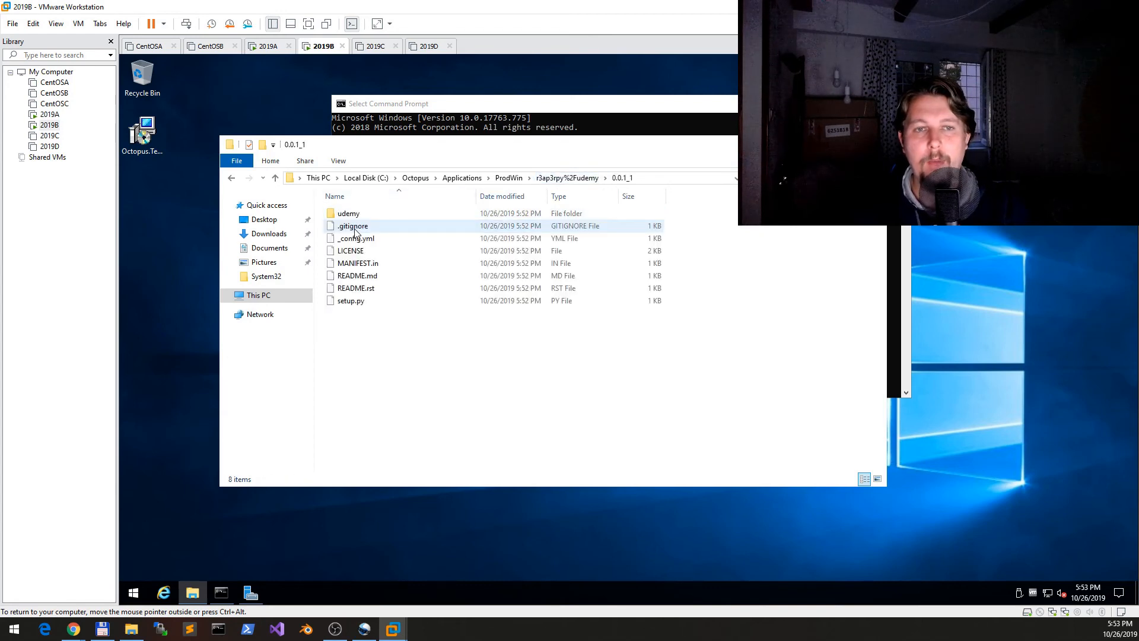
pyautogui.click(569, 177)
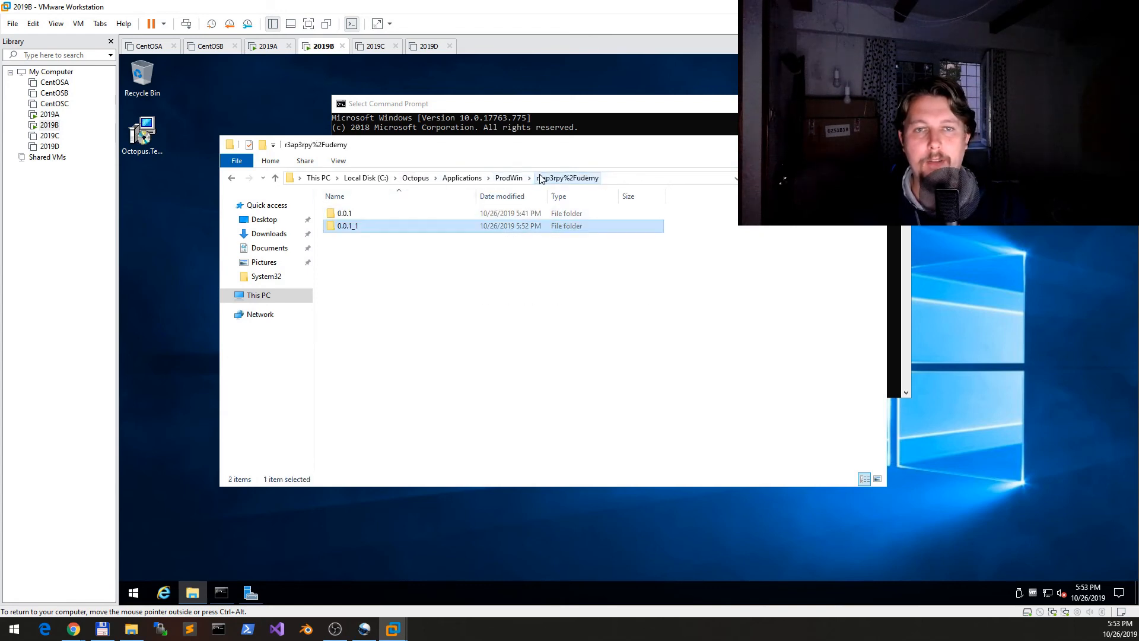
pyautogui.doubleClick(343, 212)
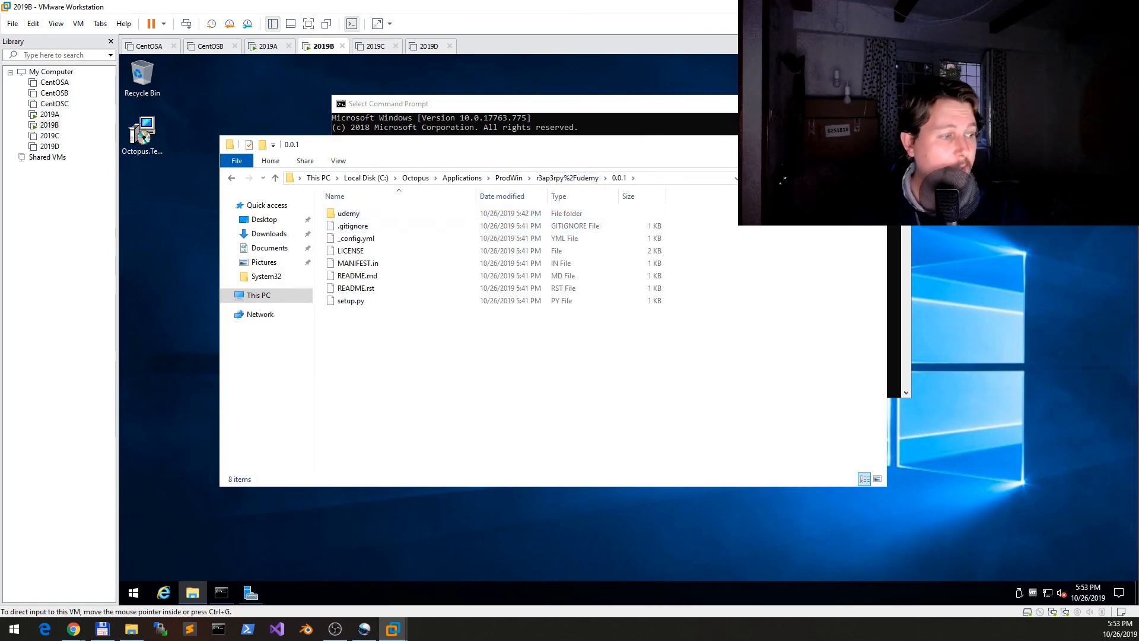